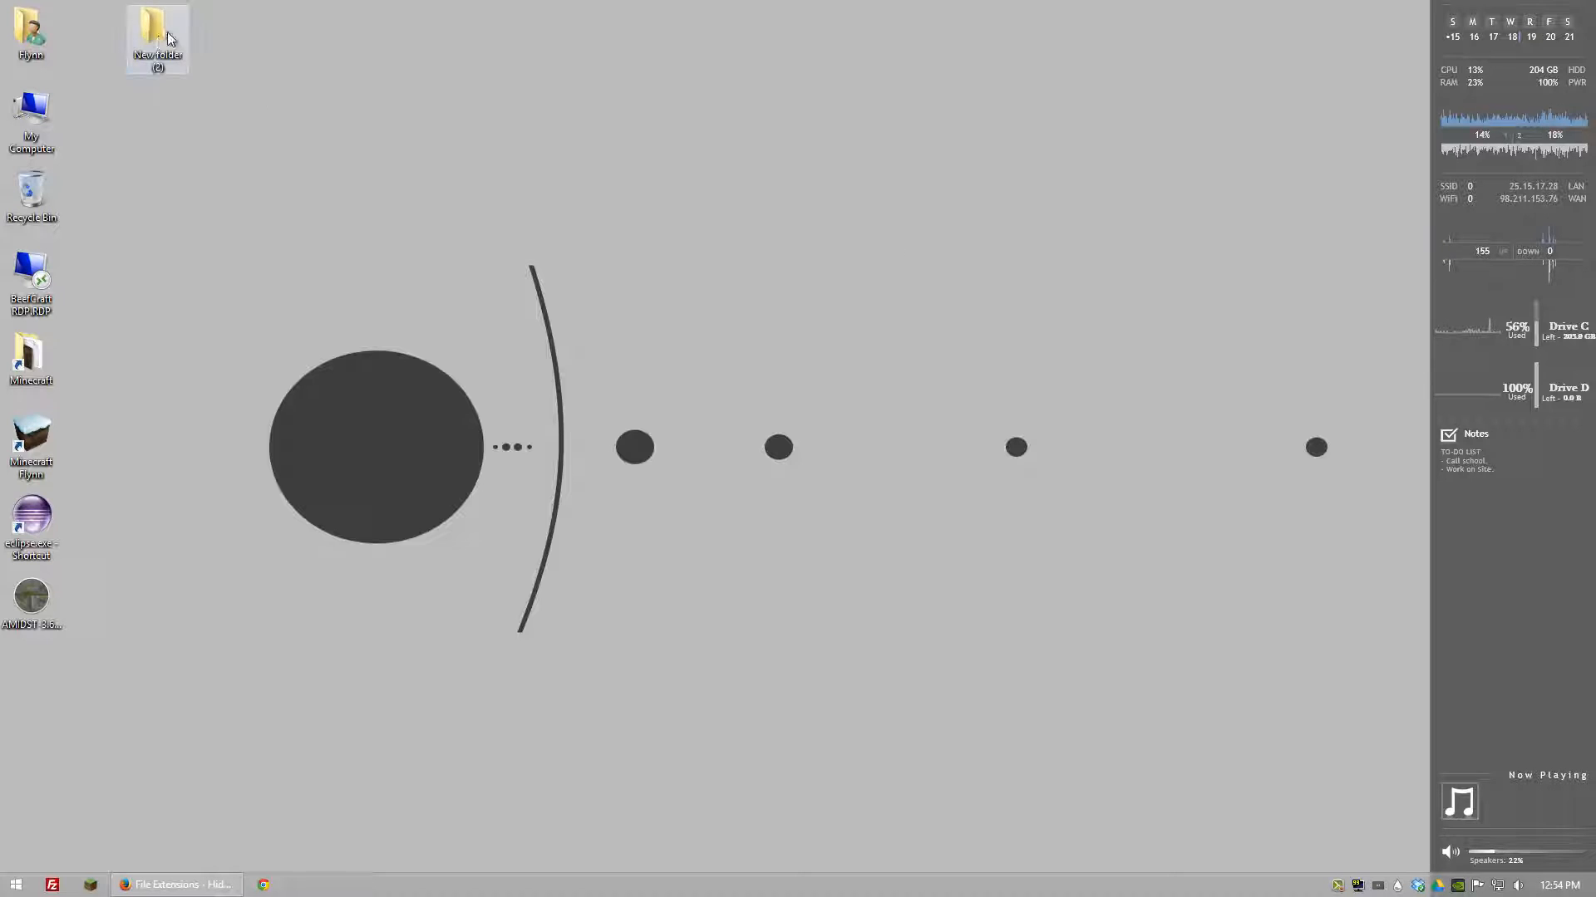
# Step: Create a new empty text document inside New folder (2) and check file name extensions are visible
pyautogui.doubleClick(156, 38)
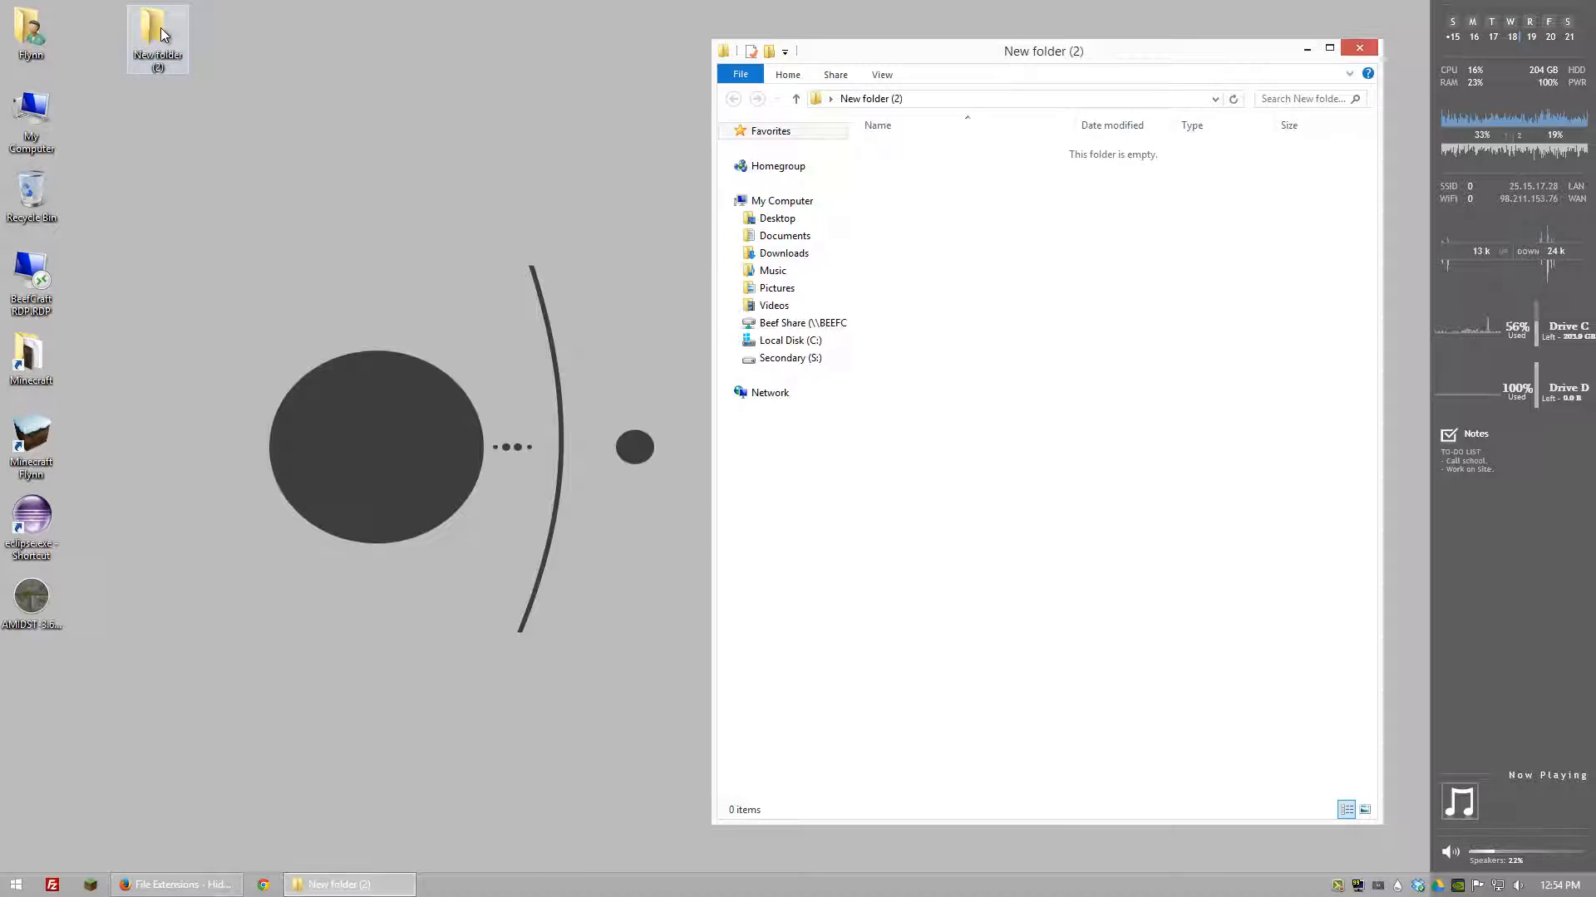
pyautogui.rightClick(906, 219)
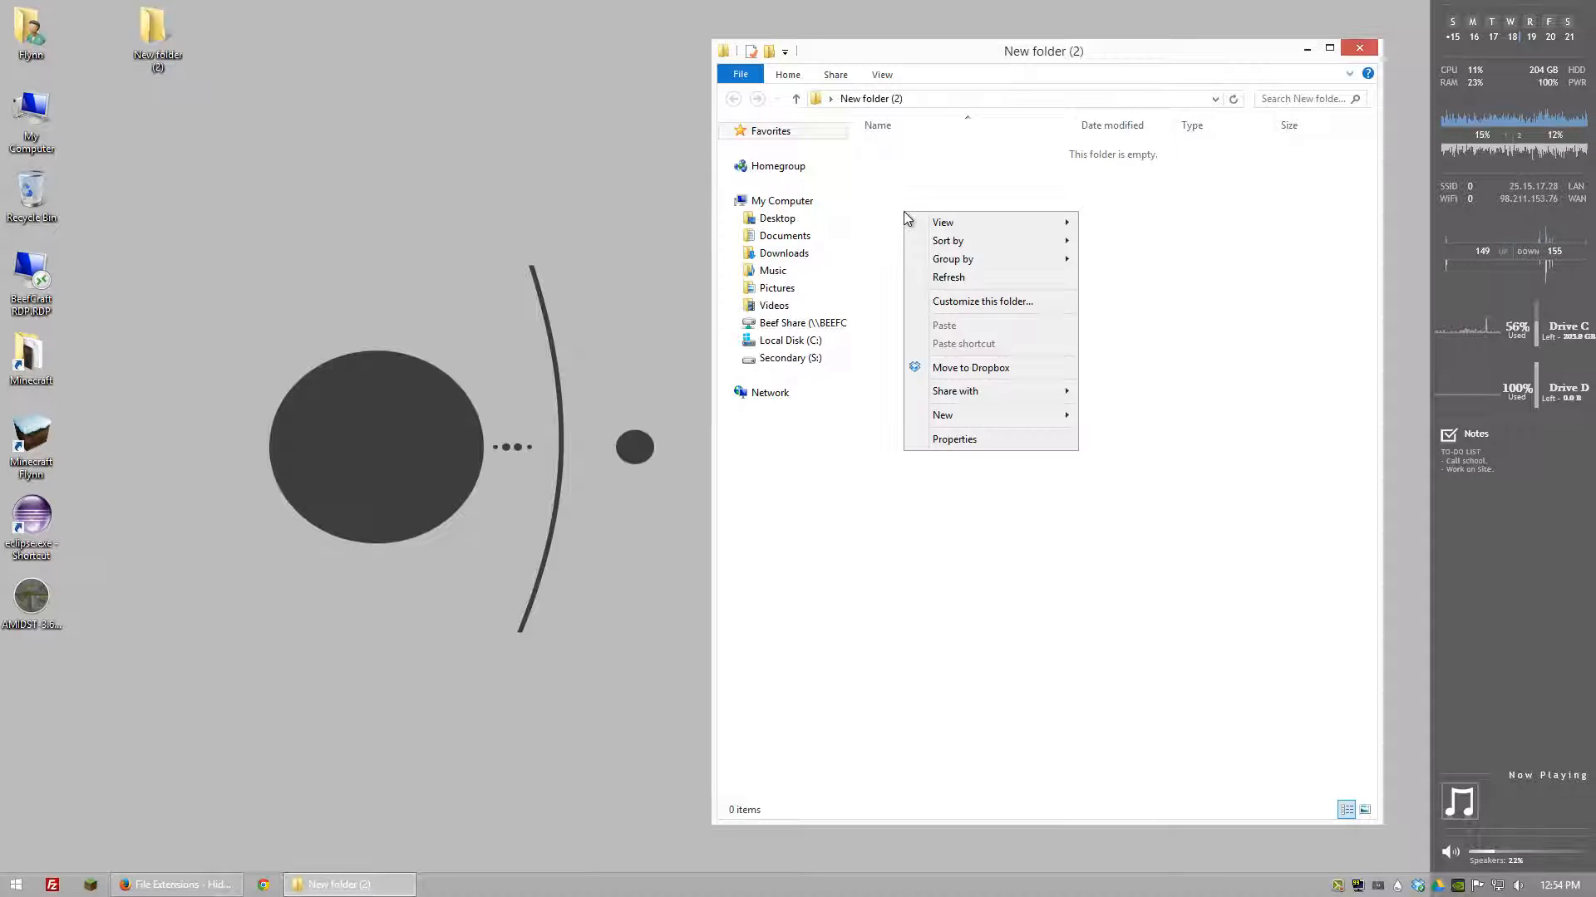
pyautogui.moveTo(997, 416)
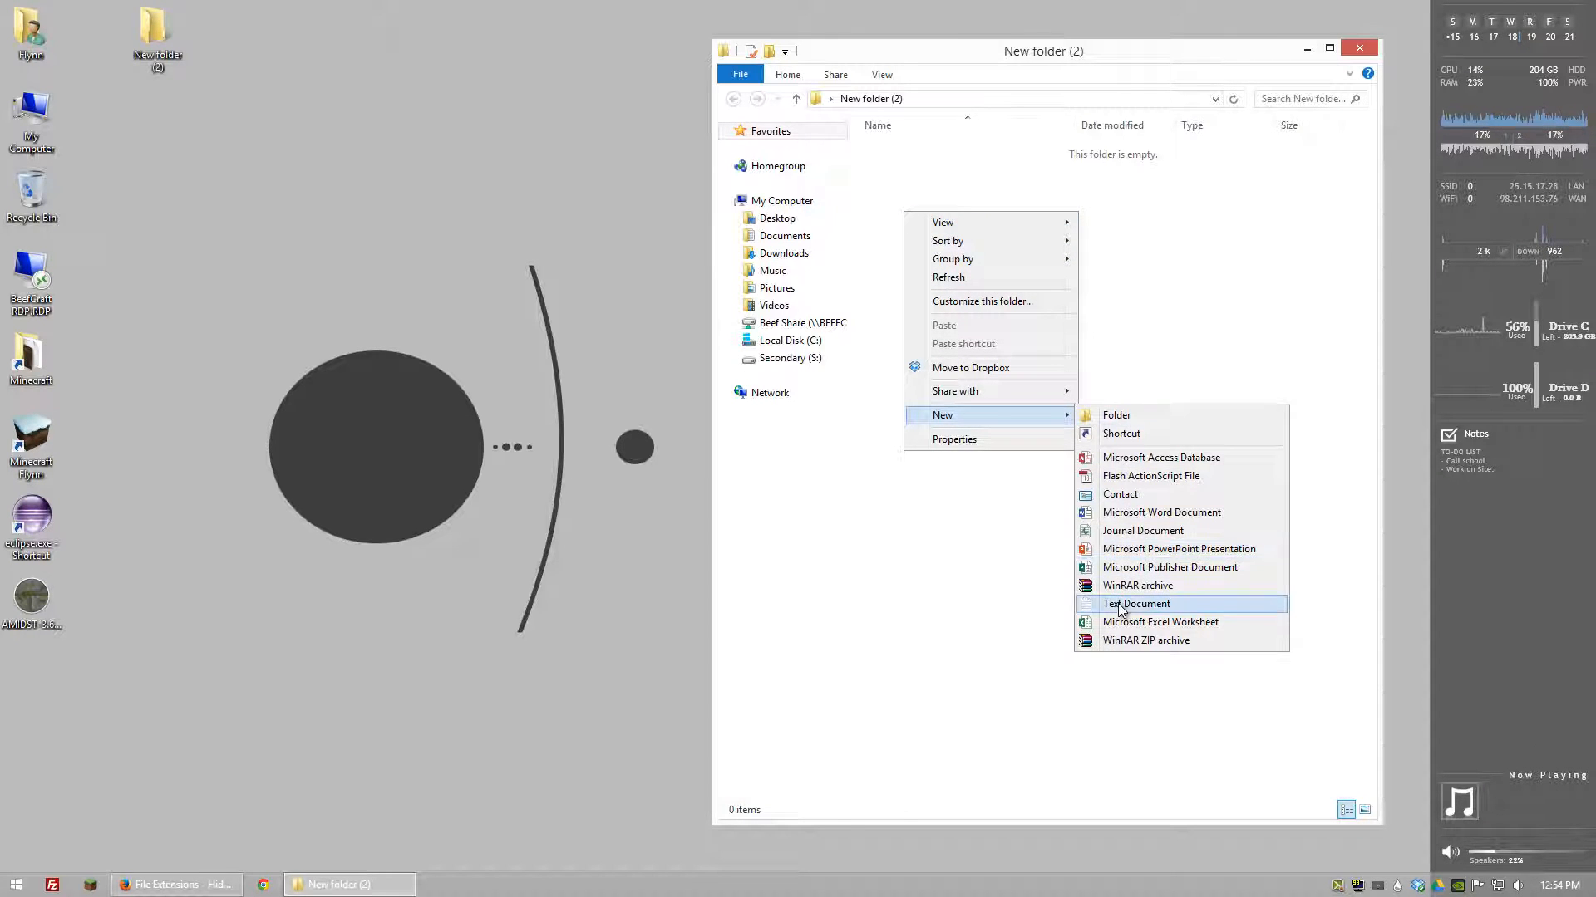
pyautogui.click(1137, 603)
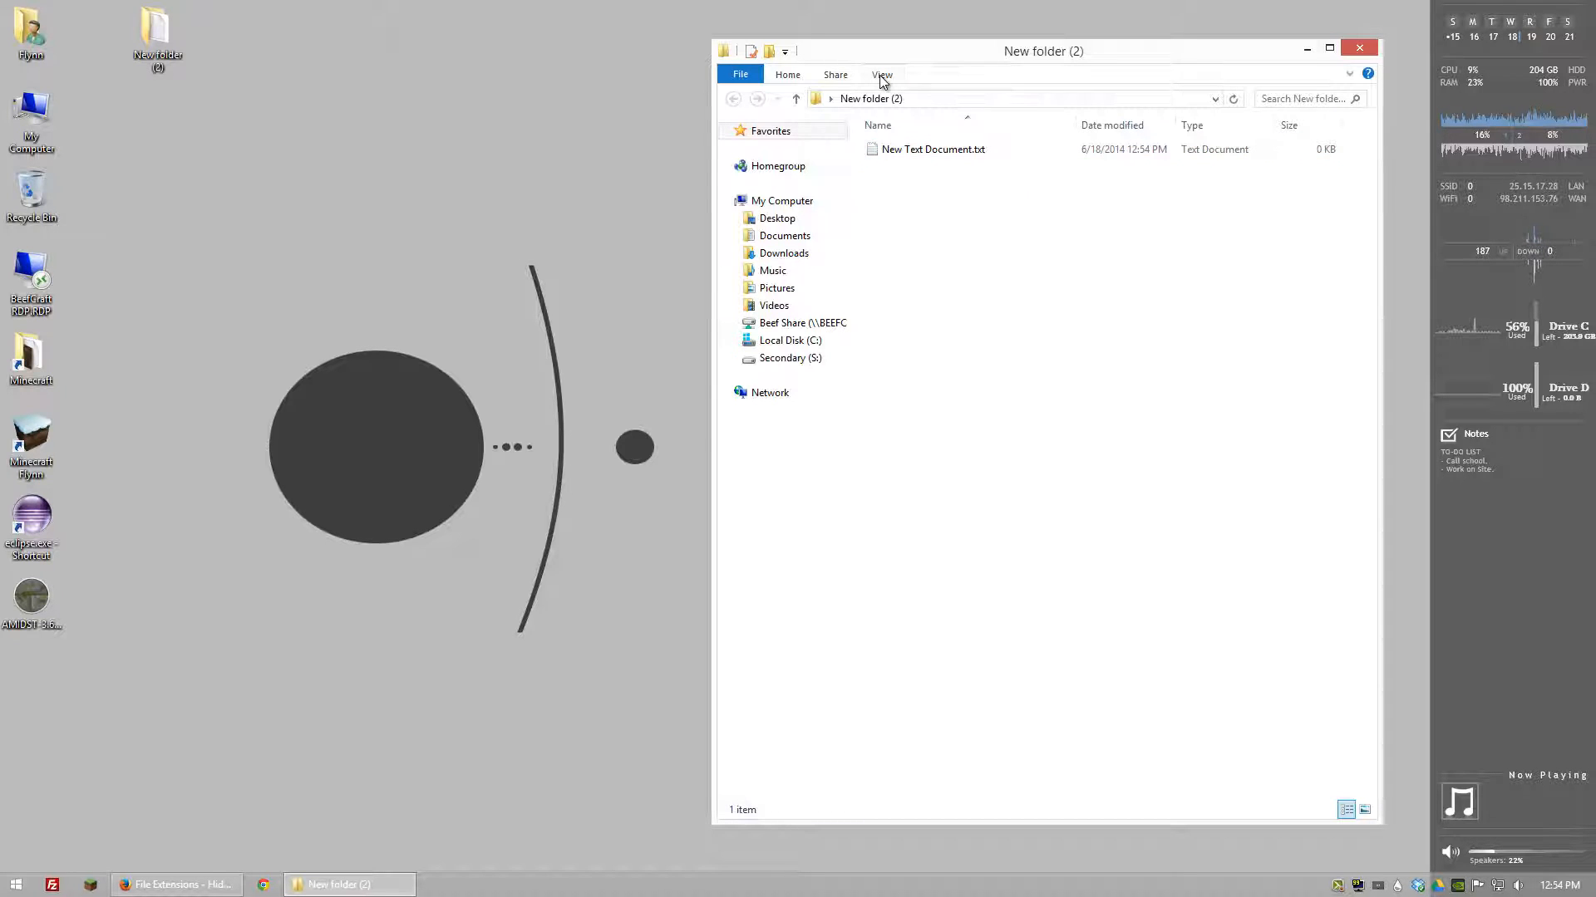
pyautogui.click(881, 75)
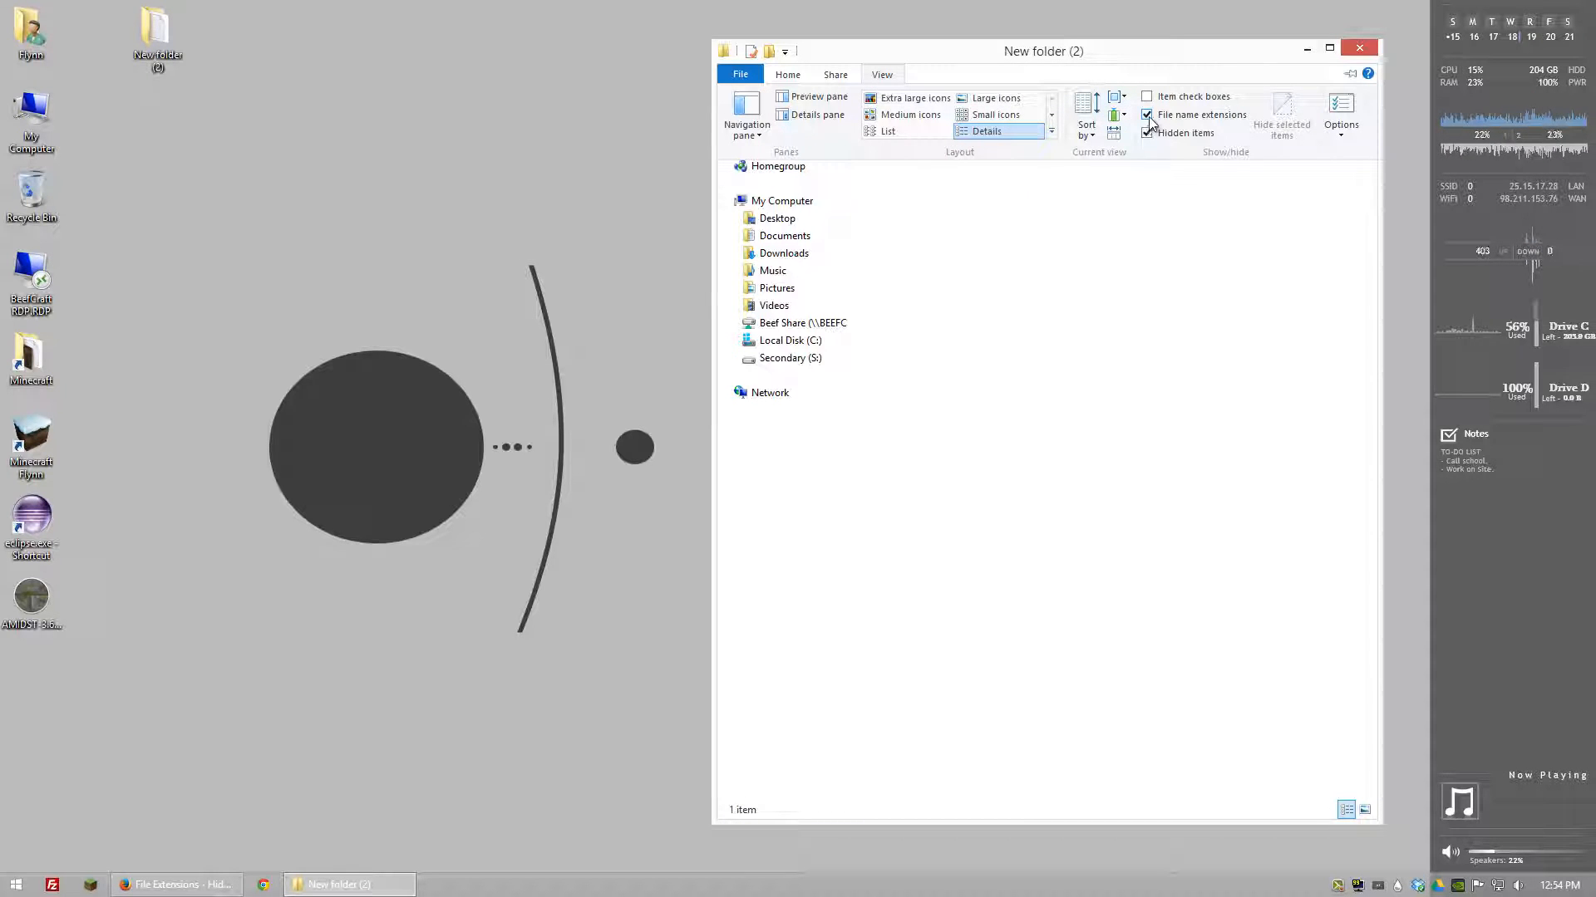
pyautogui.moveTo(1222, 115)
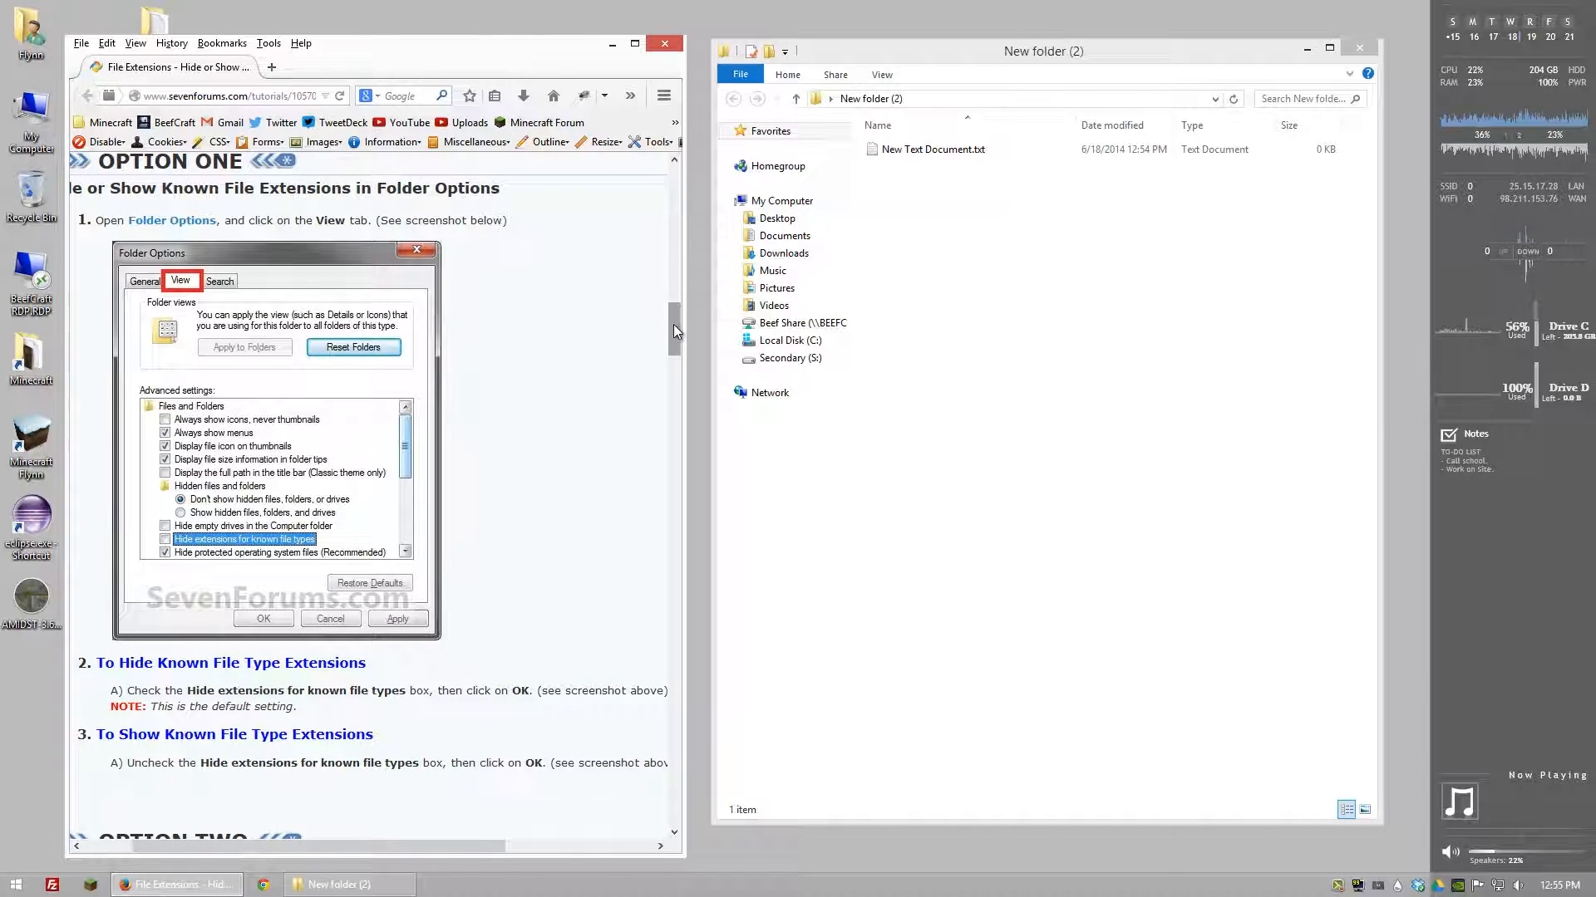
# Step: Read through the SevenForums tutorial on showing file extensions, then minimize Firefox
pyautogui.scroll(-3)
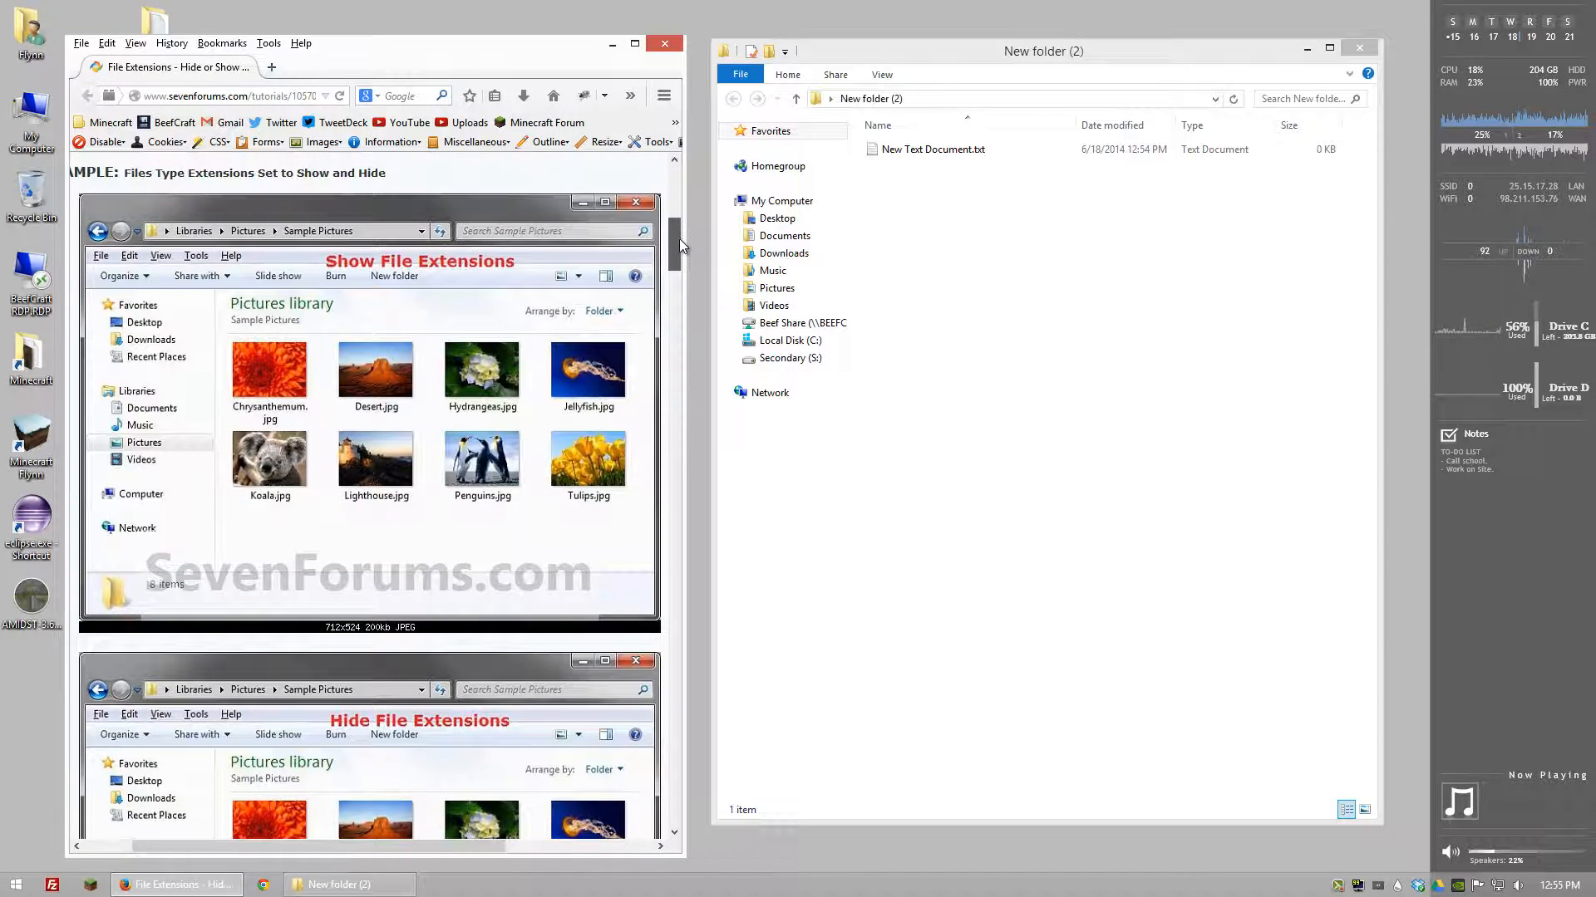
pyautogui.click(744, 392)
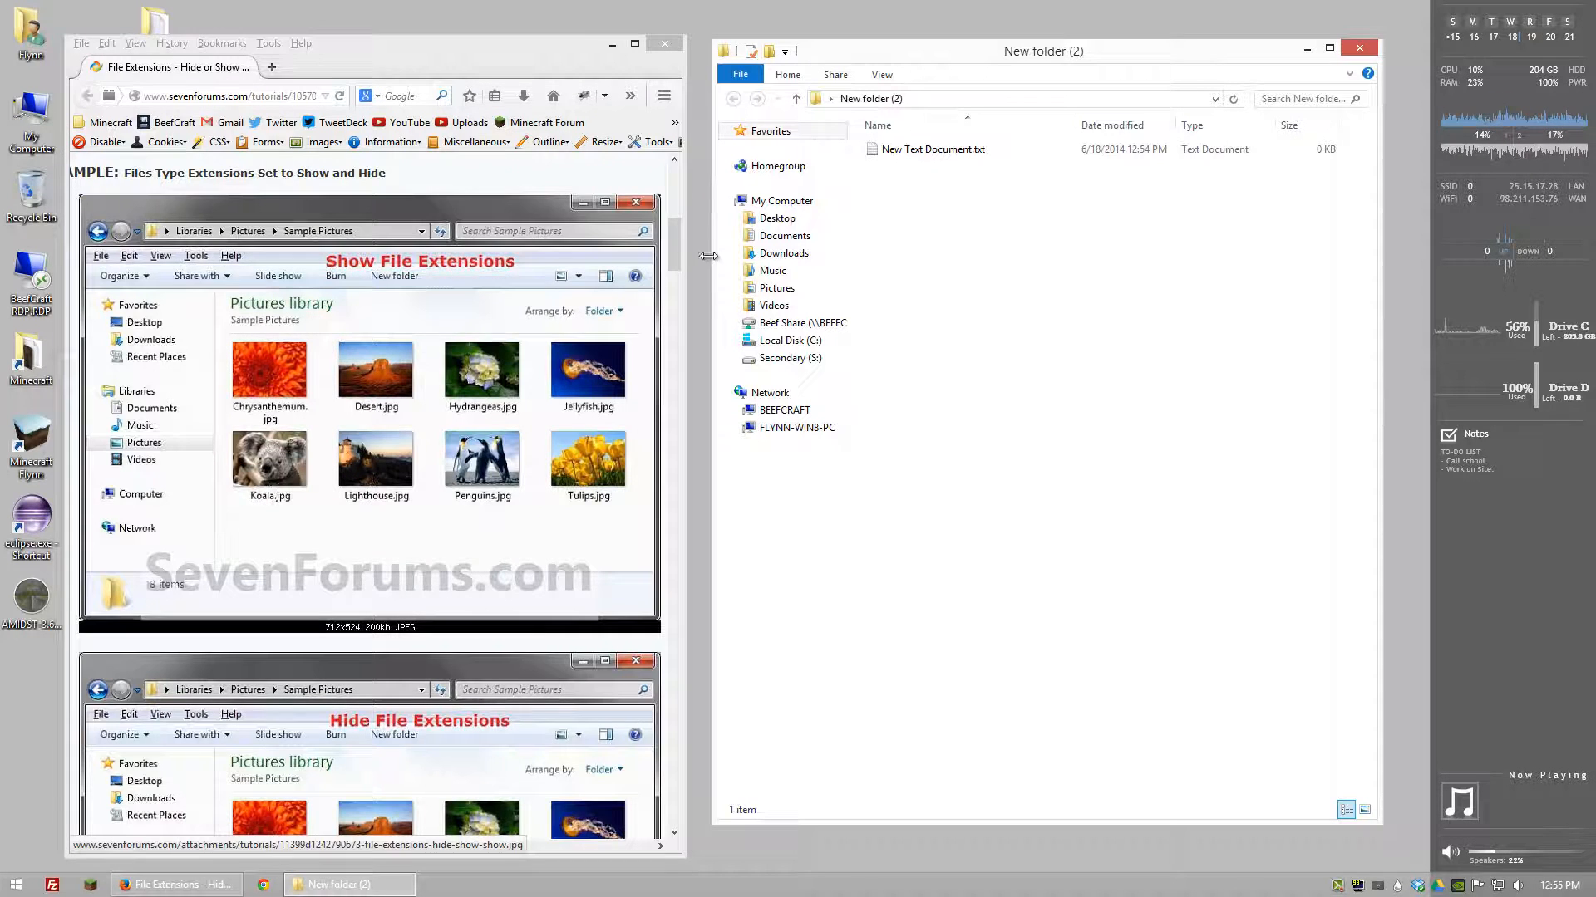
pyautogui.scroll(-3)
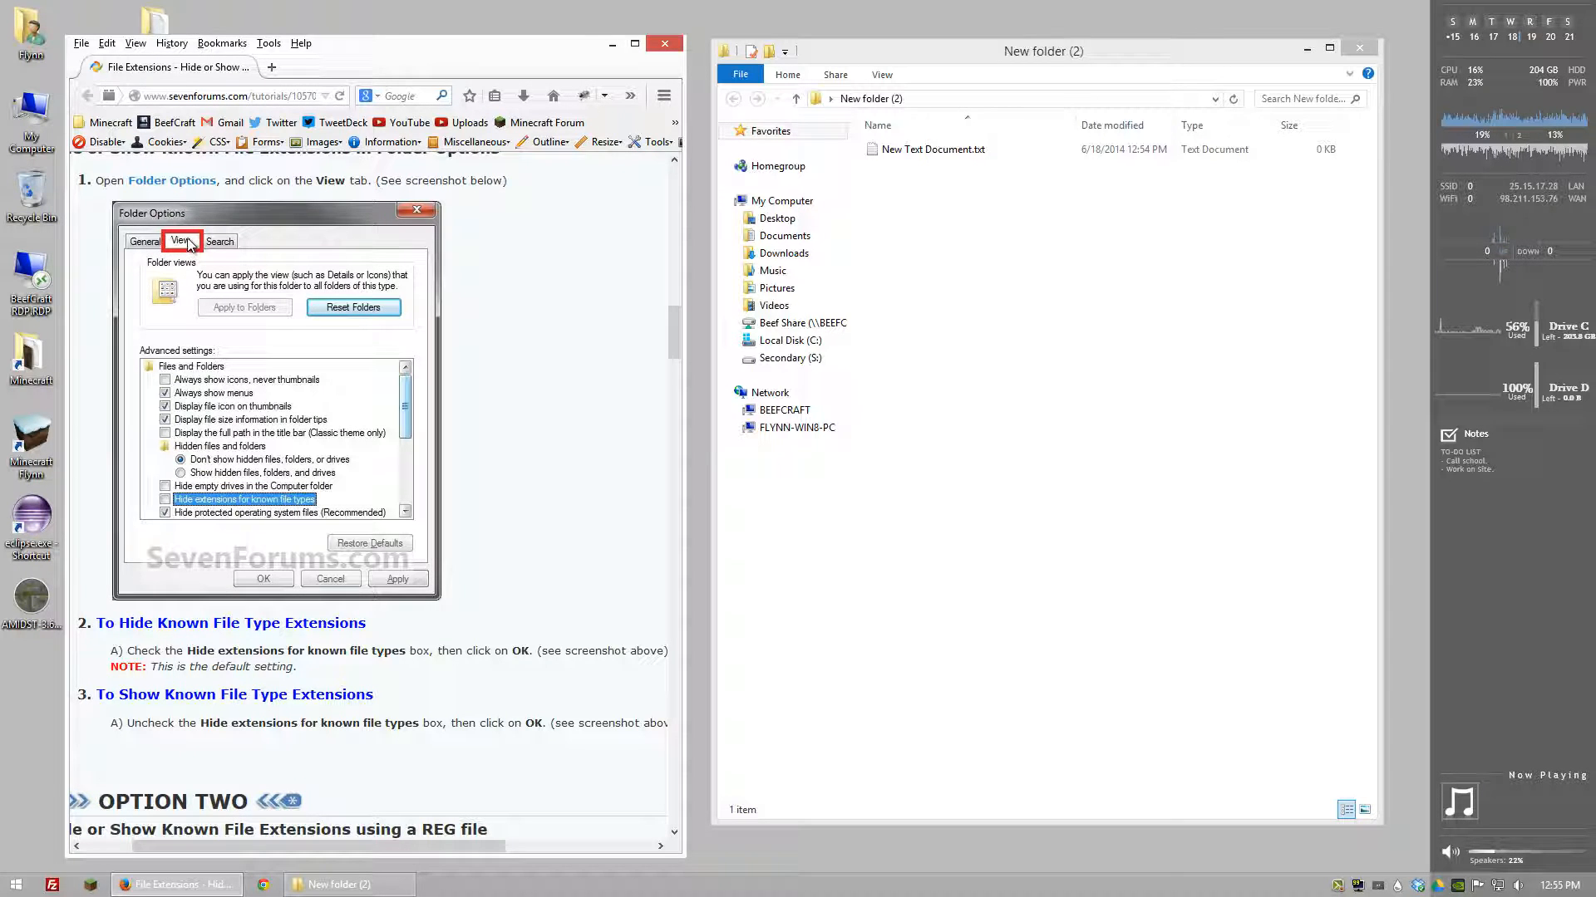
pyautogui.click(164, 500)
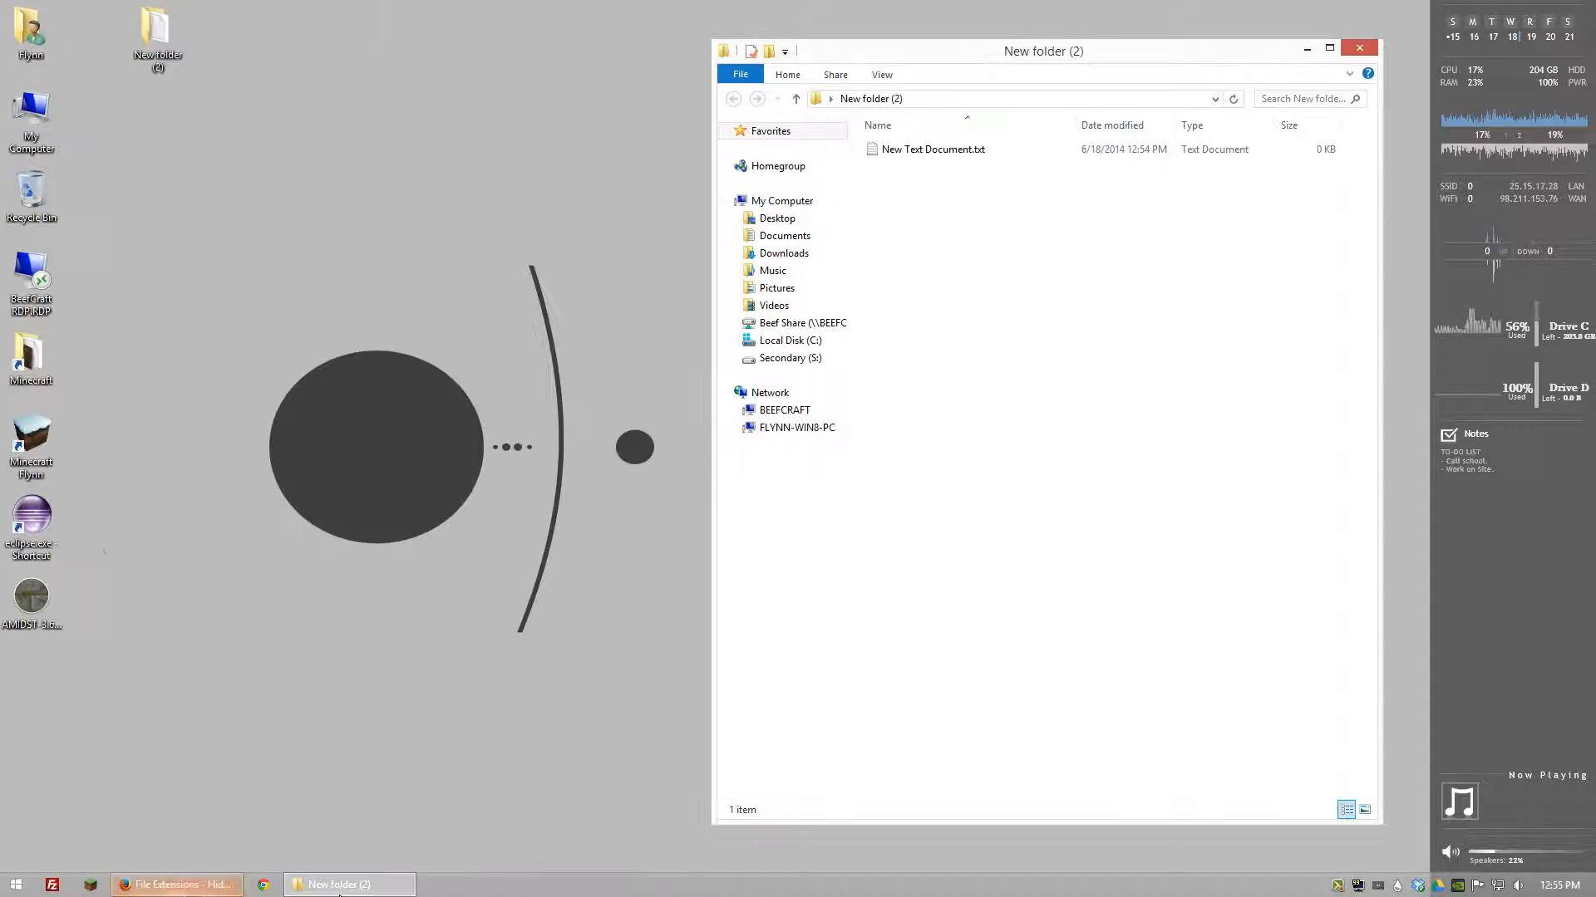
# Step: Rename New Text Document.txt to New Text Document.bat and accept the extension-change warning
pyautogui.click(931, 148)
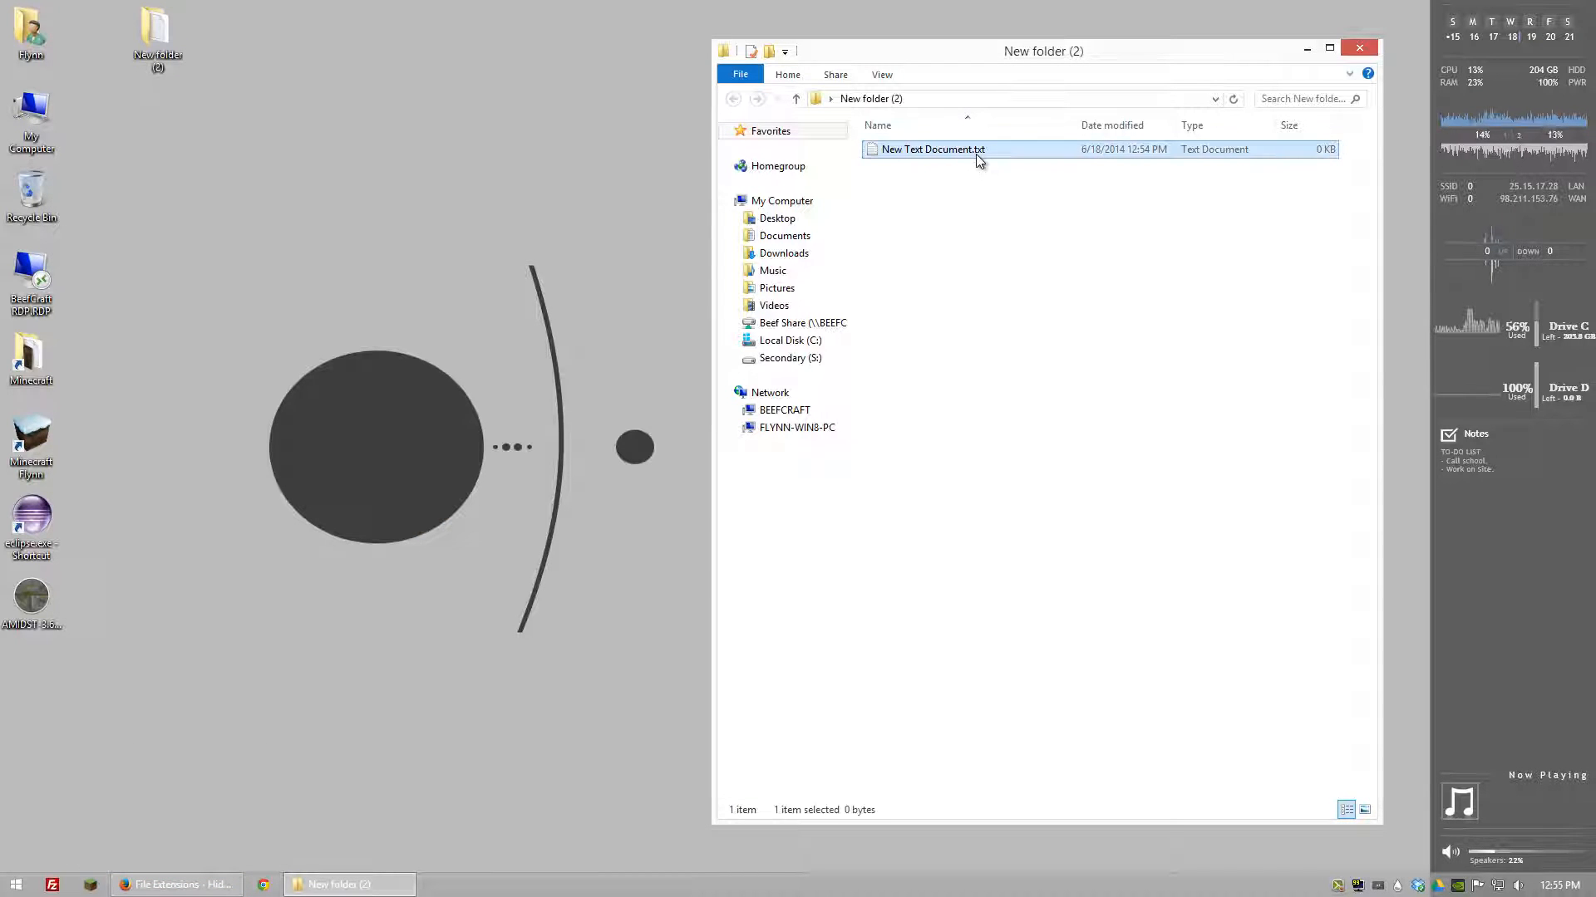
pyautogui.click(881, 74)
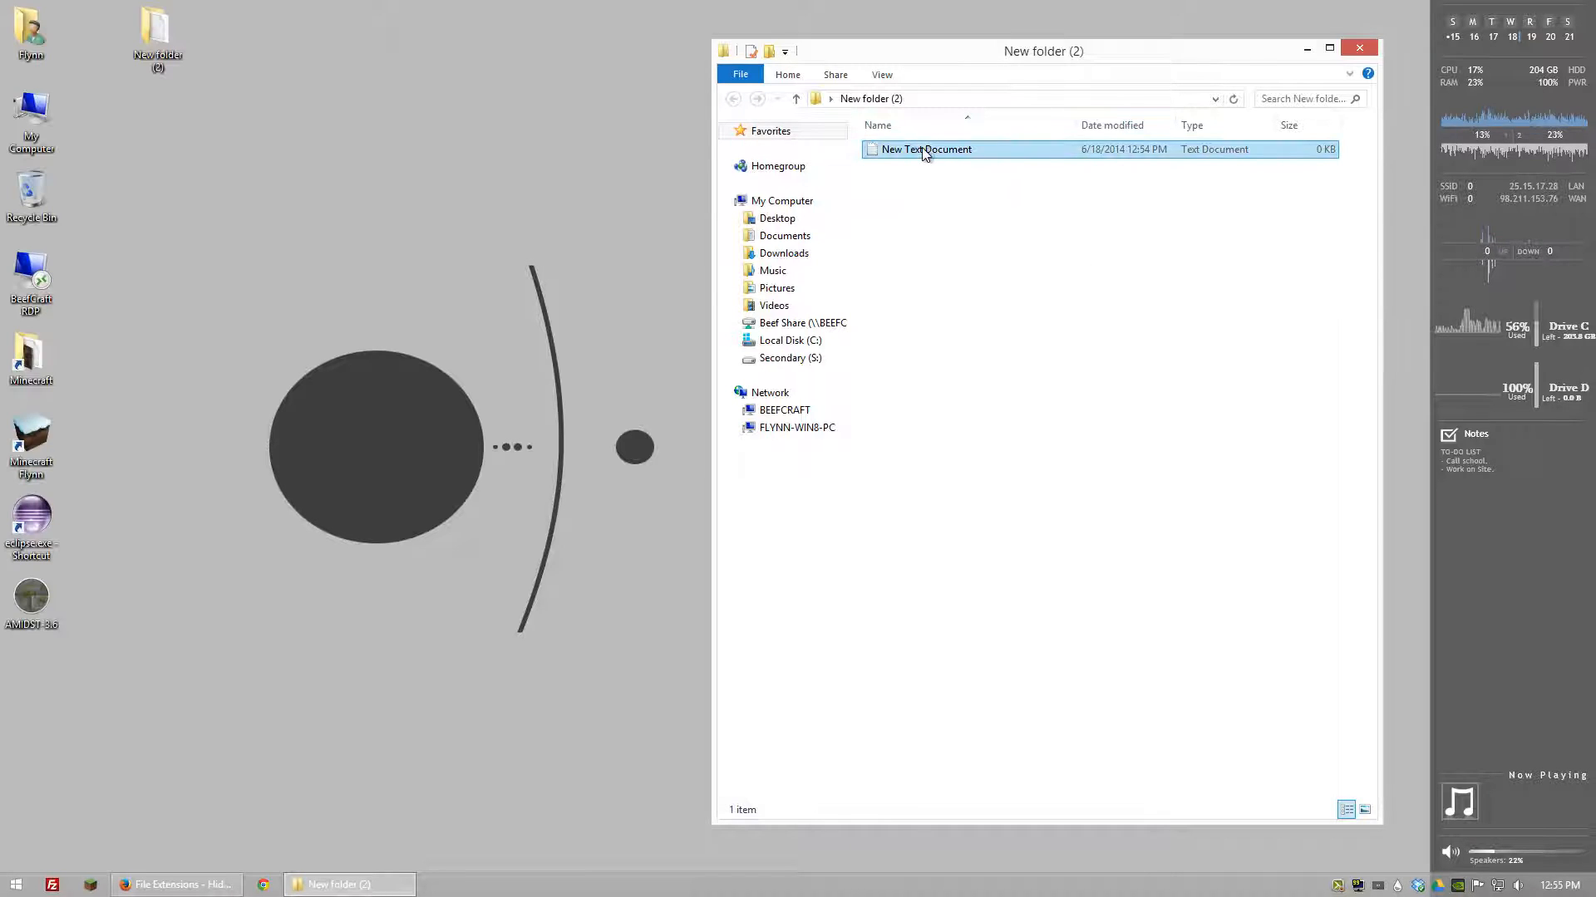
pyautogui.click(926, 148)
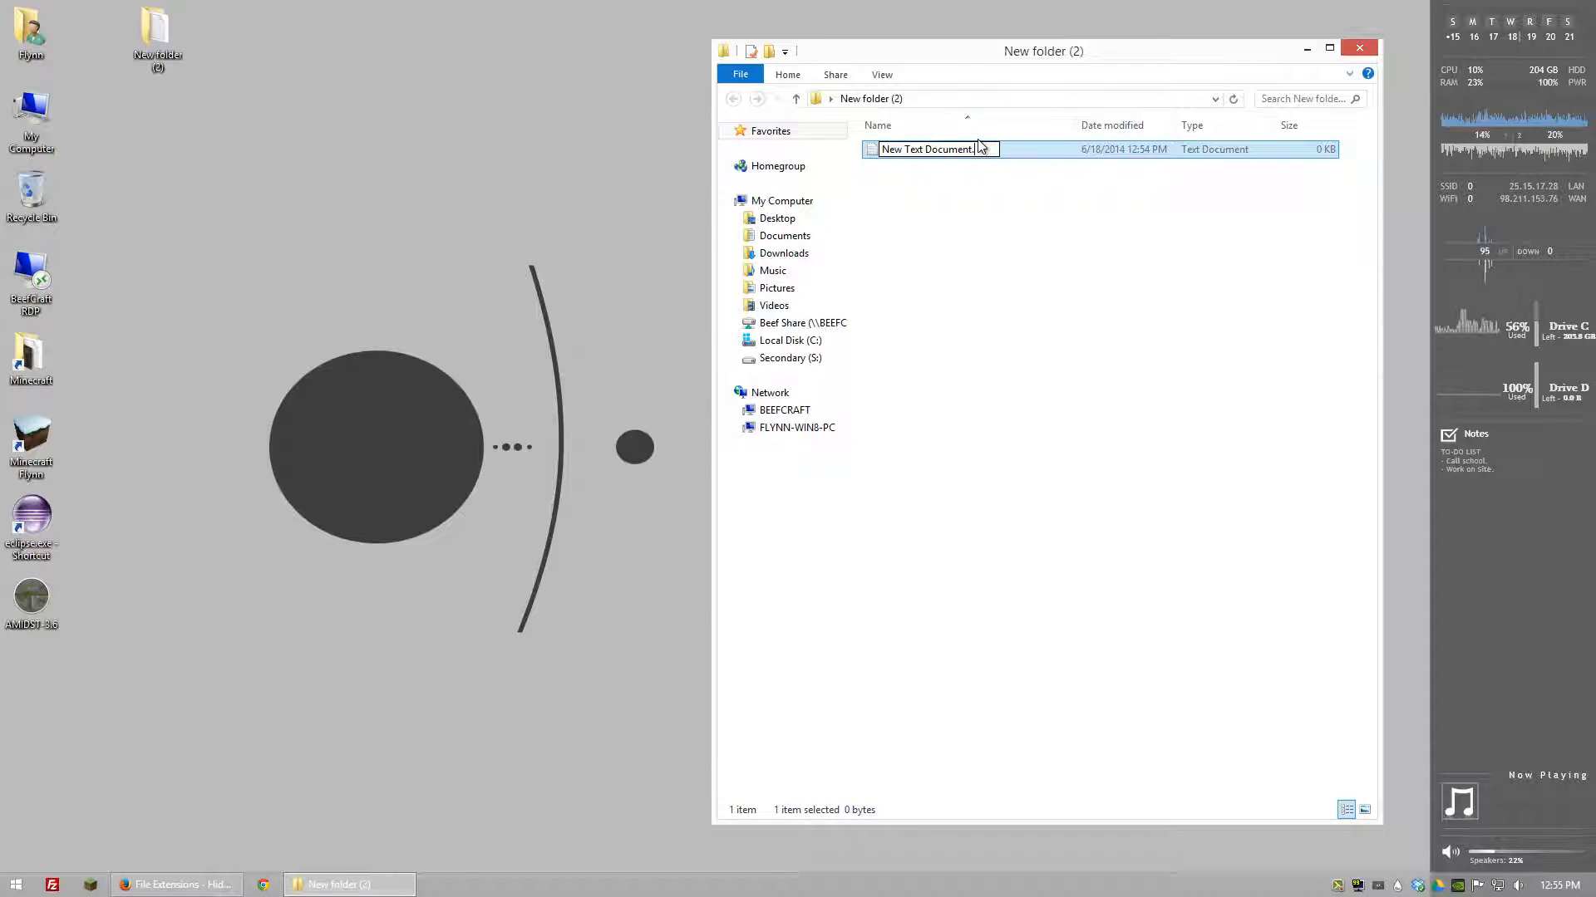
pyautogui.write('.bat.txt')
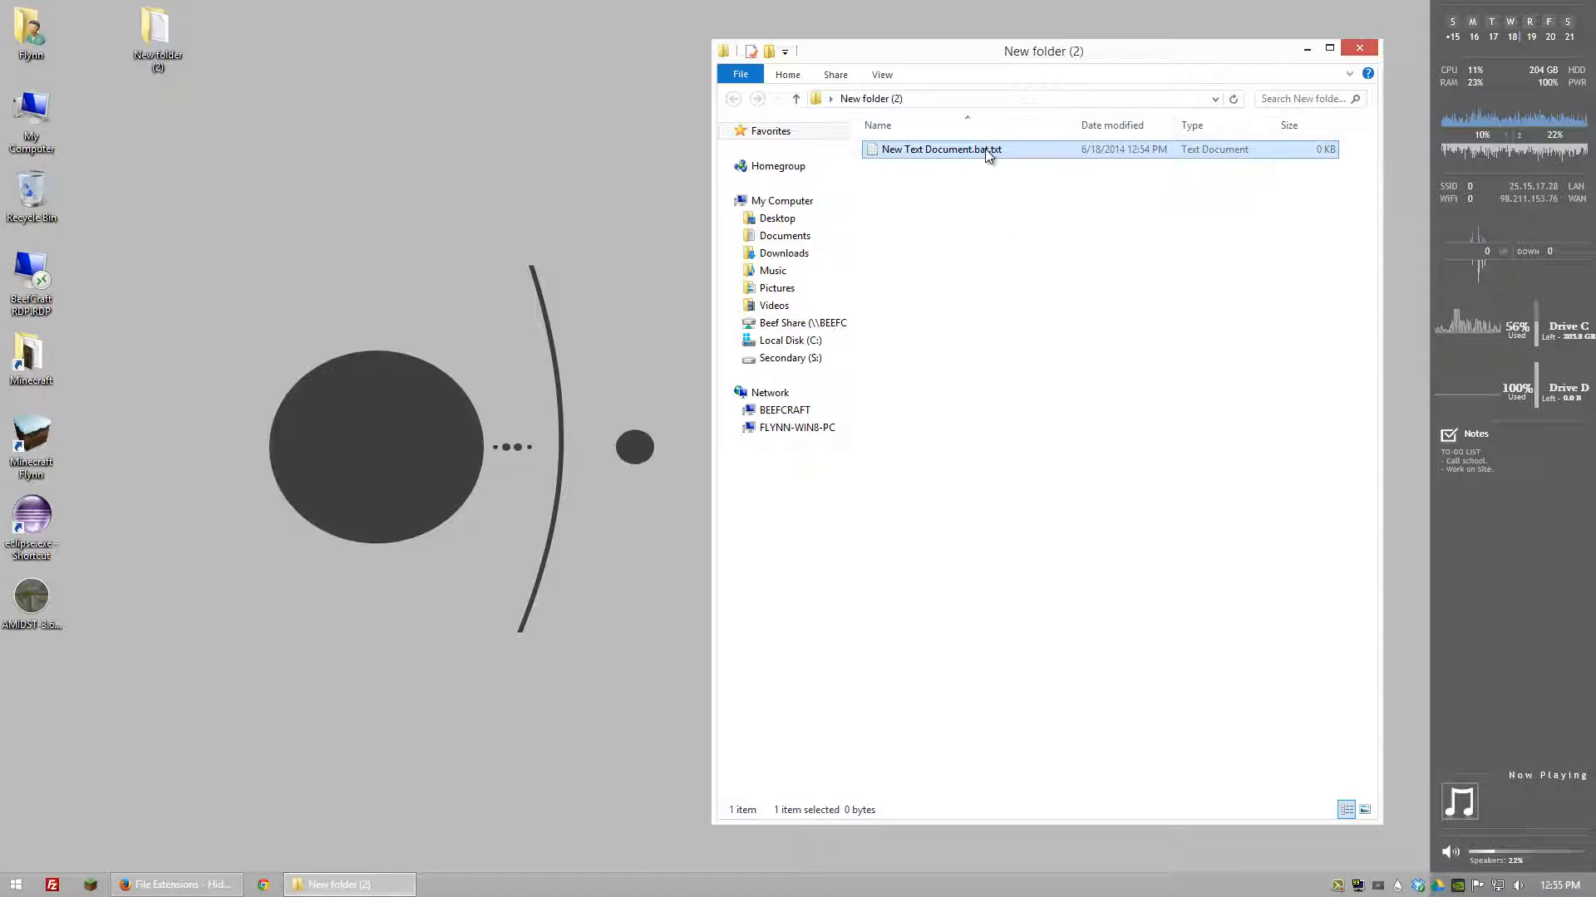
pyautogui.click(939, 148)
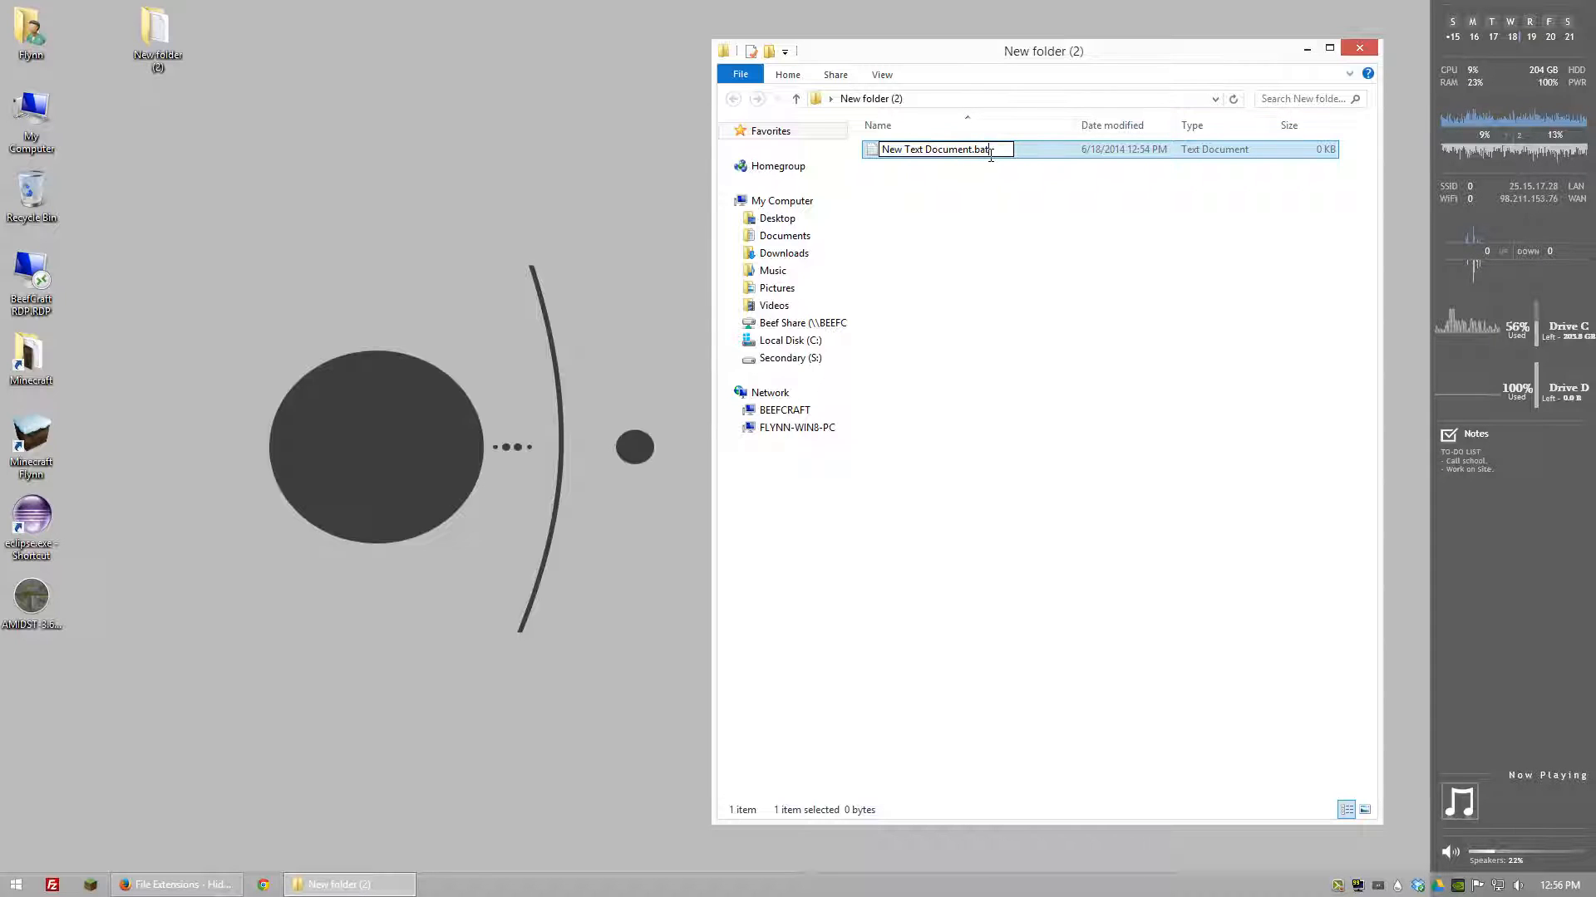
pyautogui.press('Return')
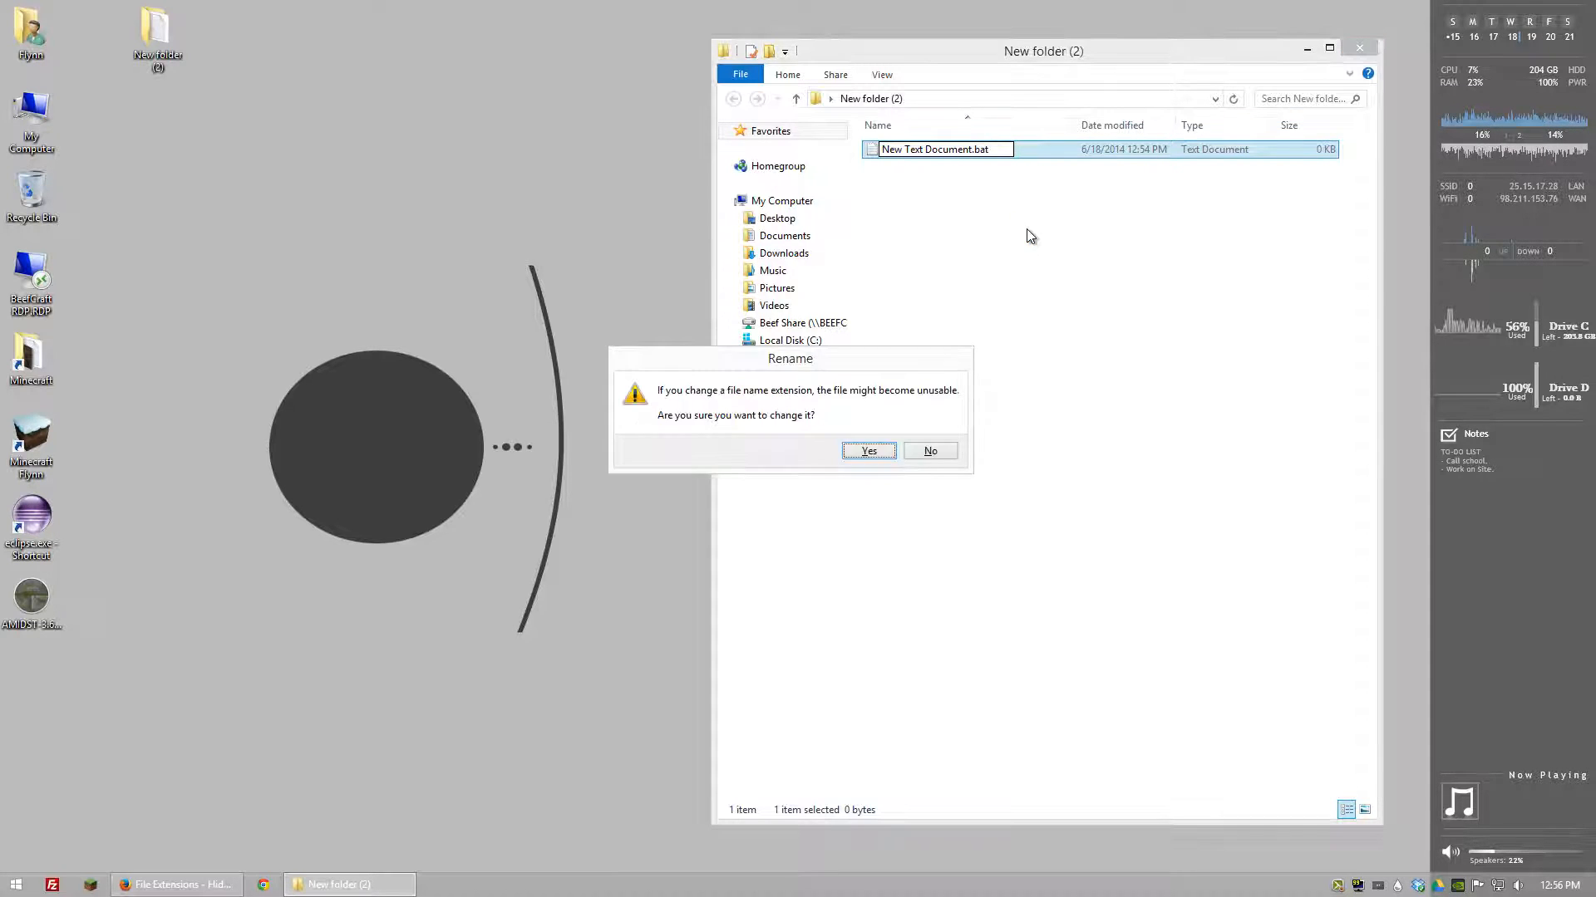
pyautogui.click(868, 451)
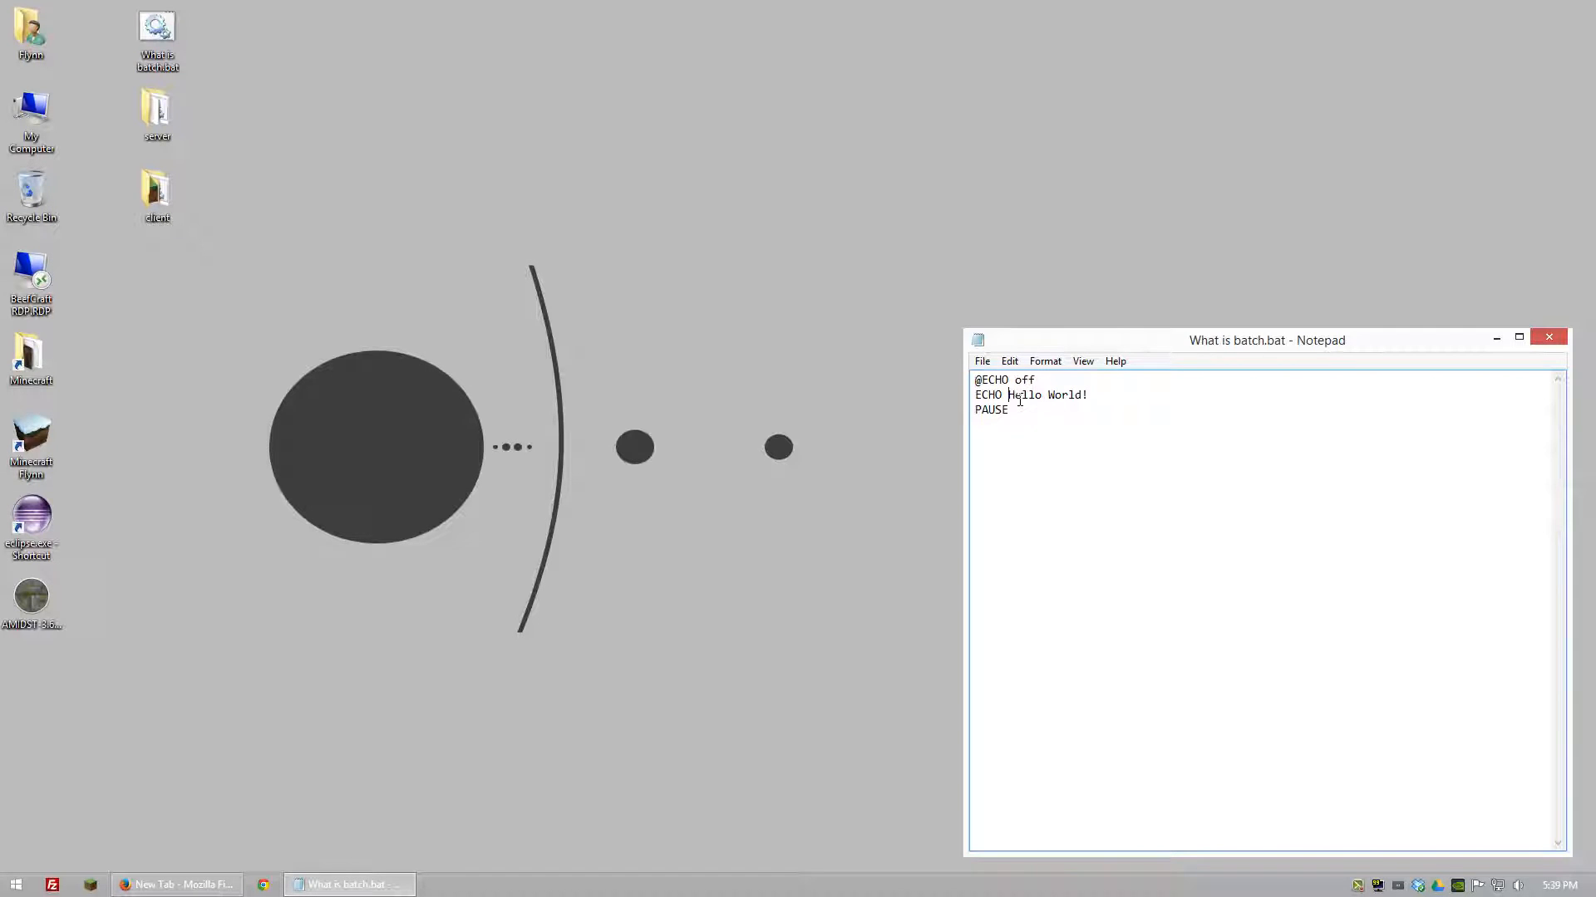
# Step: Review the ECHO Hello World! line in What is batch.bat and close Notepad
pyautogui.doubleClick(994, 396)
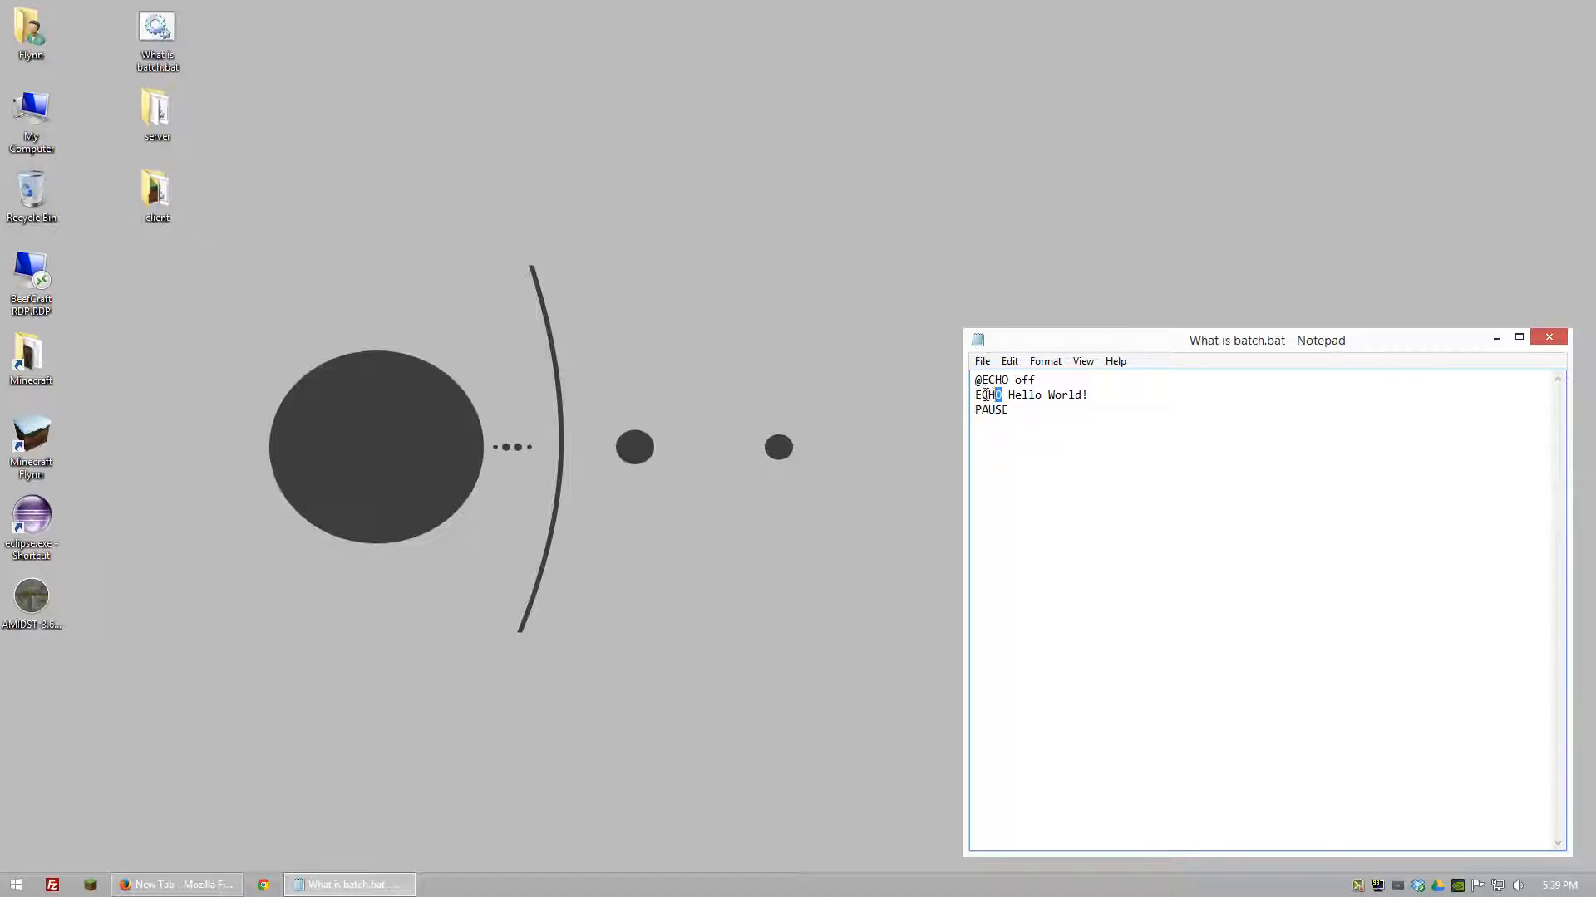
pyautogui.doubleClick(988, 396)
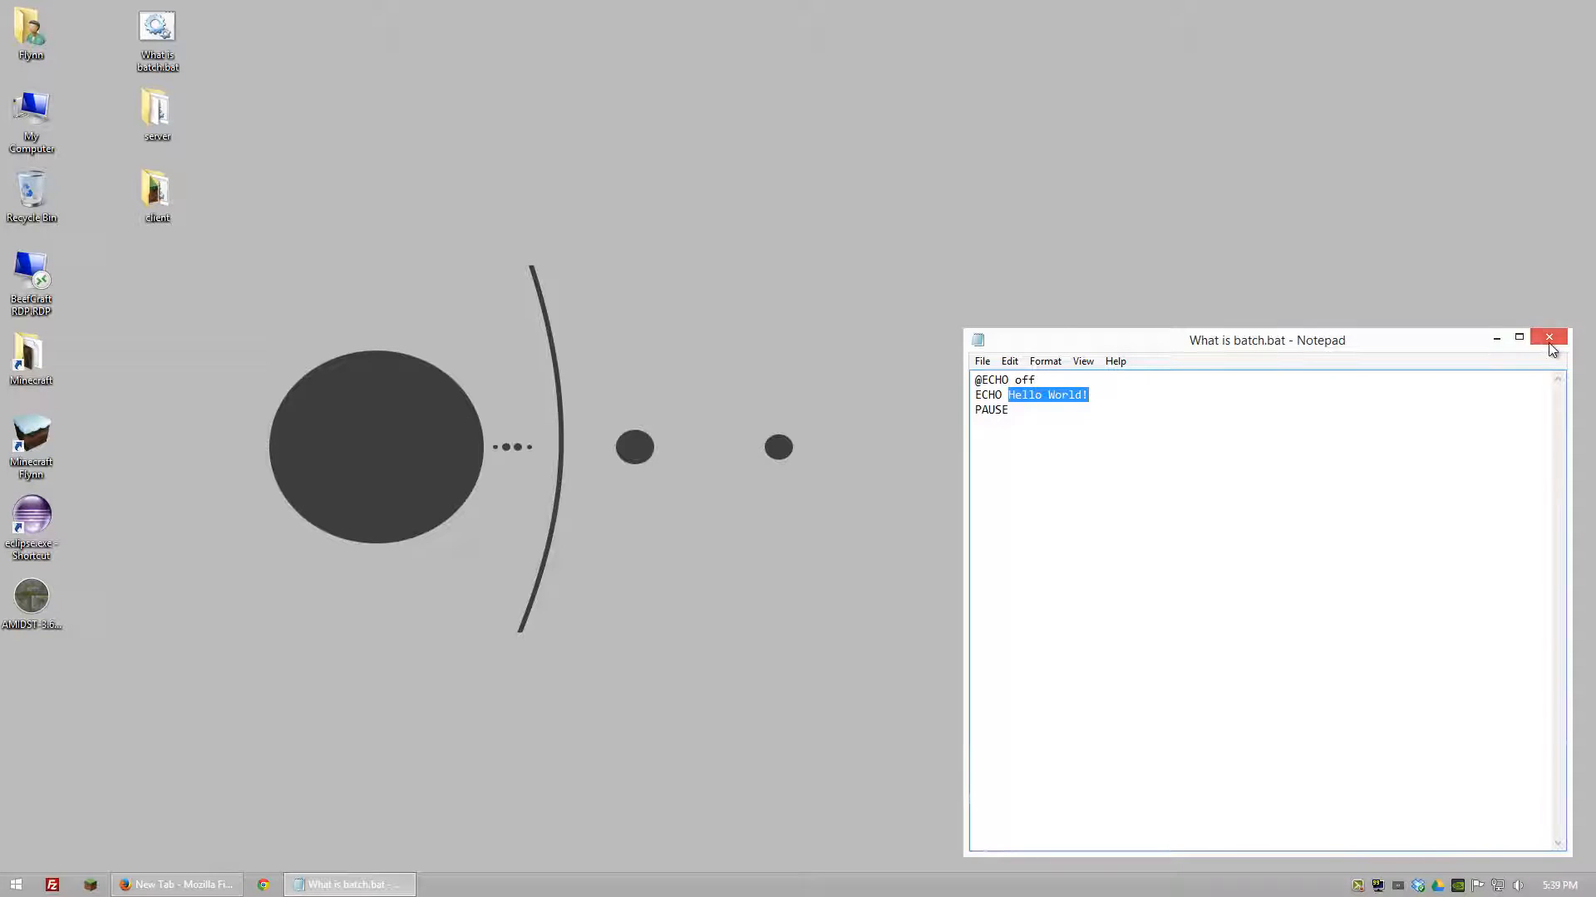
pyautogui.click(1548, 338)
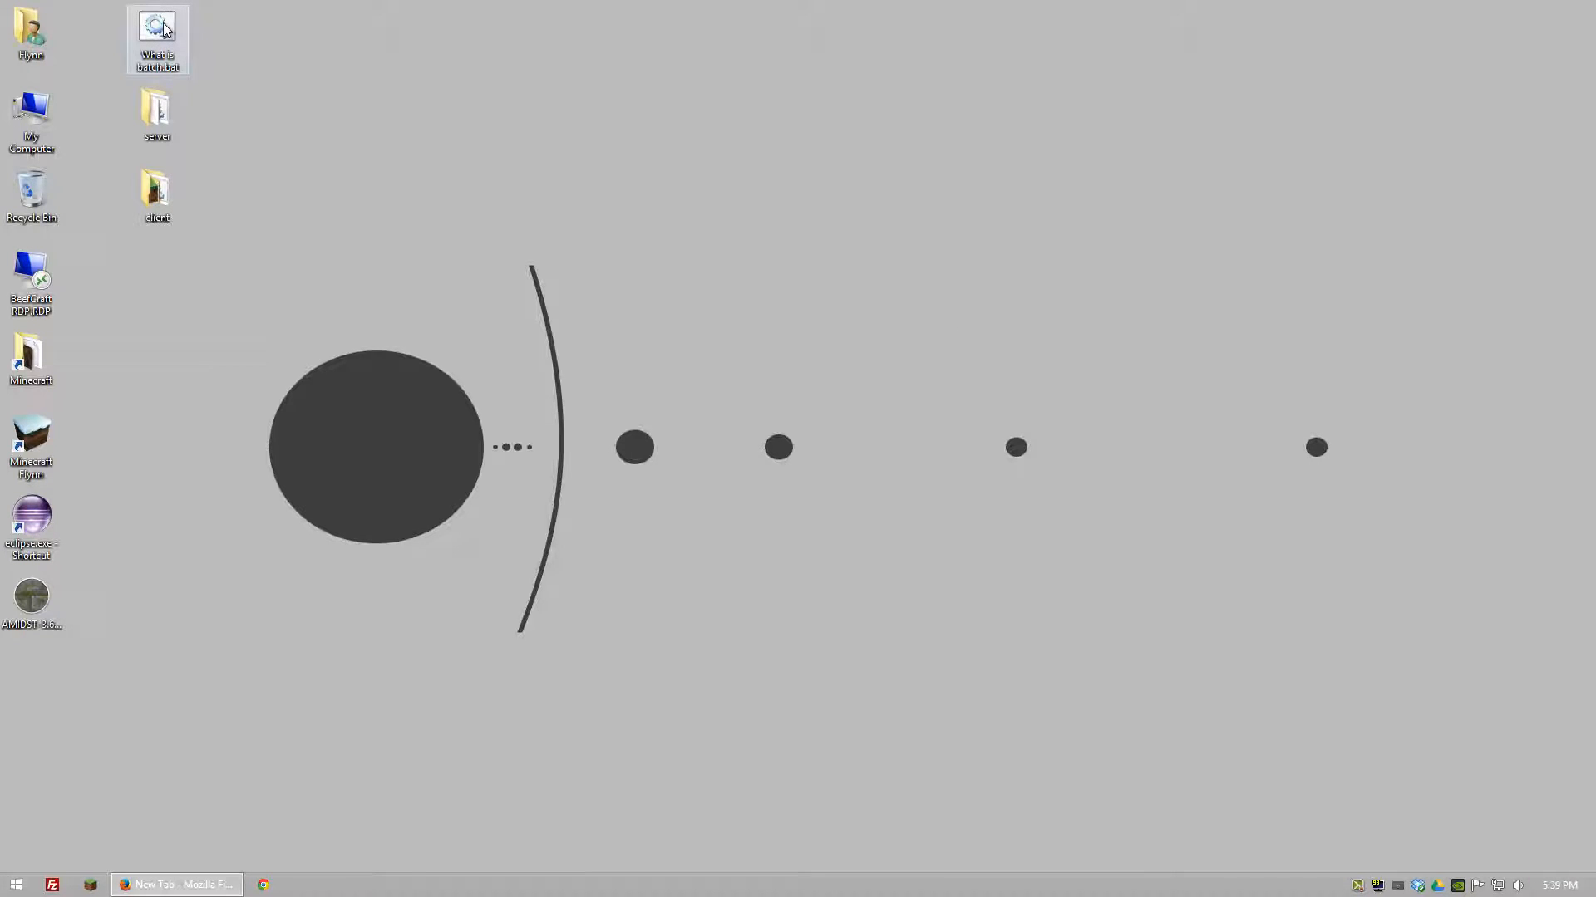
# Step: Run What is batch.bat to print Hello World!, then dismiss the console window
pyautogui.doubleClick(156, 39)
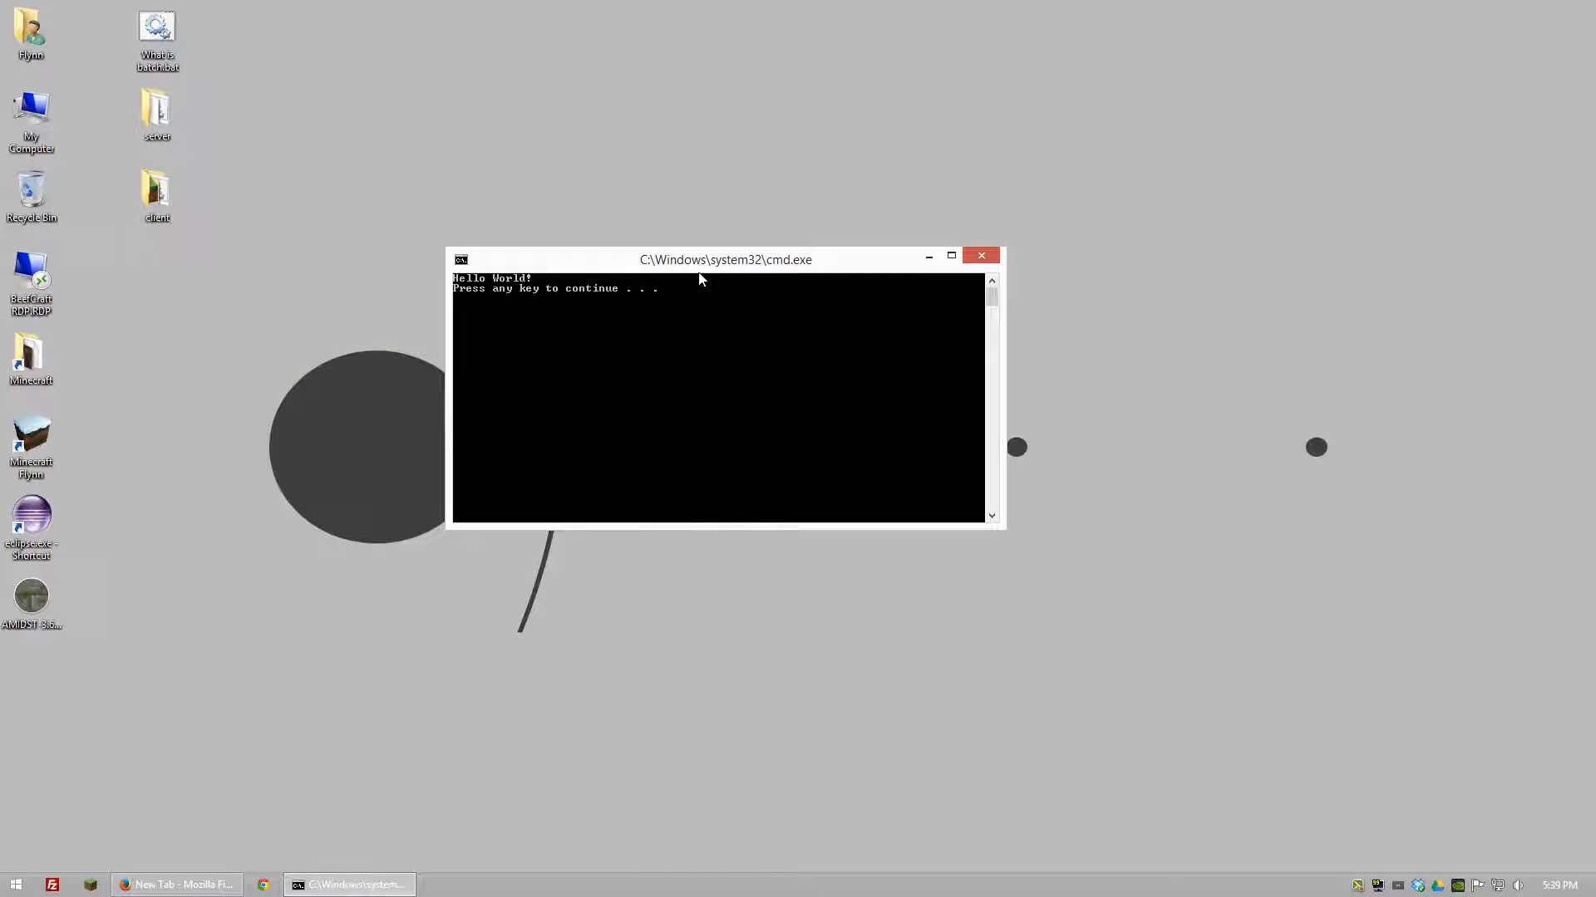
pyautogui.click(981, 256)
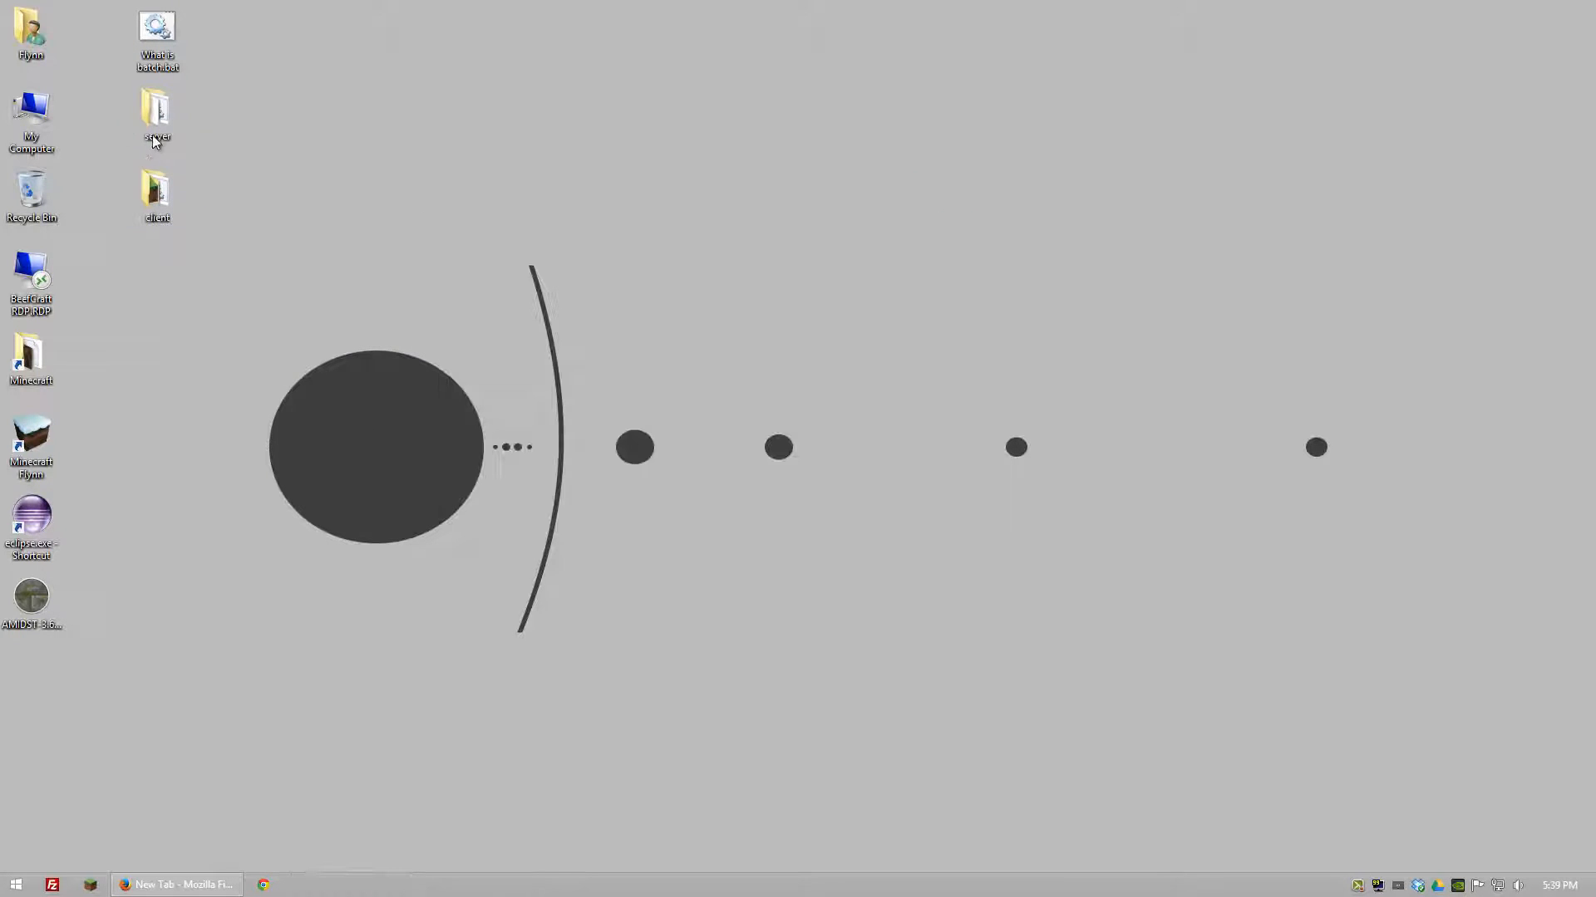
pyautogui.click(157, 111)
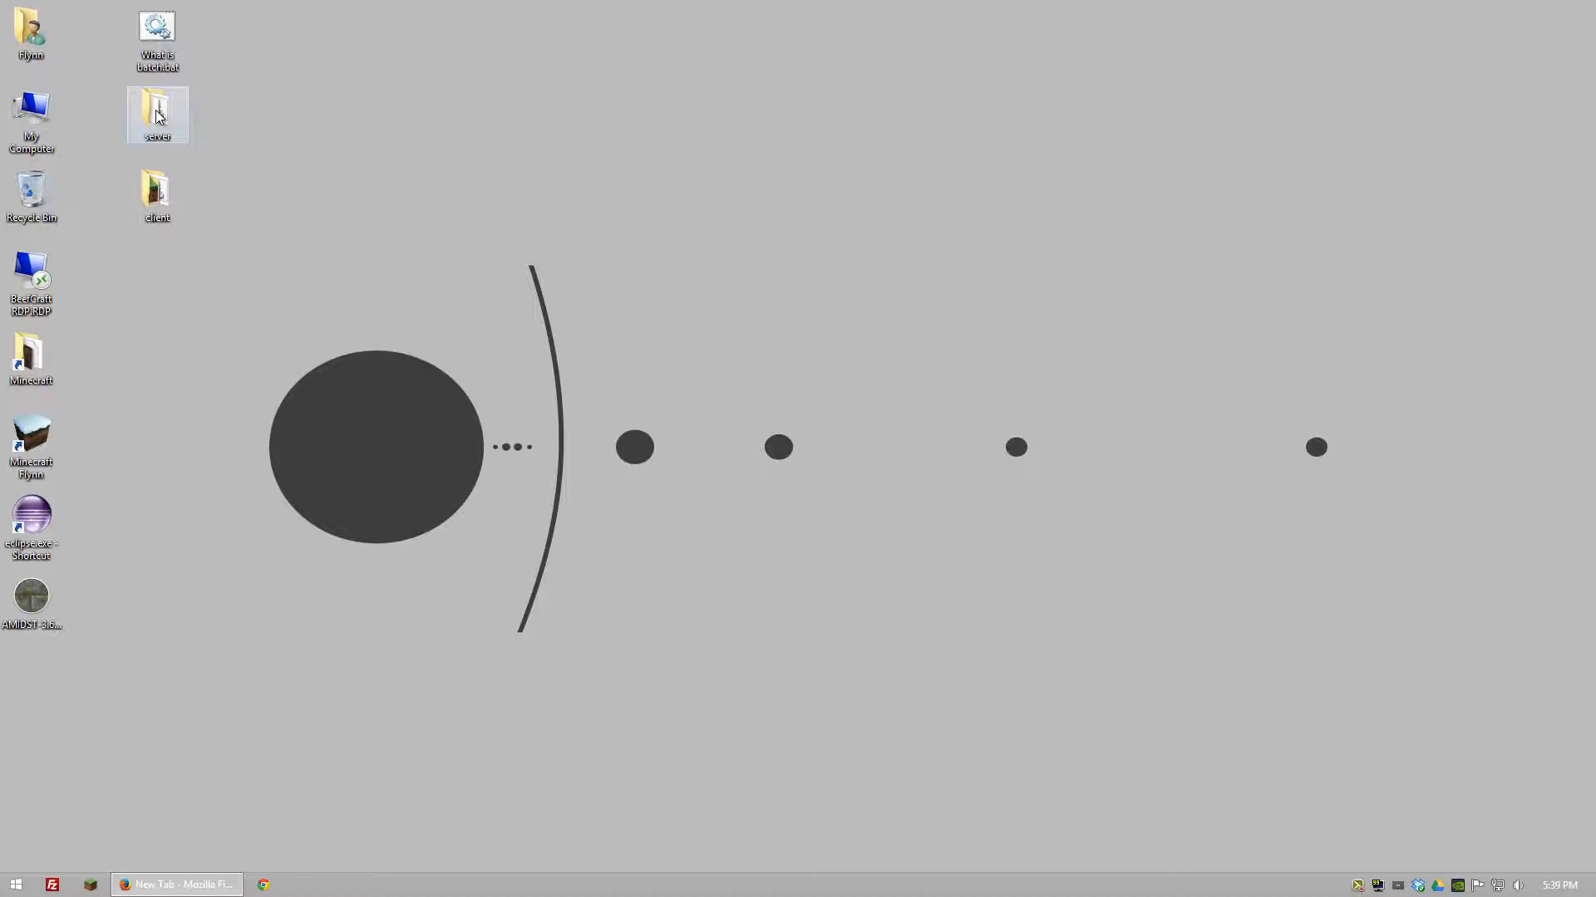
# Step: Open Start Server.bat from the server folder for editing in Notepad
pyautogui.doubleClick(157, 114)
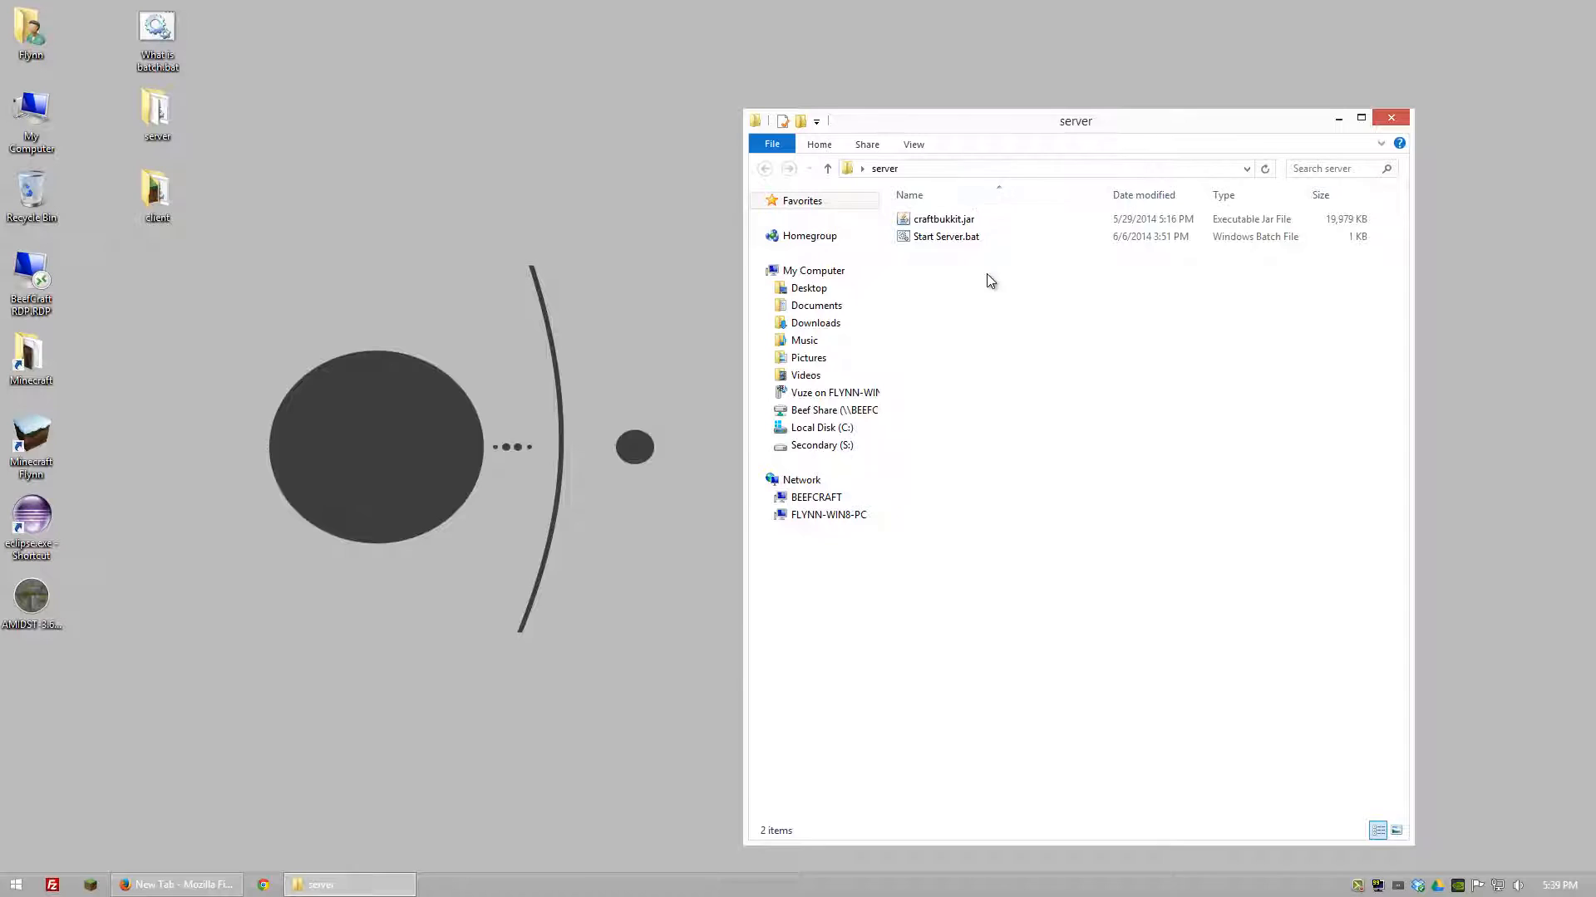
pyautogui.rightClick(944, 236)
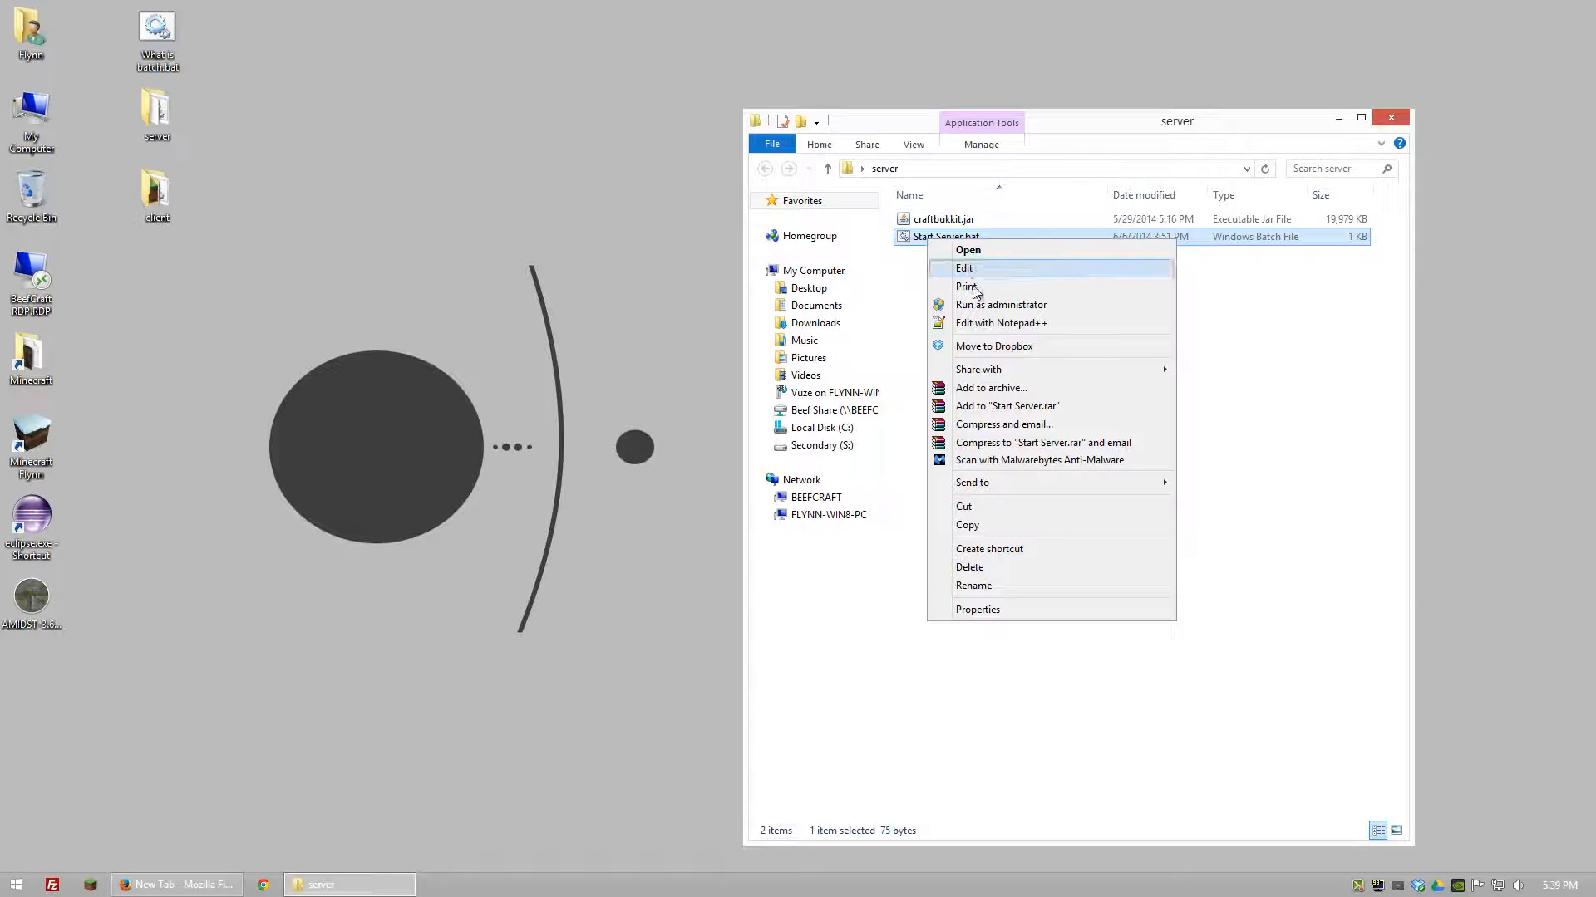
pyautogui.click(964, 267)
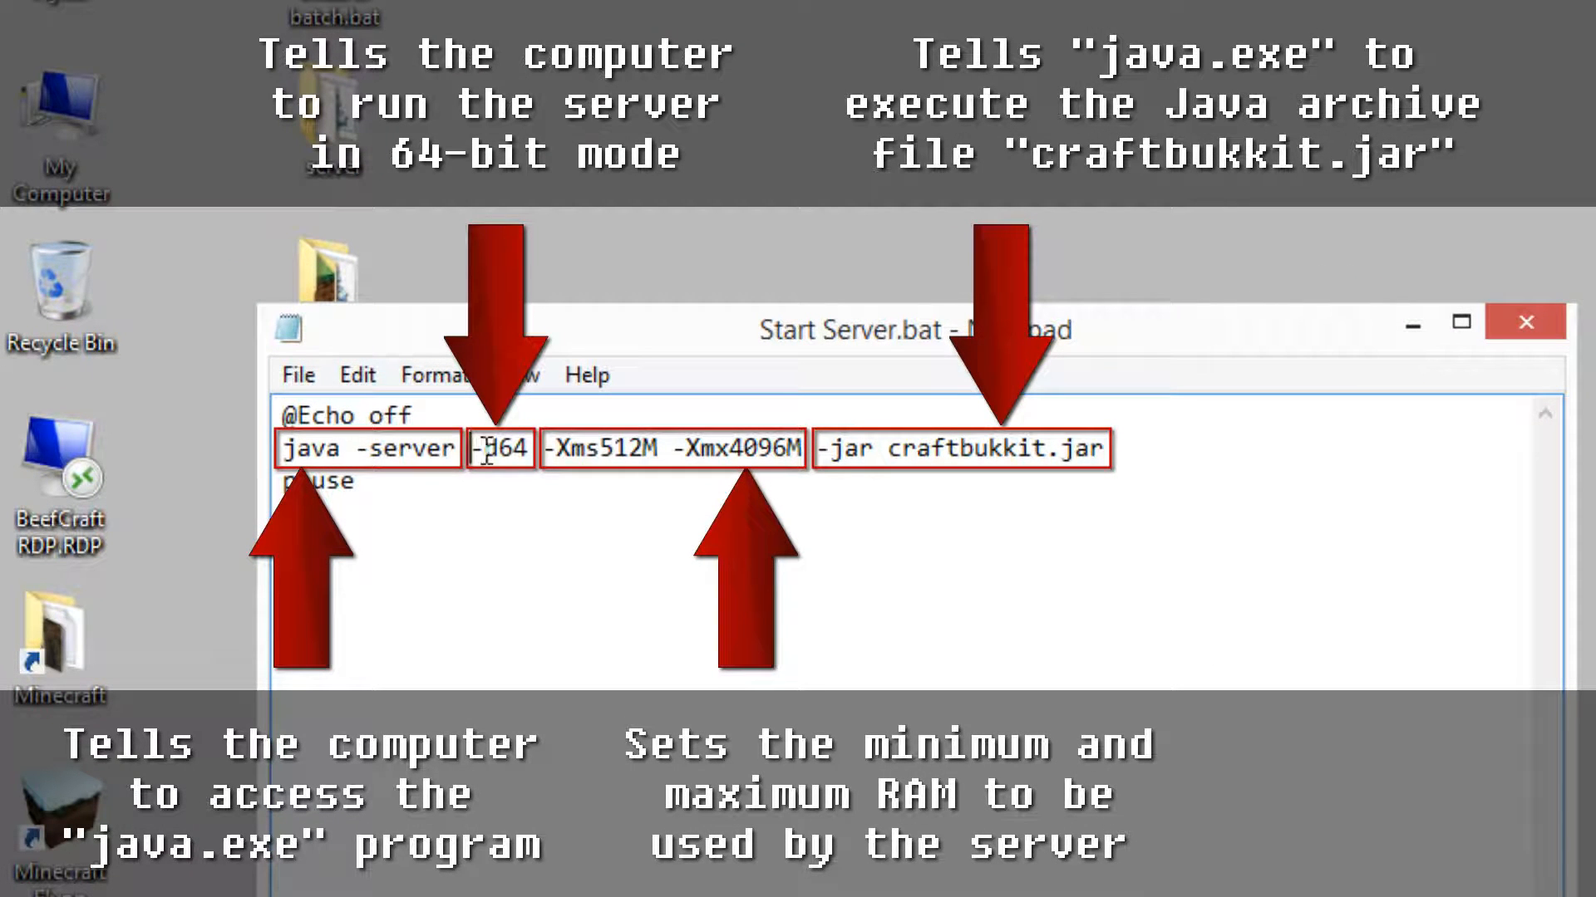
pyautogui.doubleClick(500, 449)
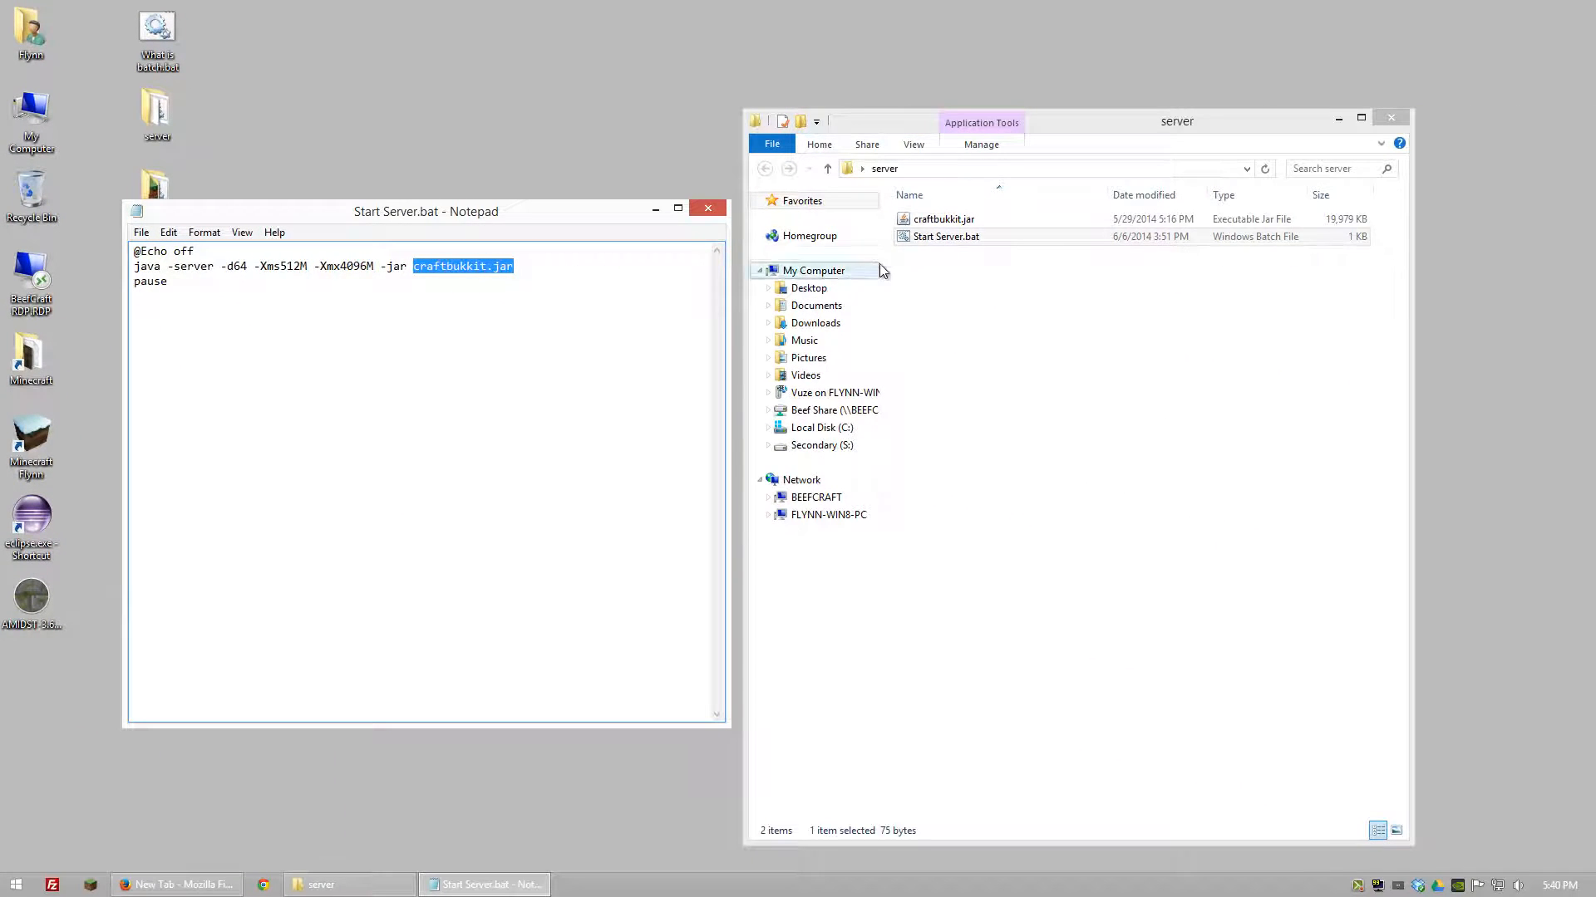
pyautogui.click(940, 220)
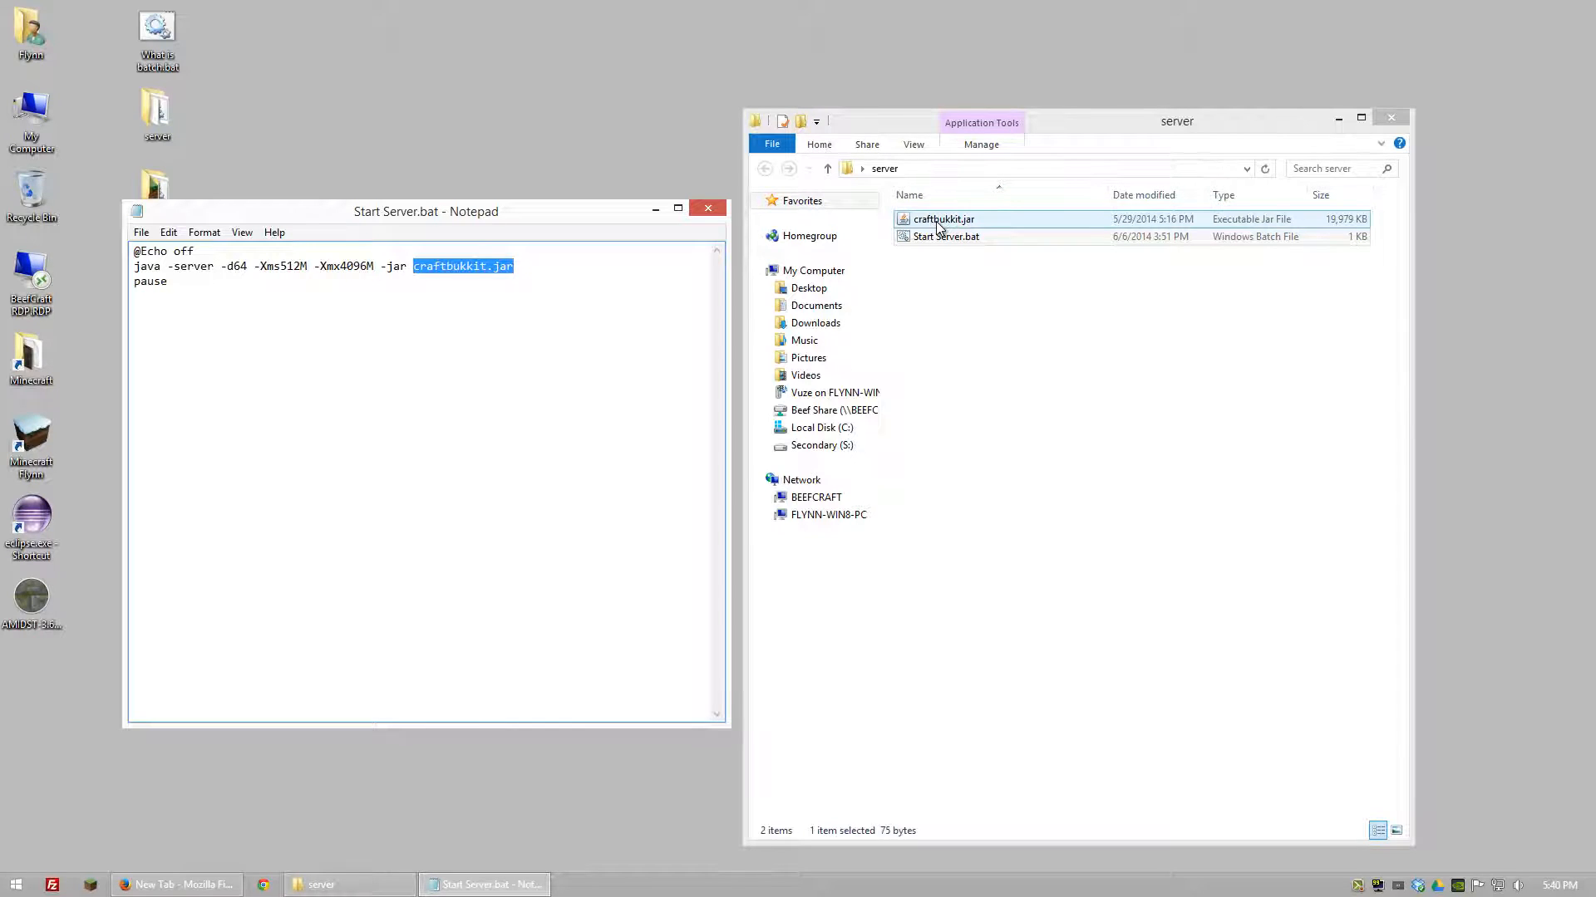
pyautogui.moveTo(976, 231)
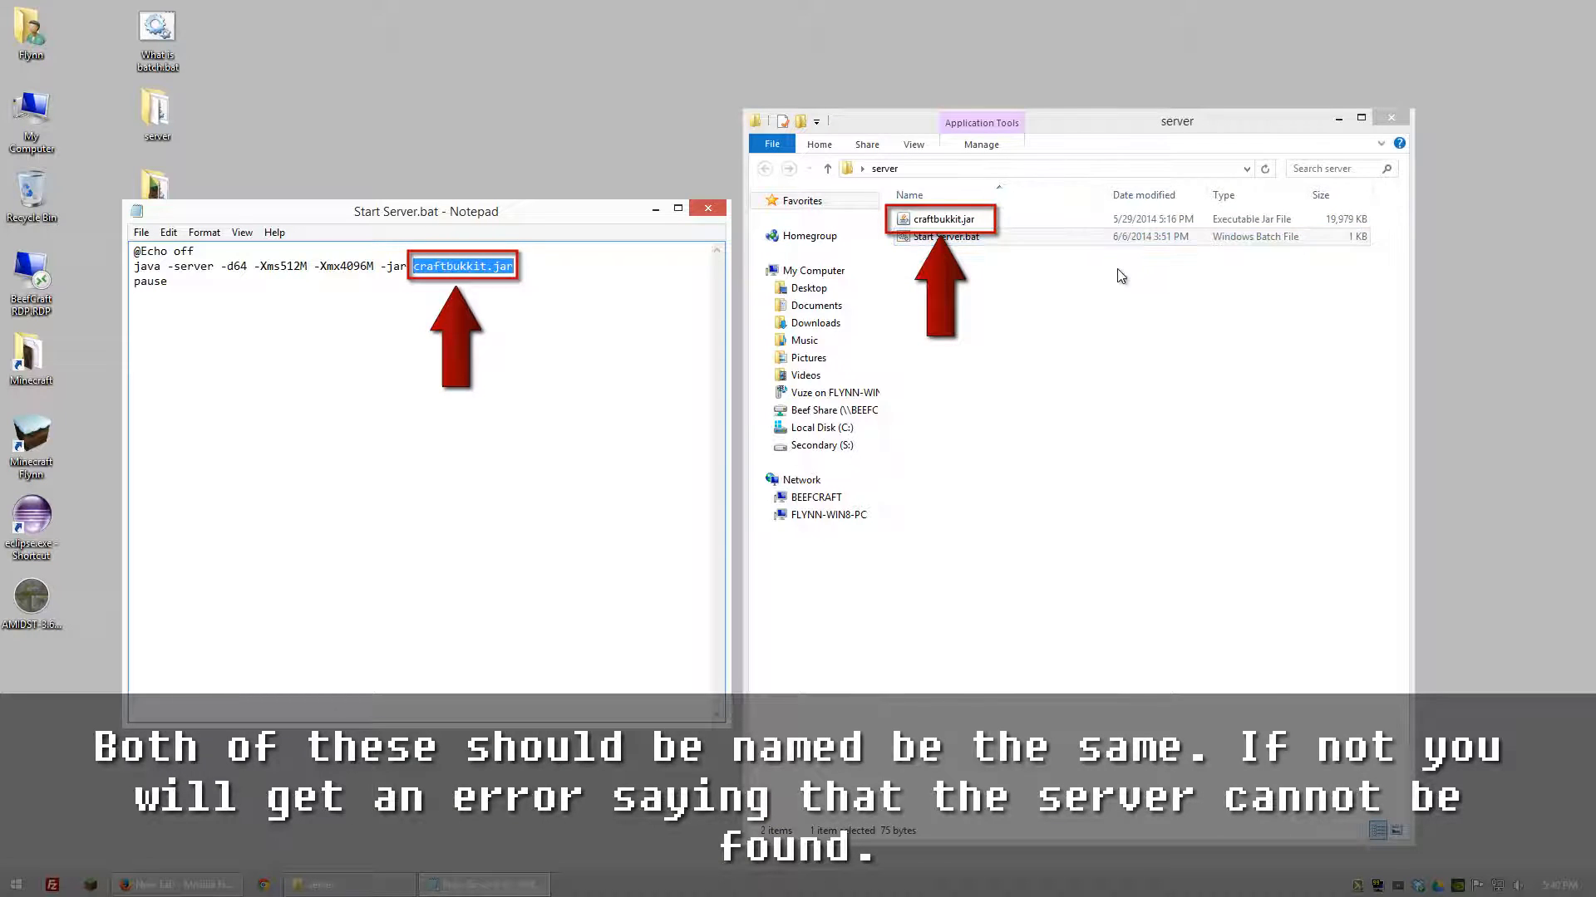
pyautogui.click(941, 236)
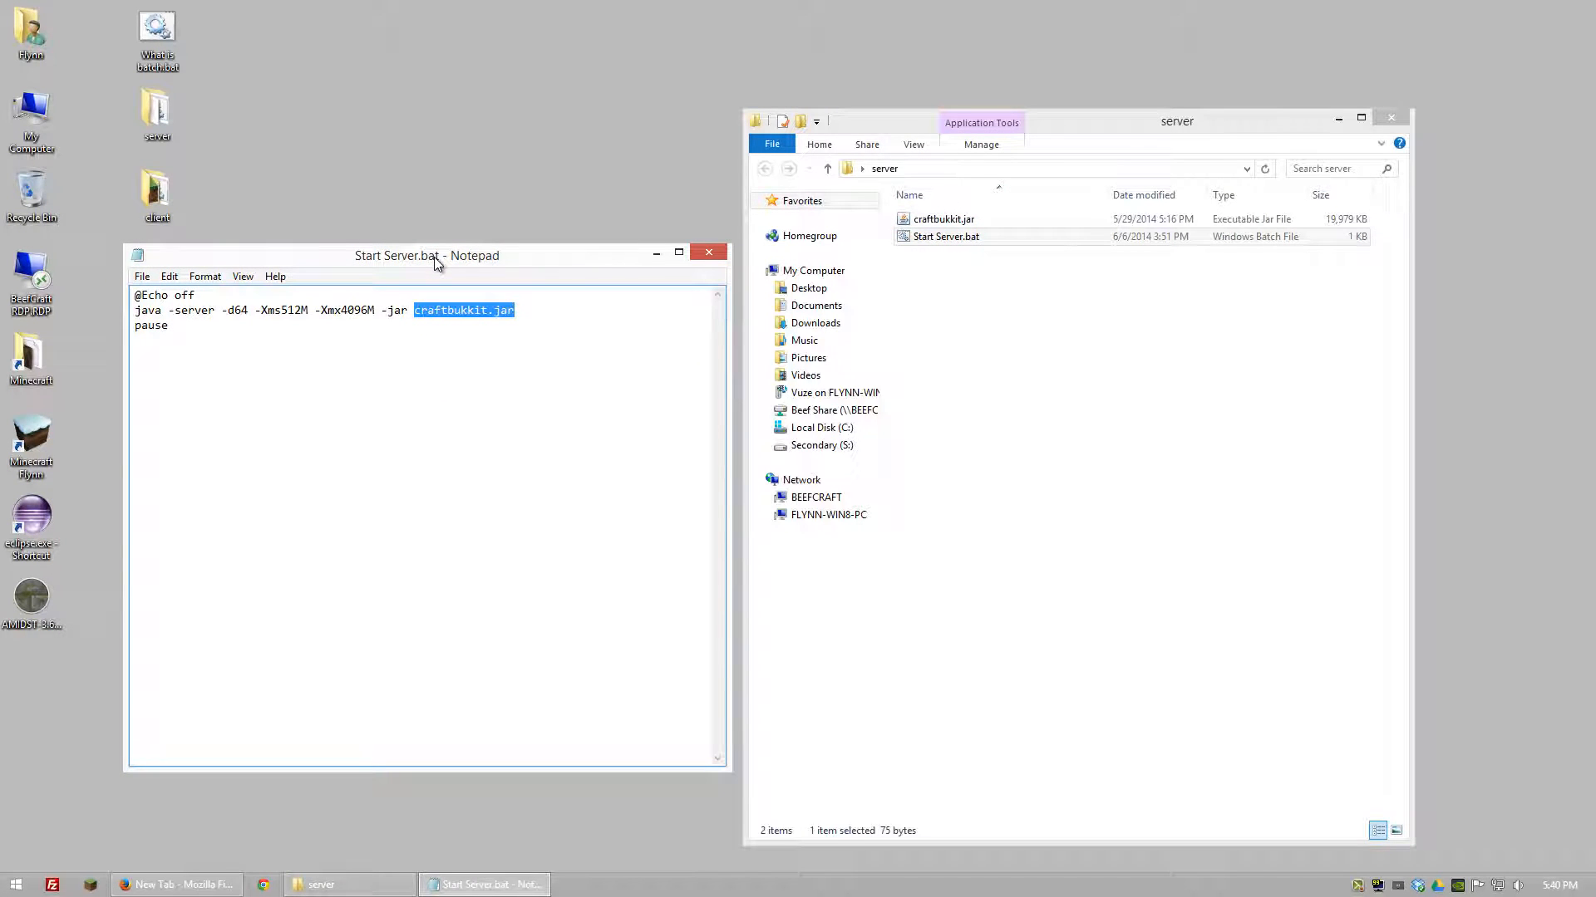
pyautogui.moveTo(678, 251)
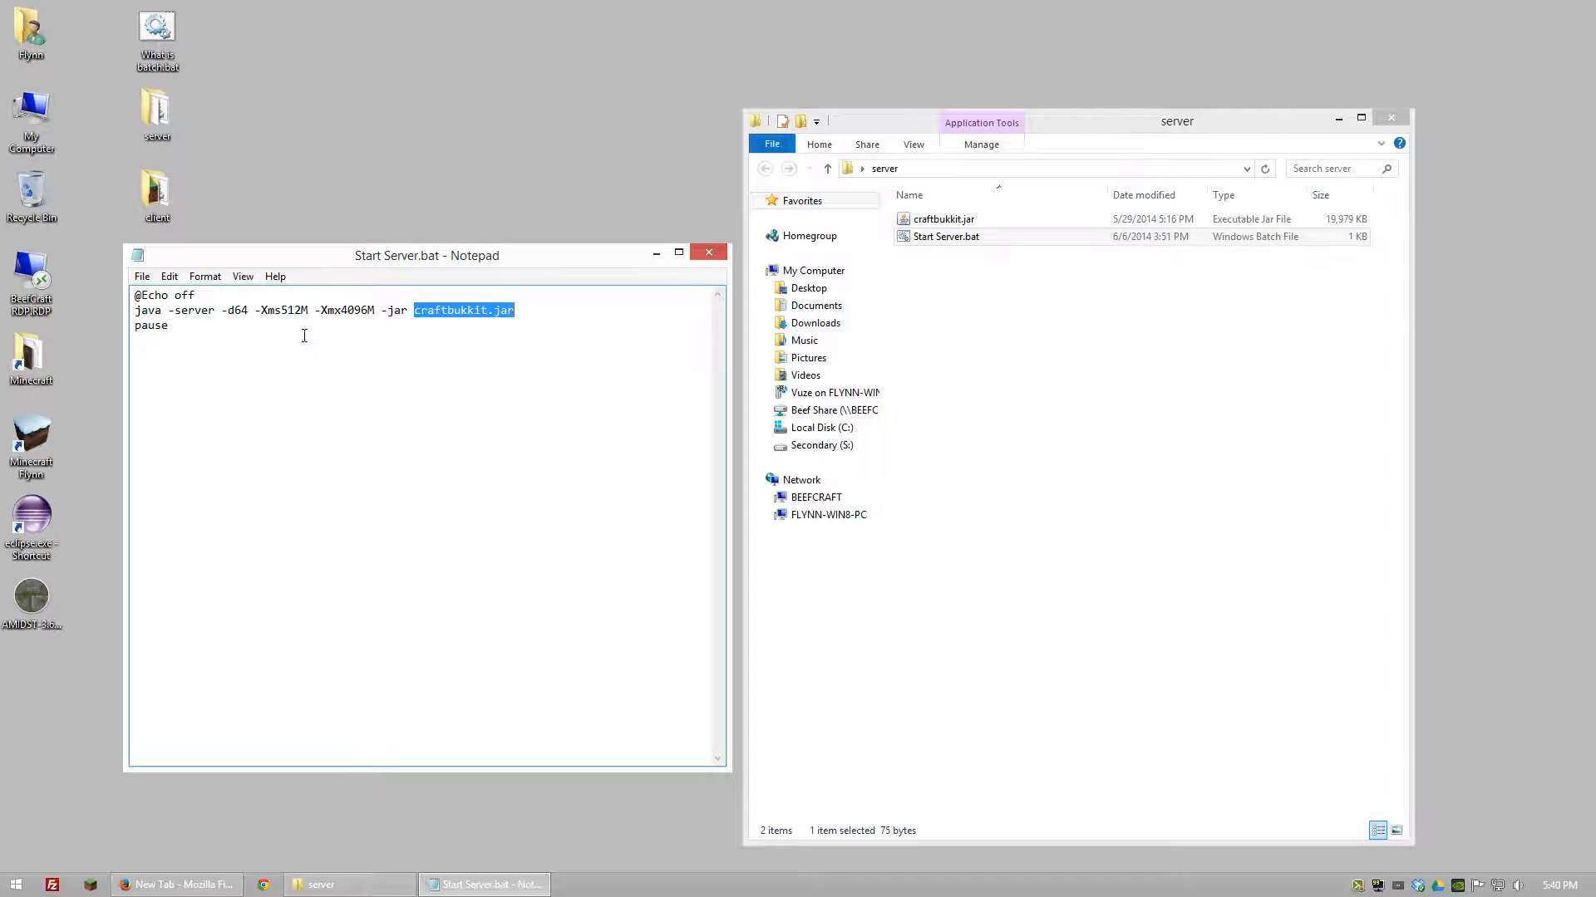
pyautogui.moveTo(369, 398)
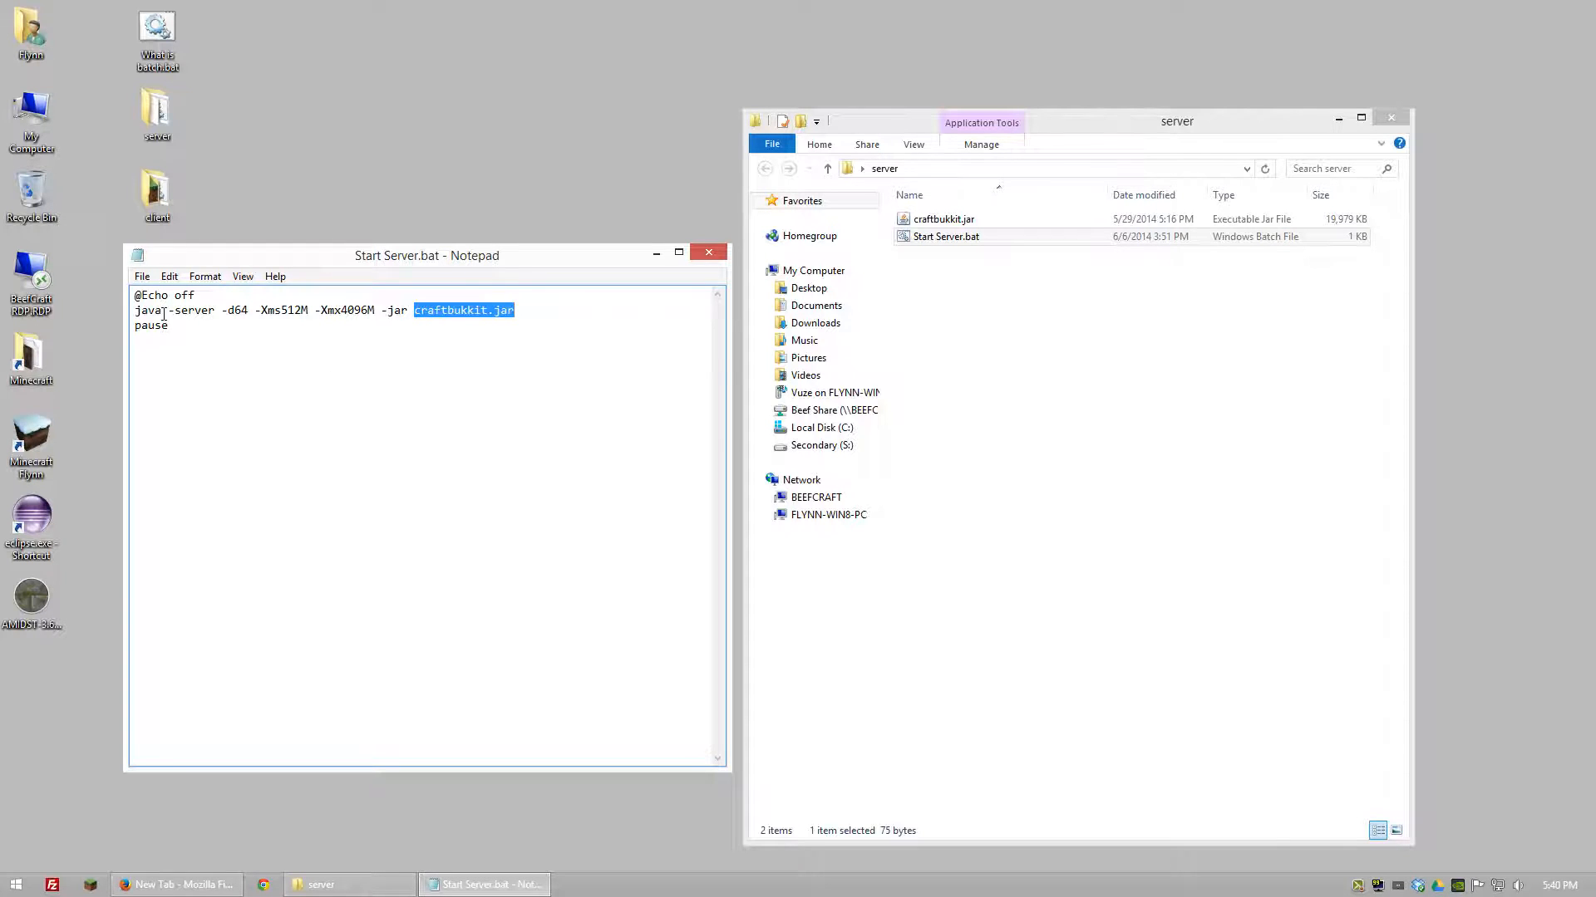
# Step: Replace 'java' with the quoted path "C:\Program Files\Java\jre7\bin\java.exe" in the server batch
pyautogui.doubleClick(147, 309)
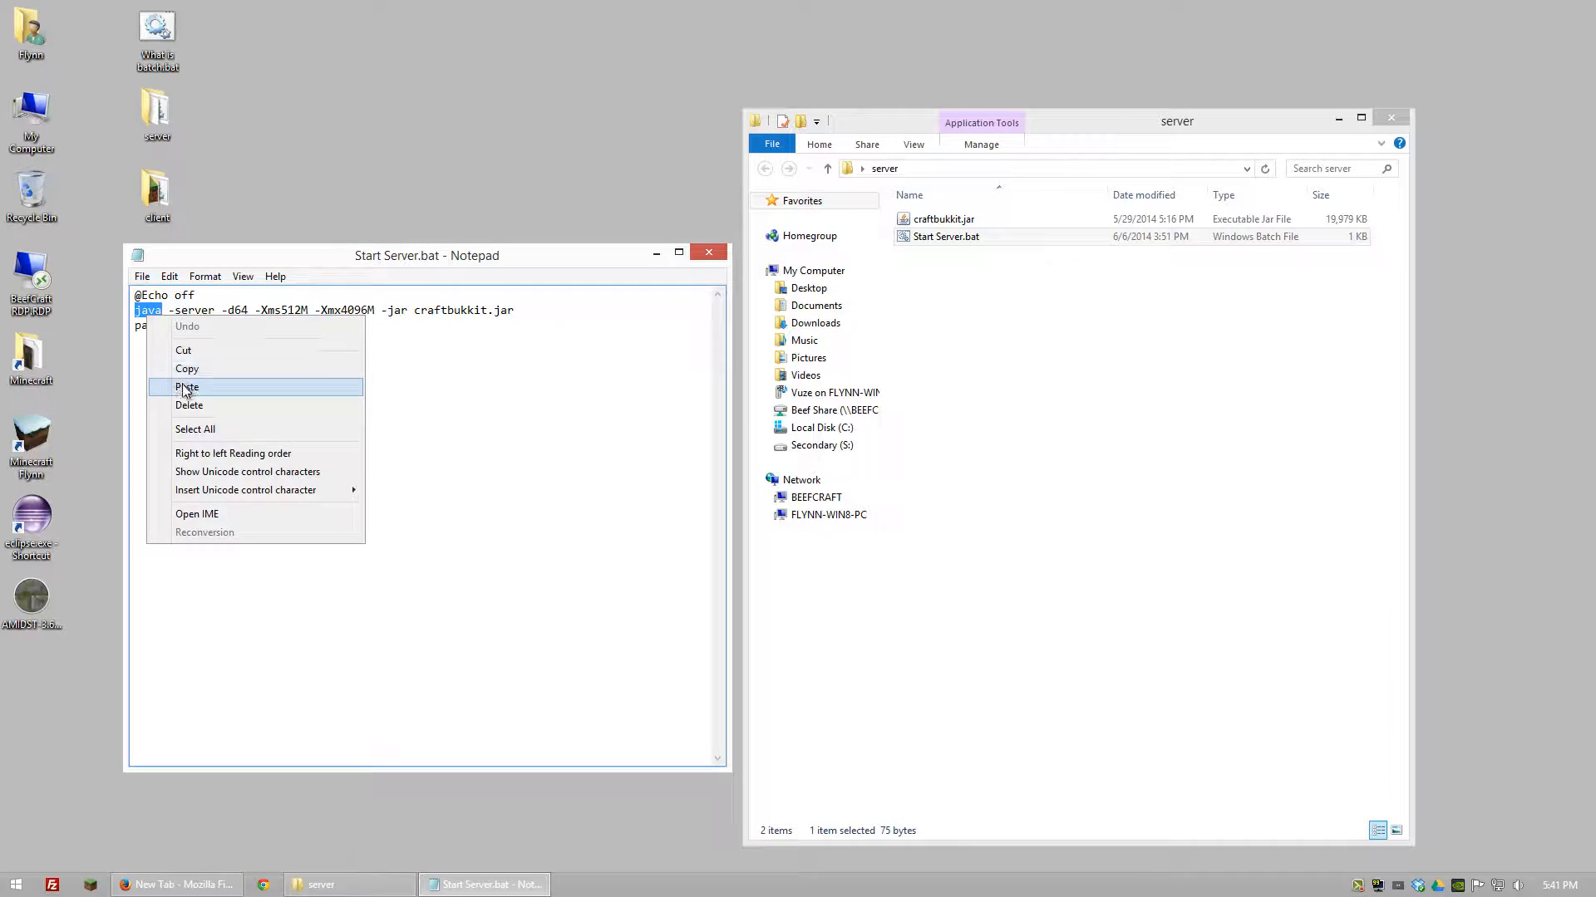
pyautogui.click(187, 387)
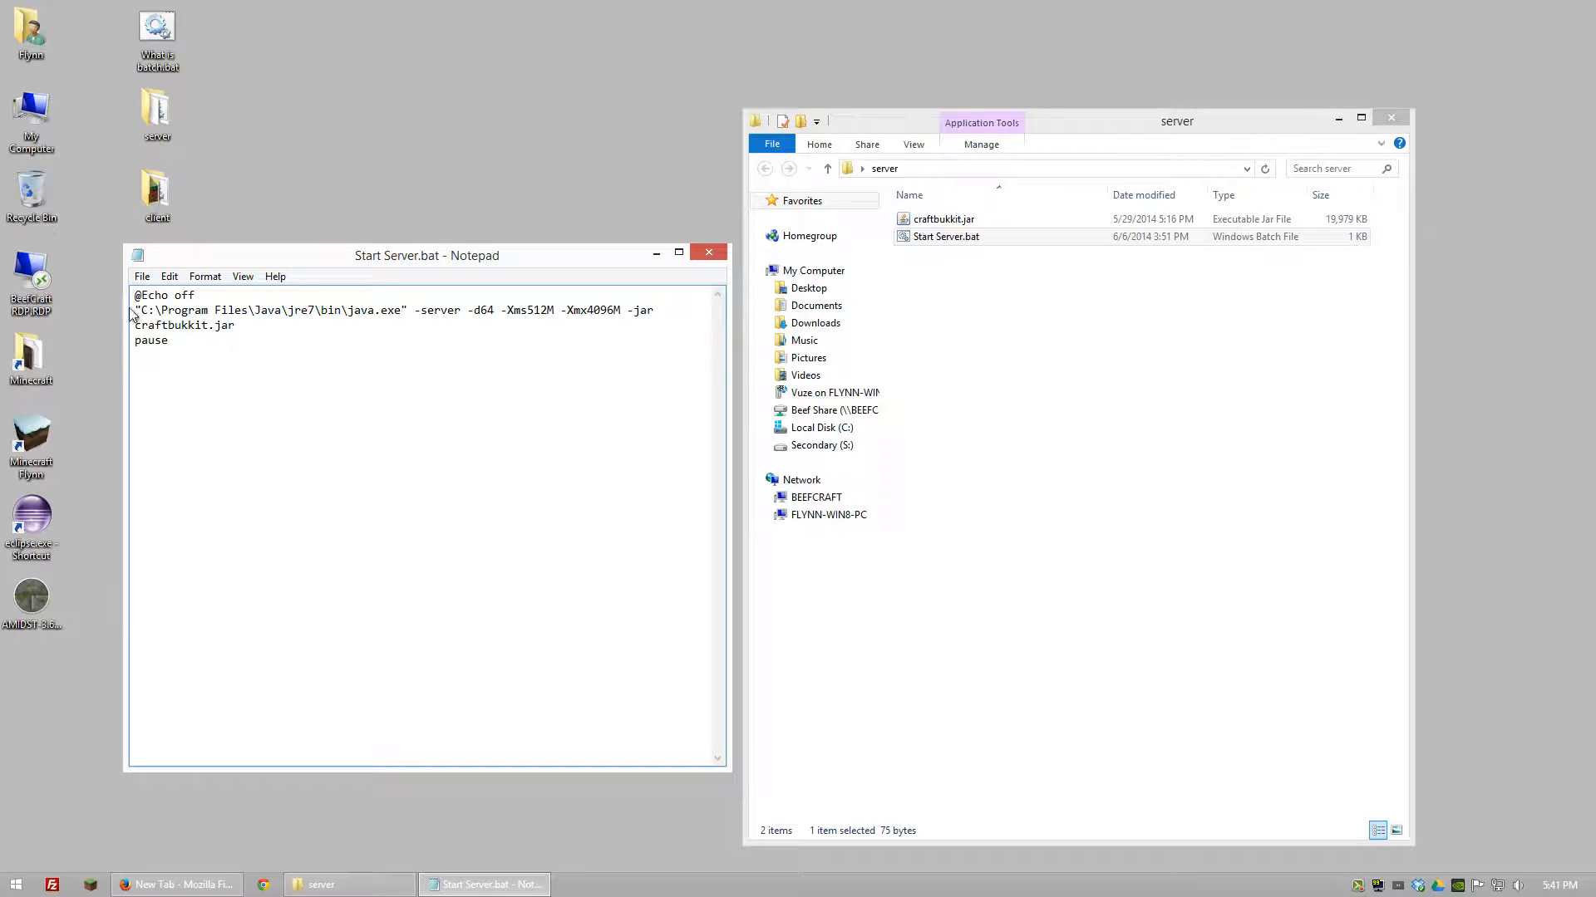
pyautogui.click(143, 311)
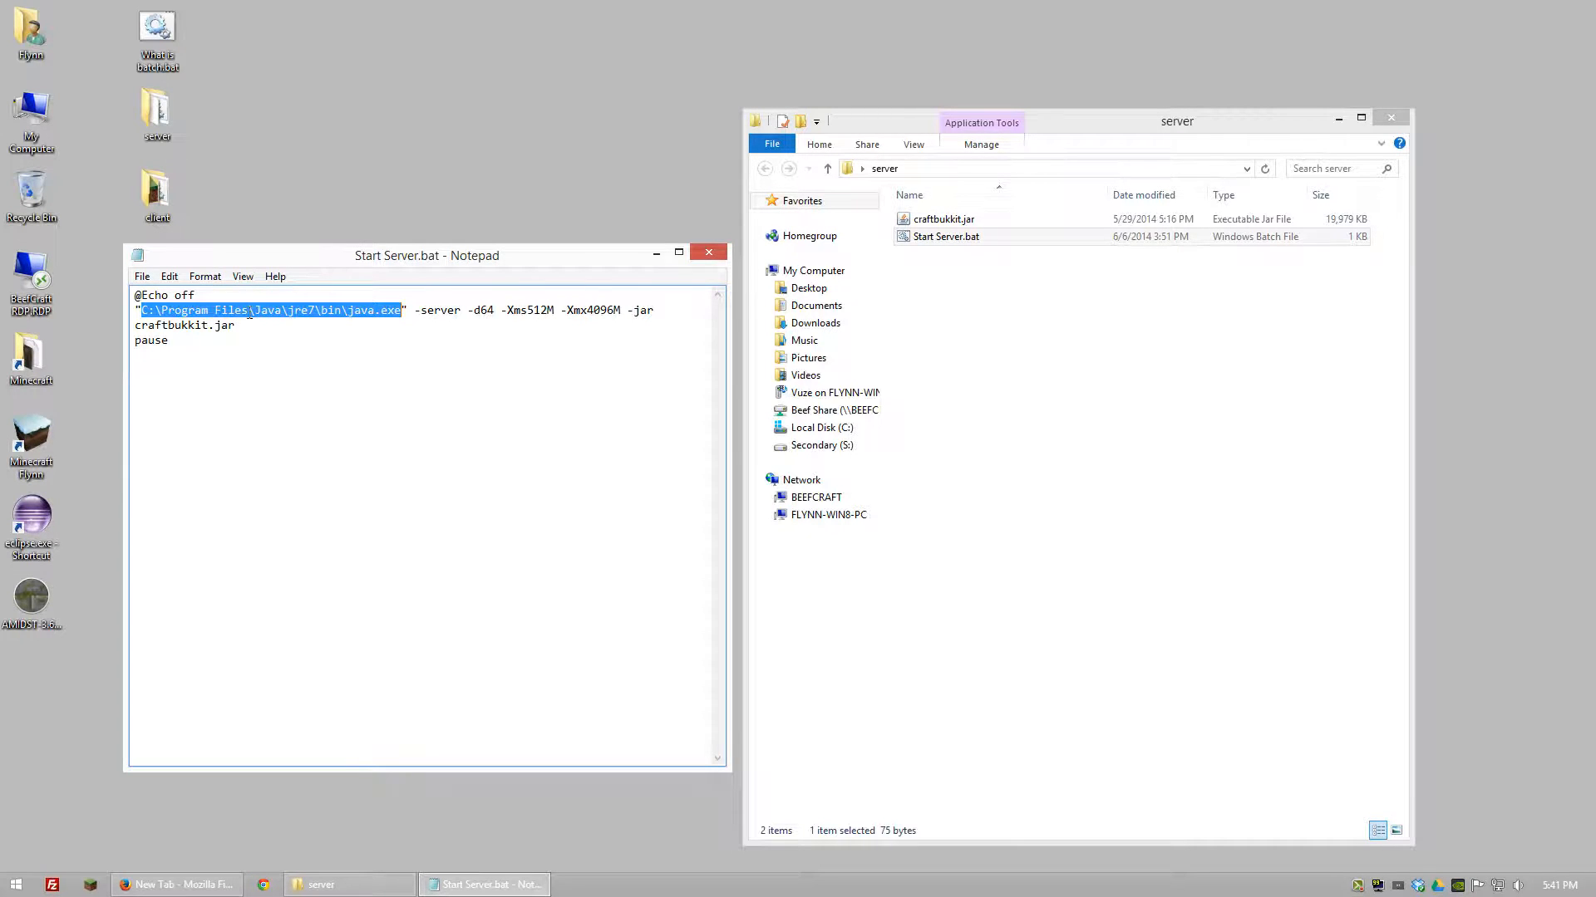
pyautogui.click(813, 269)
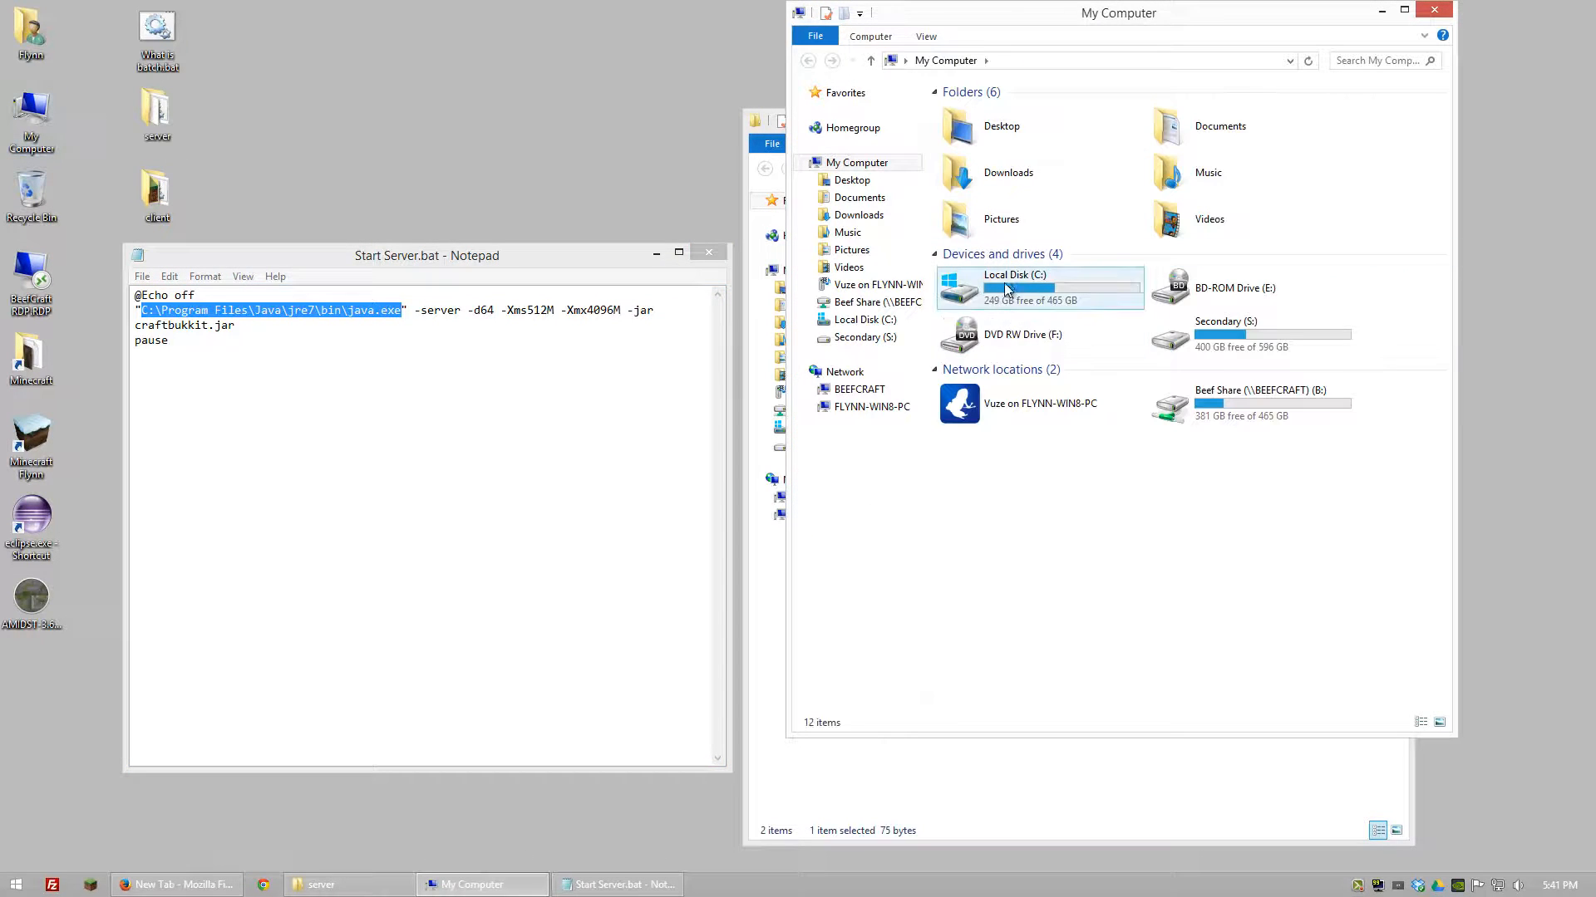
# Step: Navigate to C:\Program Files\Java\jre7\bin and single out java.exe
pyautogui.doubleClick(1014, 288)
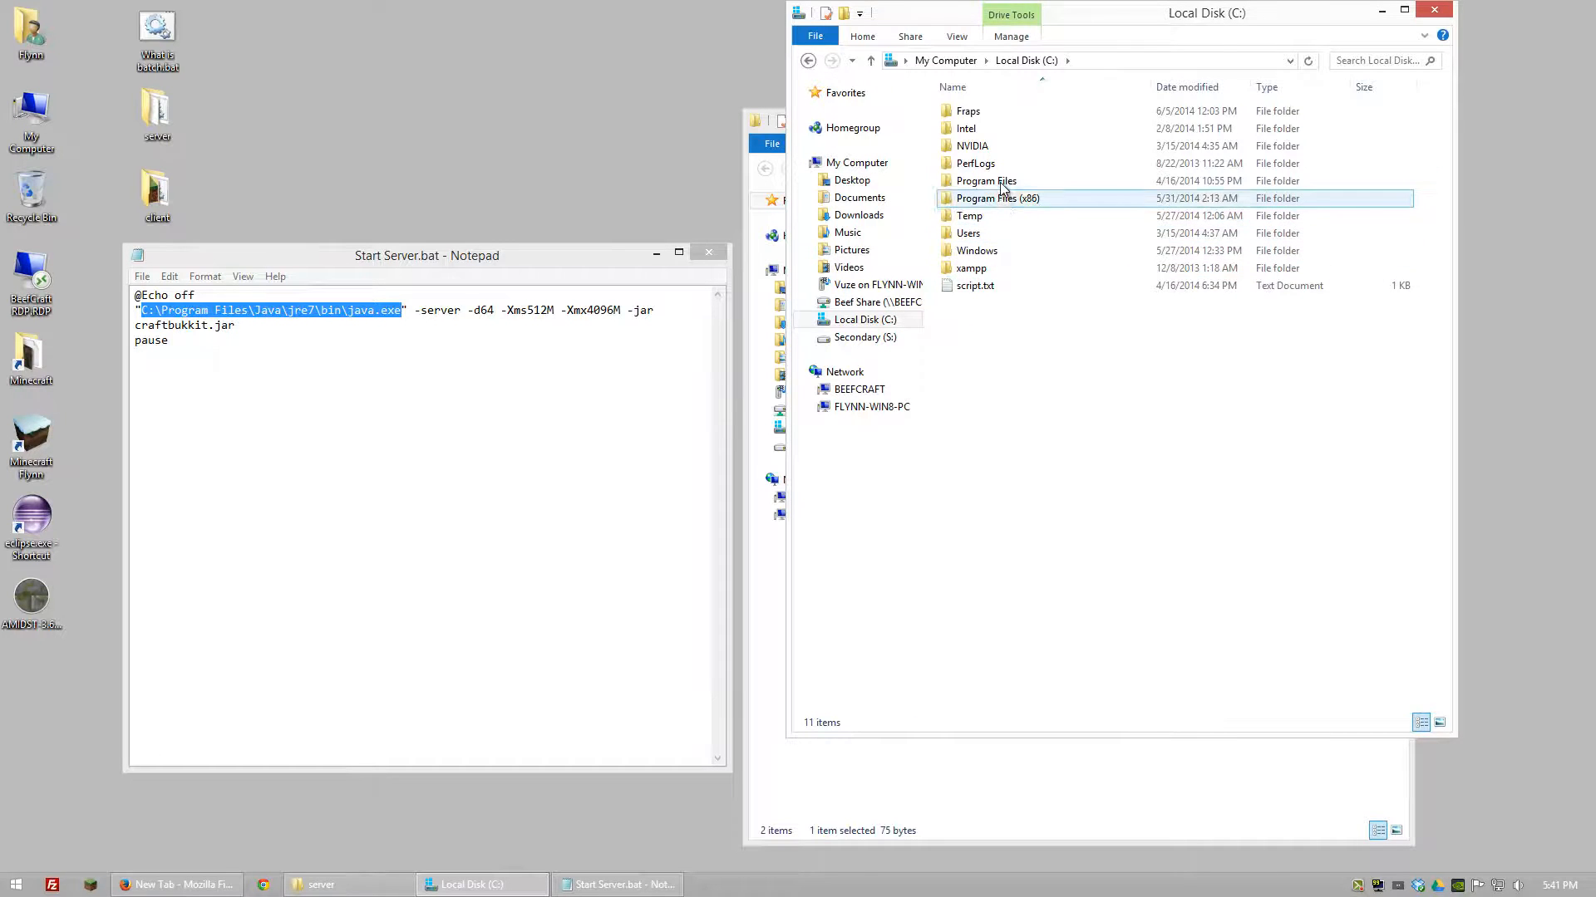
pyautogui.doubleClick(986, 179)
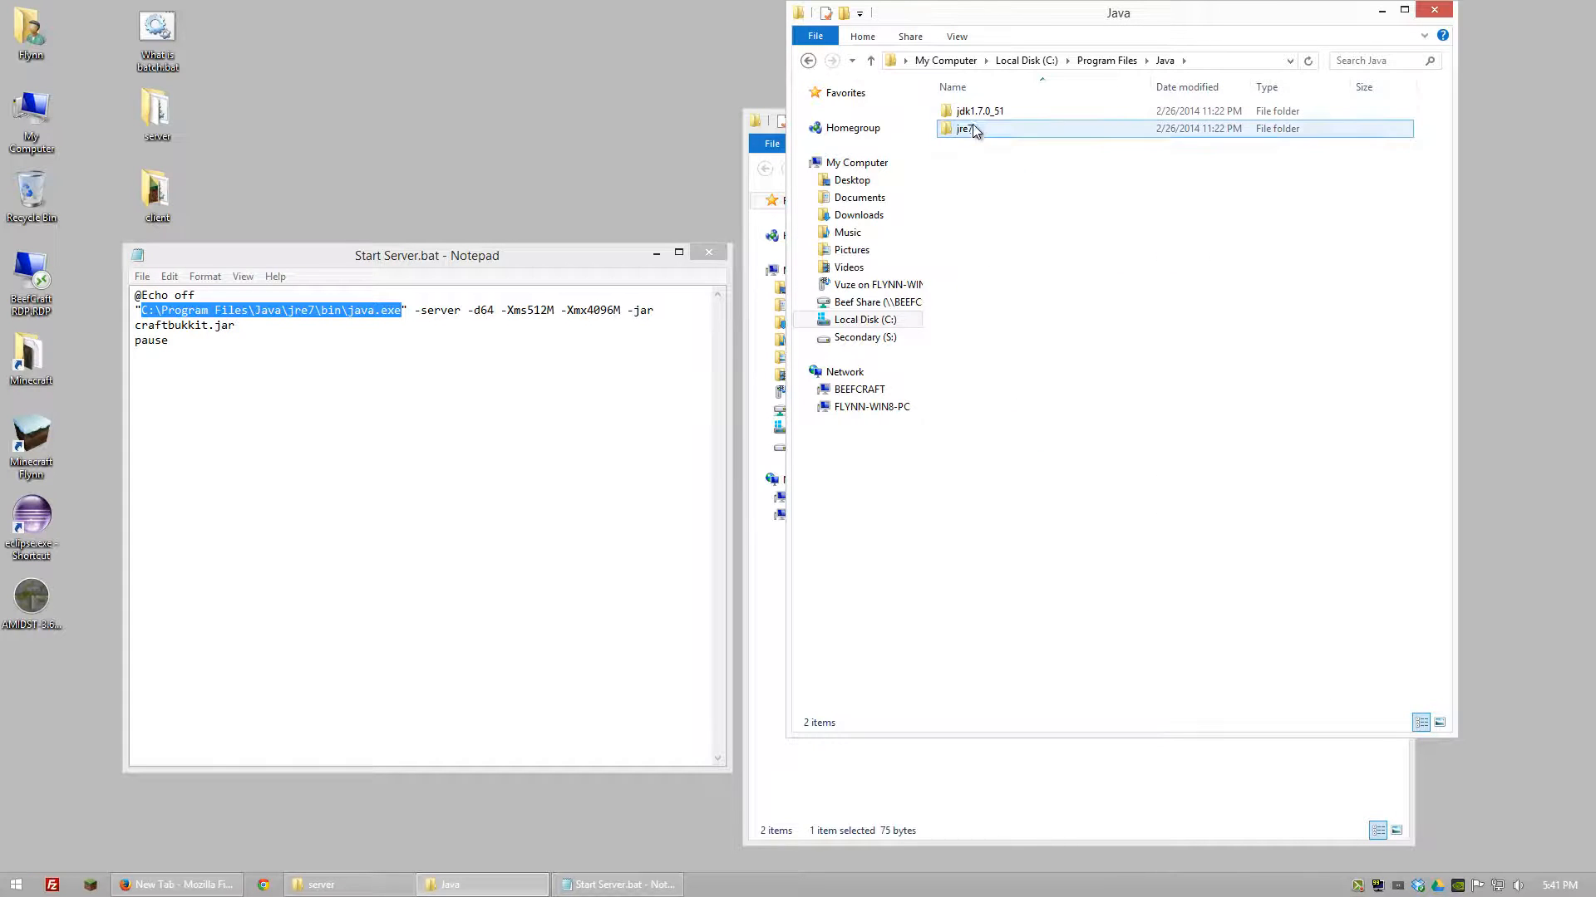
pyautogui.doubleClick(963, 127)
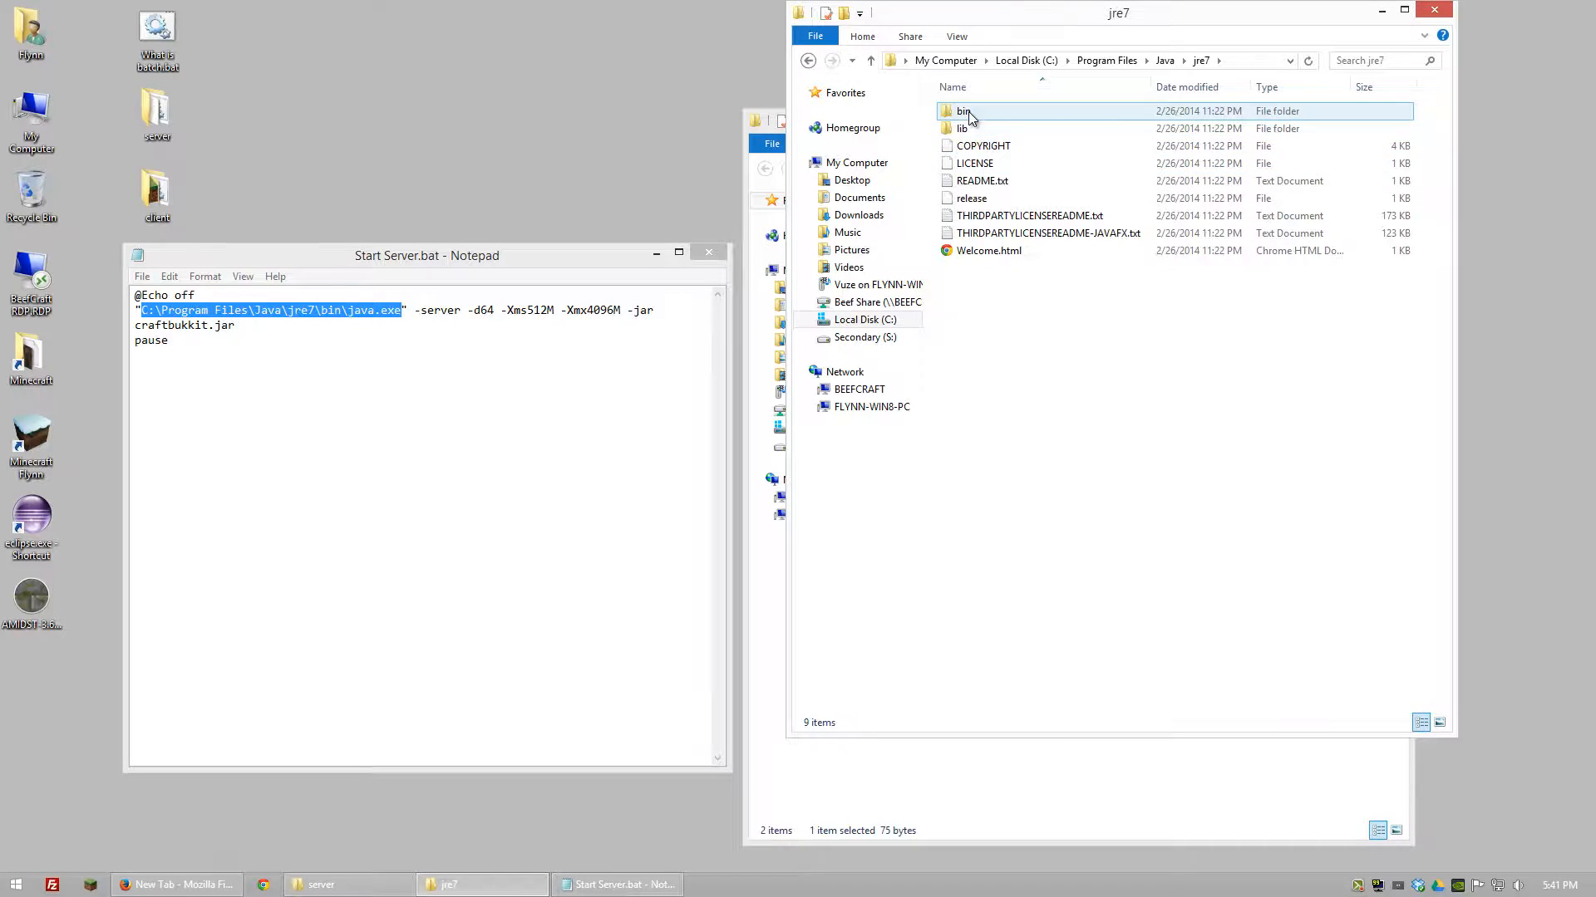
pyautogui.doubleClick(962, 112)
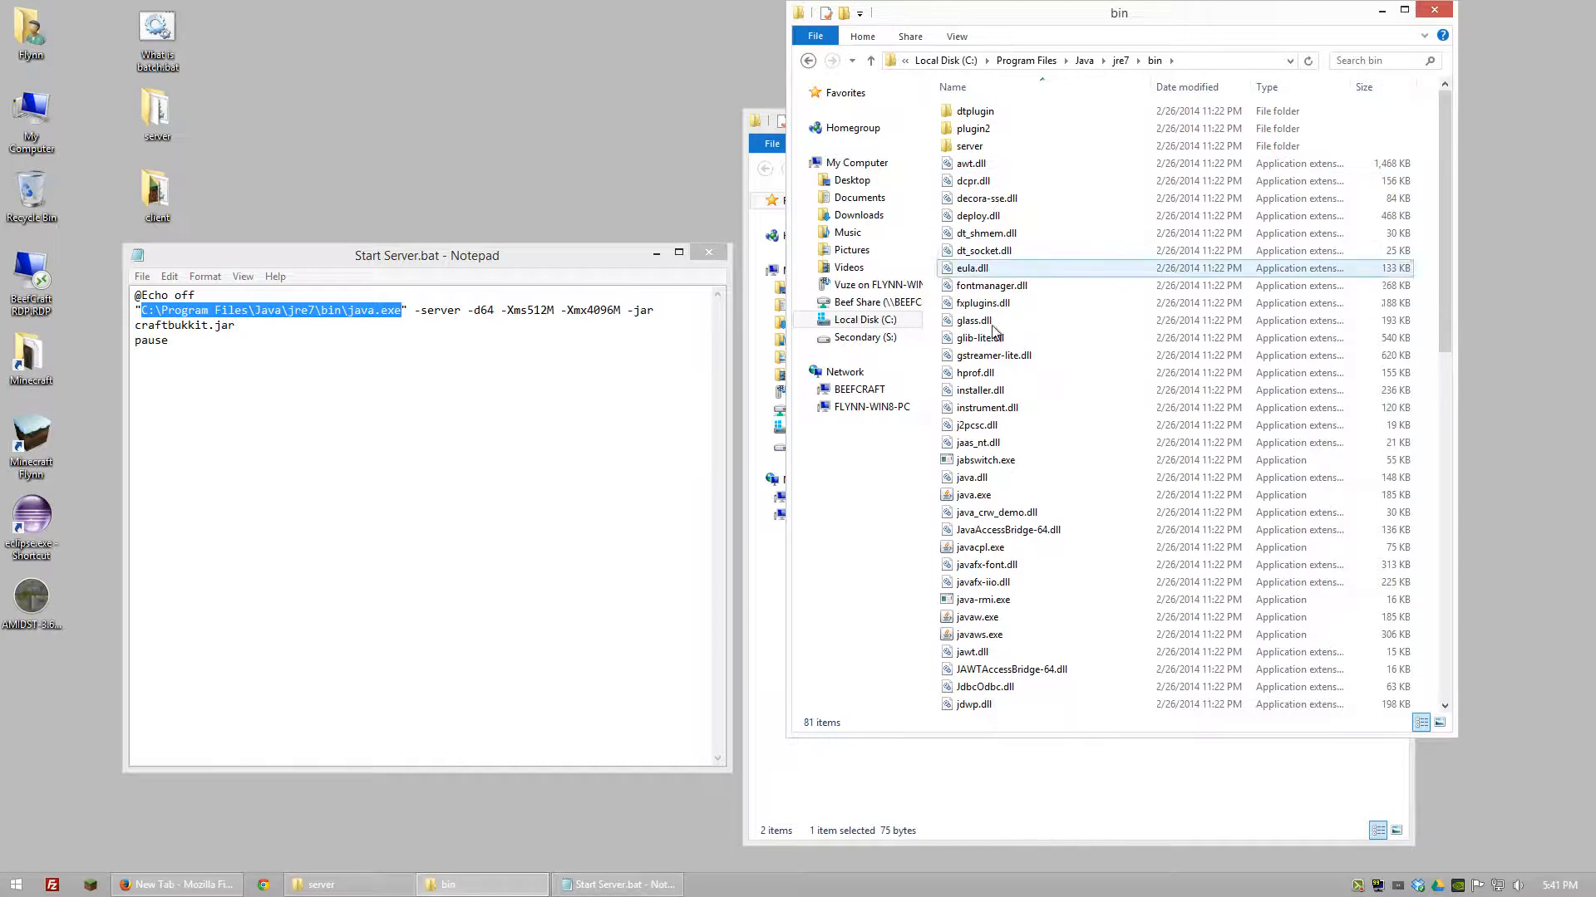
pyautogui.click(972, 495)
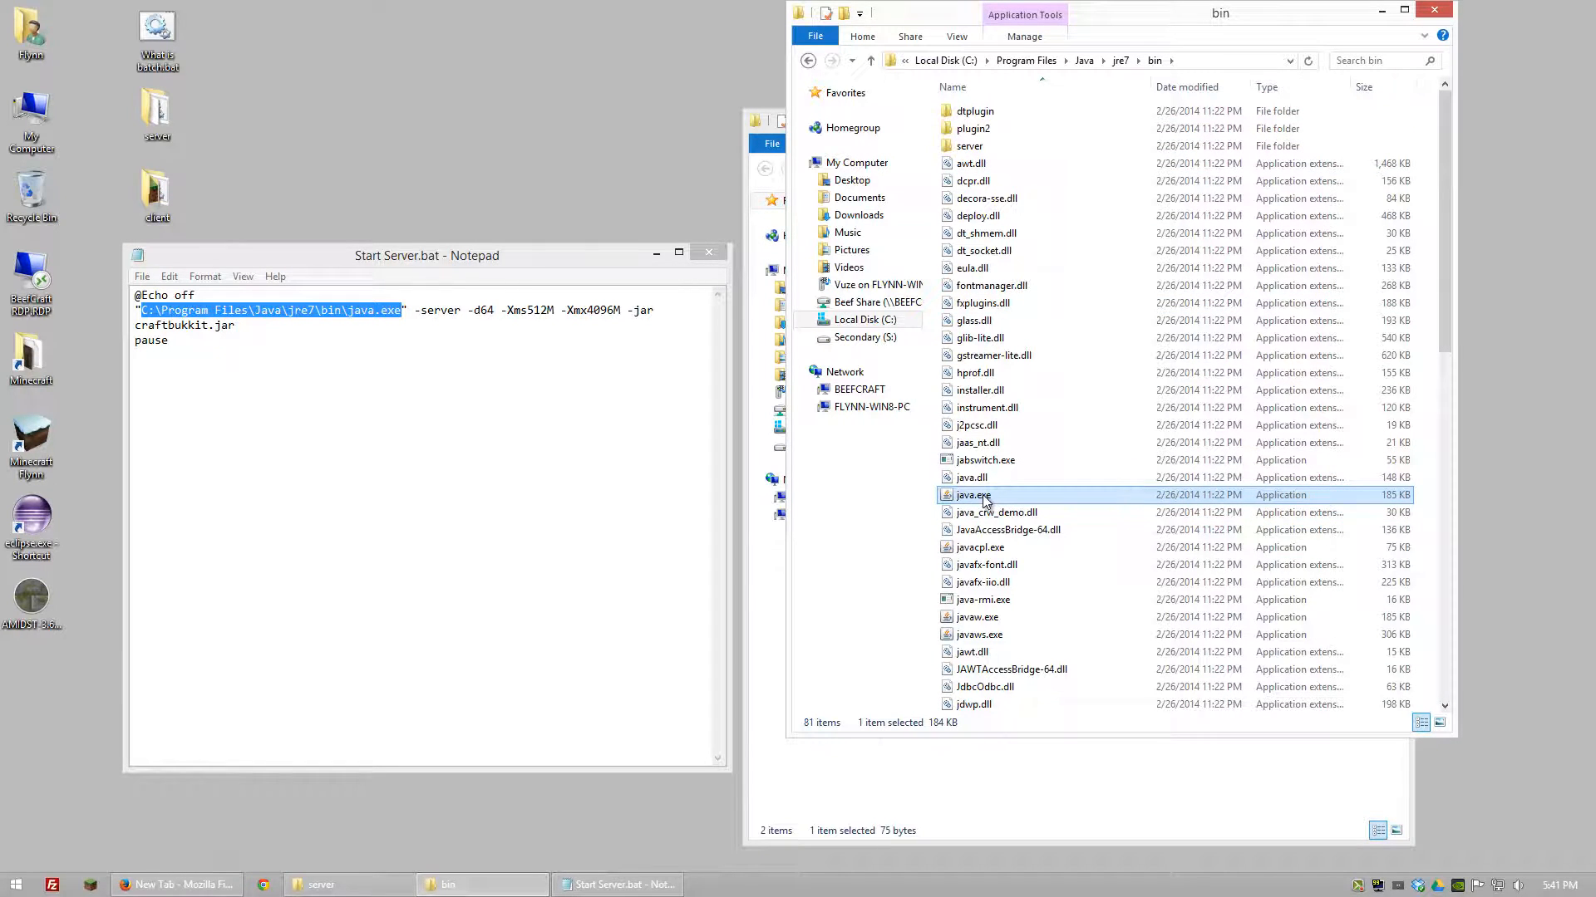
pyautogui.moveTo(973, 496)
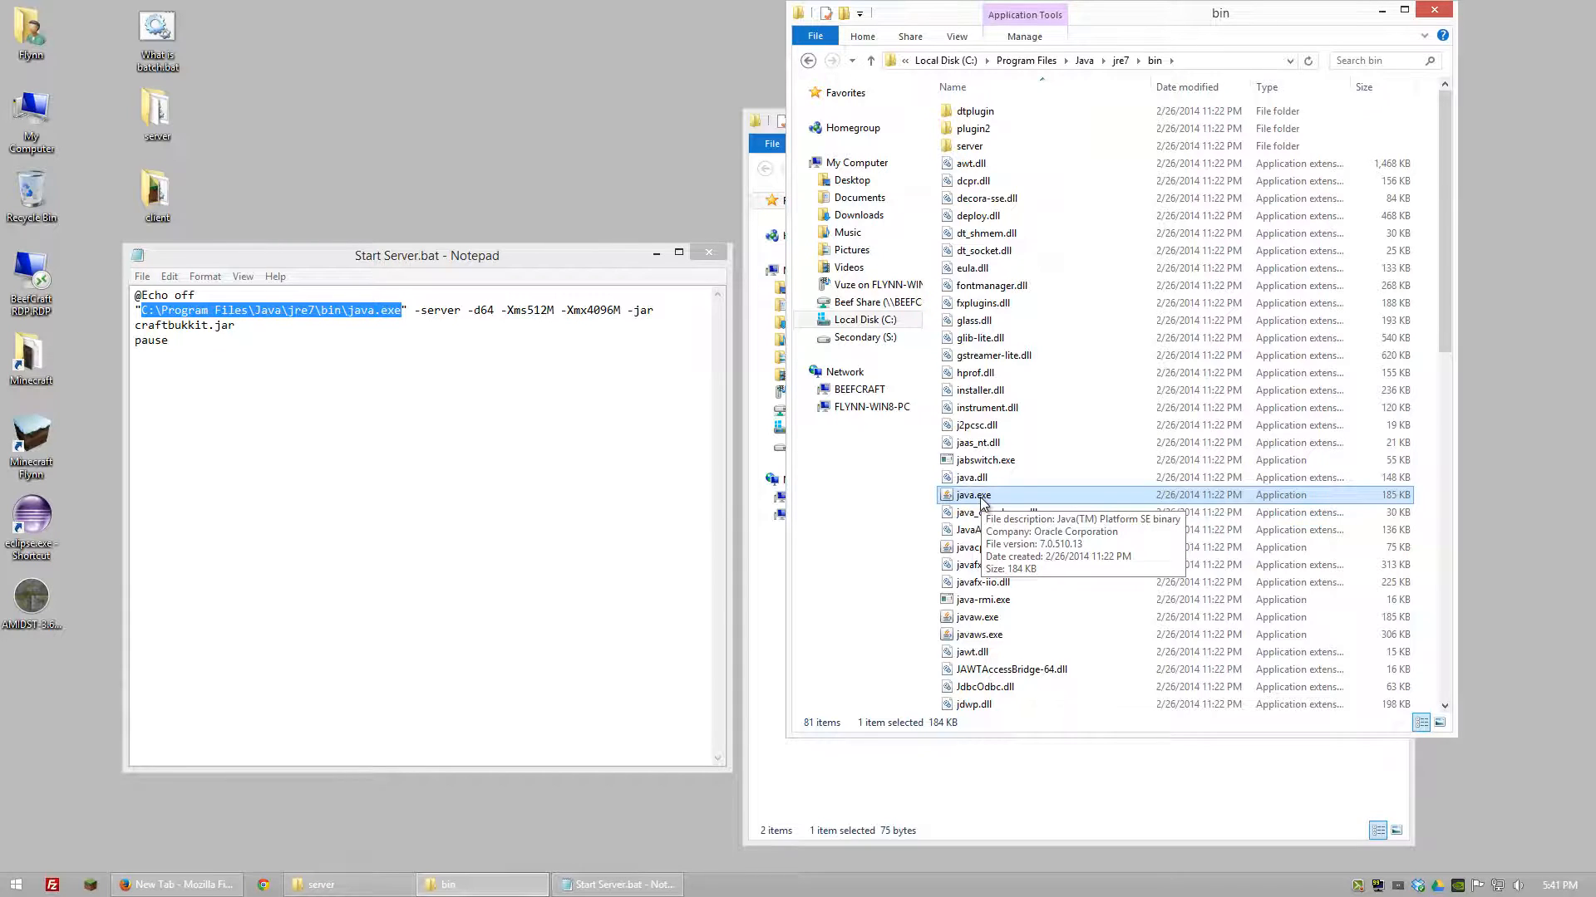
pyautogui.moveTo(996, 512)
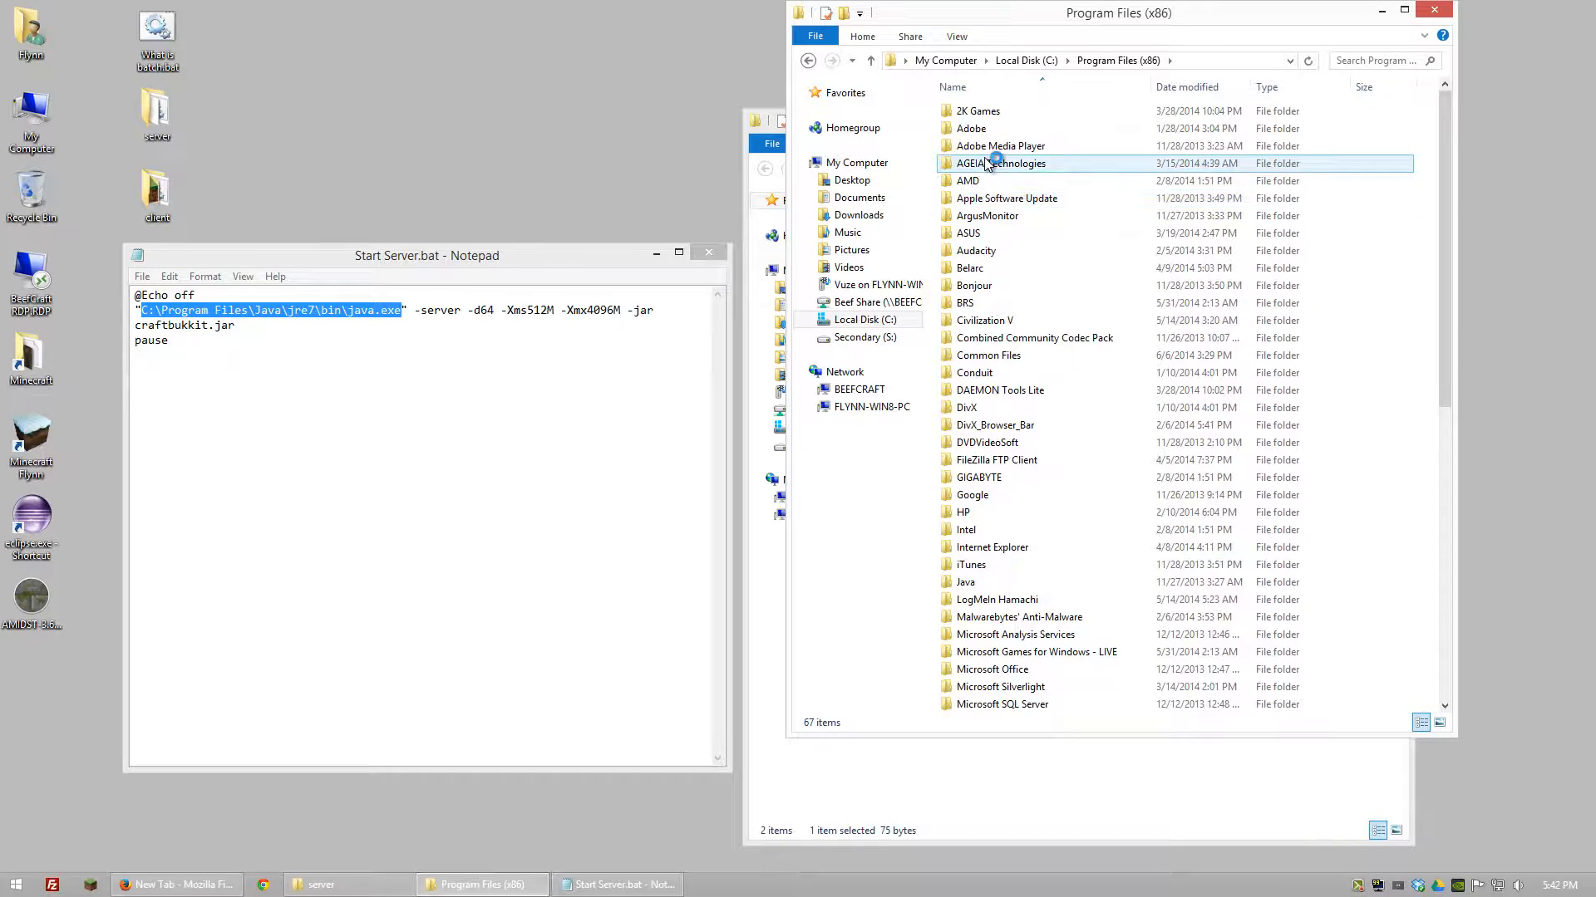
# Step: Locate the 32-bit java.exe under Program Files (x86)\Java\jre7\bin and reveal its full path
pyautogui.scroll(-3)
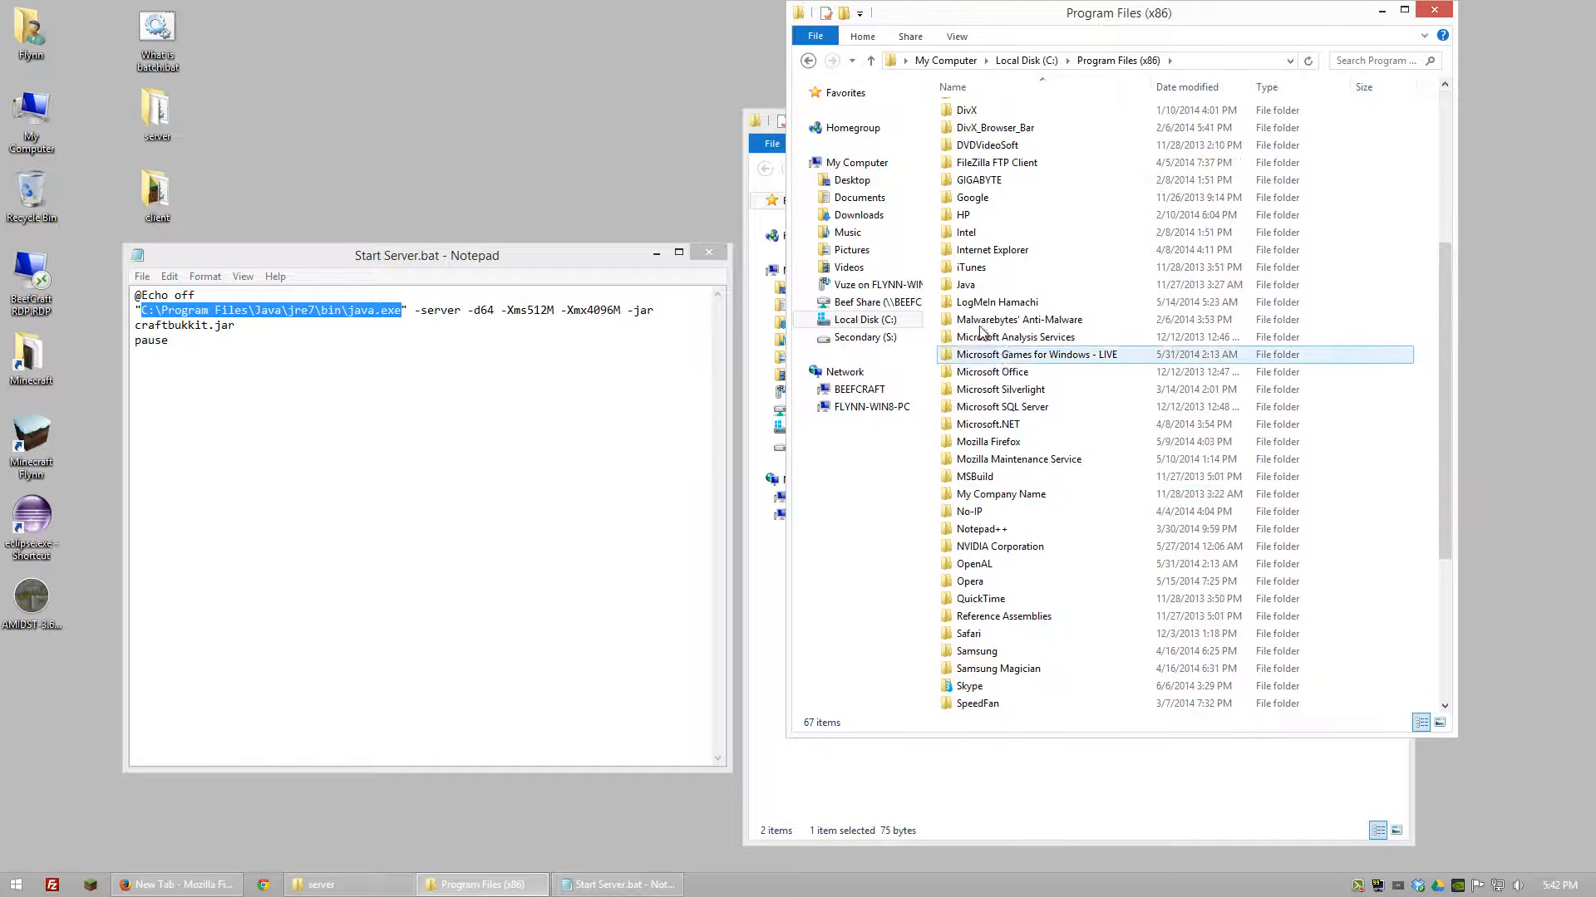
pyautogui.doubleClick(964, 284)
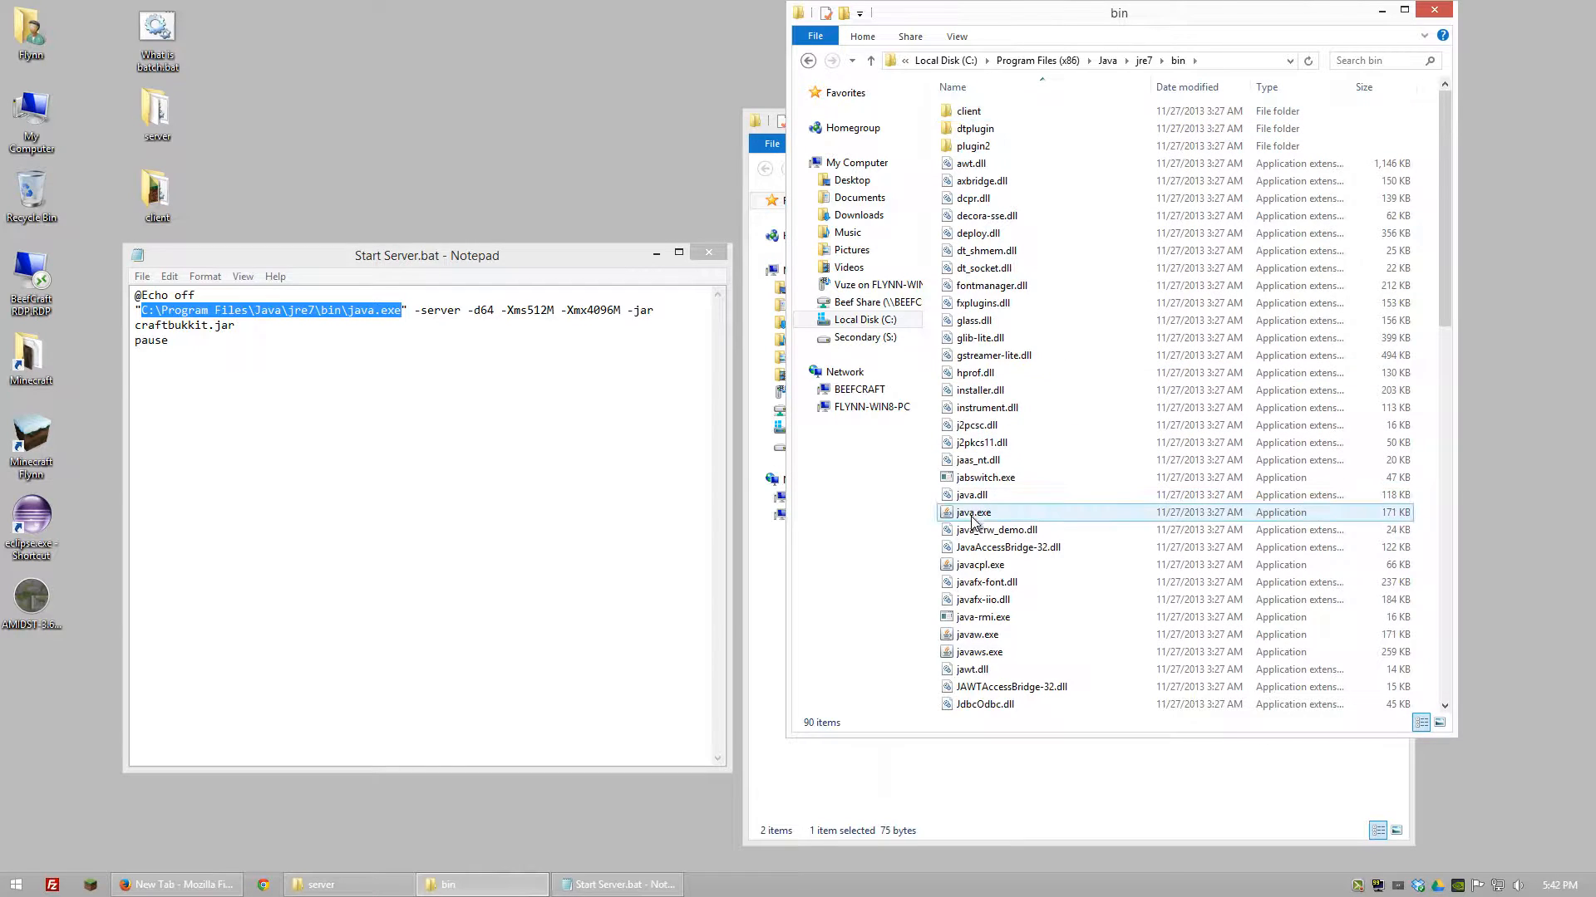
pyautogui.click(973, 512)
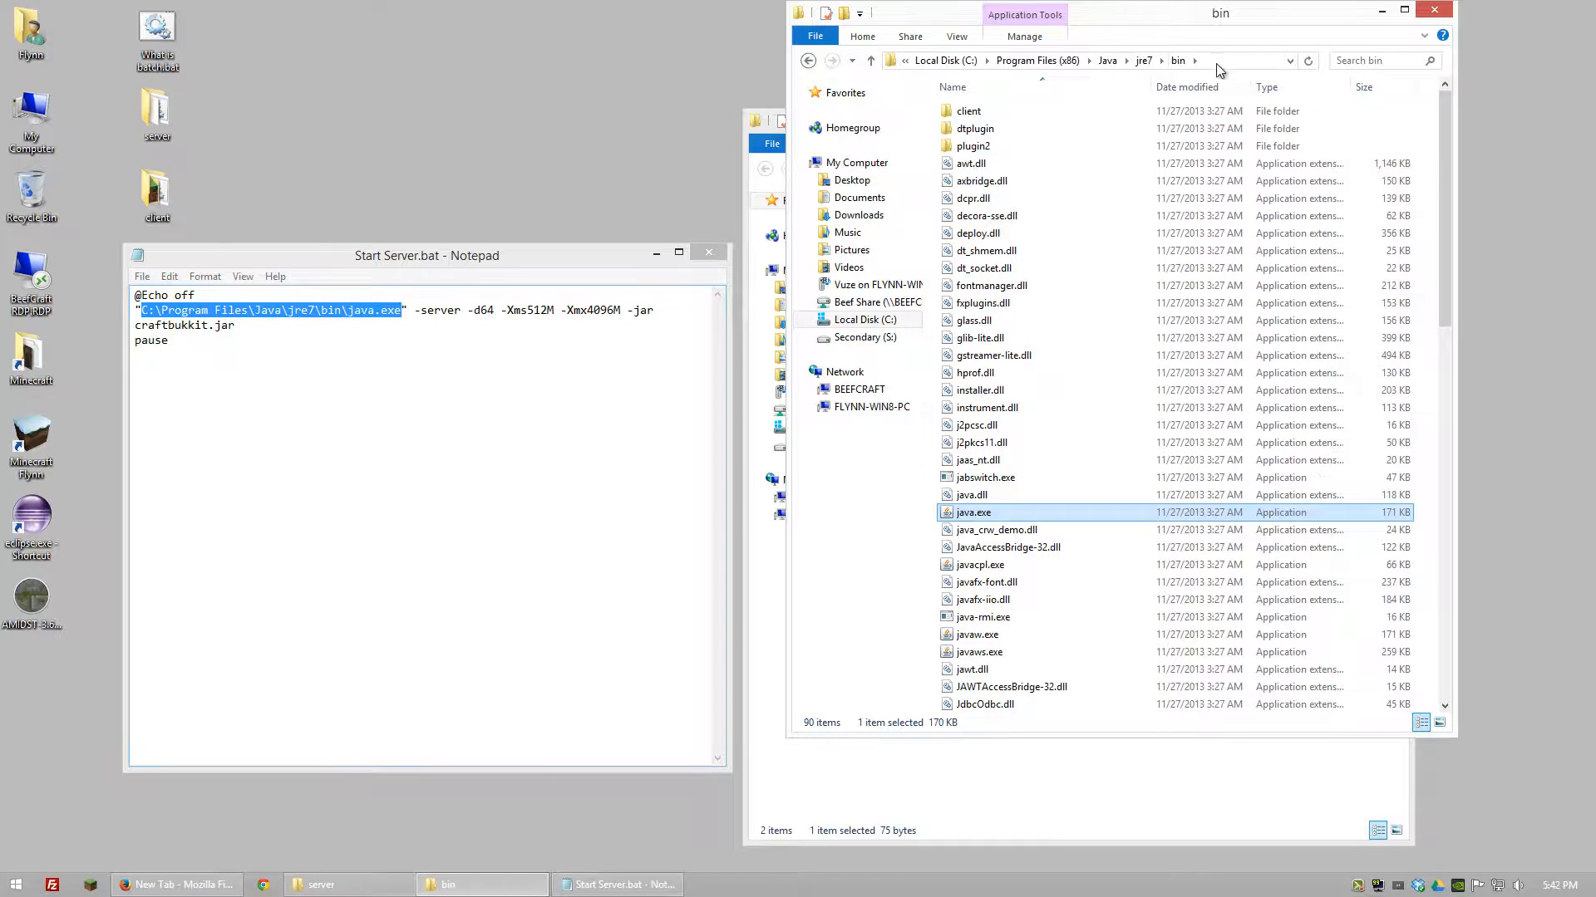
pyautogui.click(1088, 62)
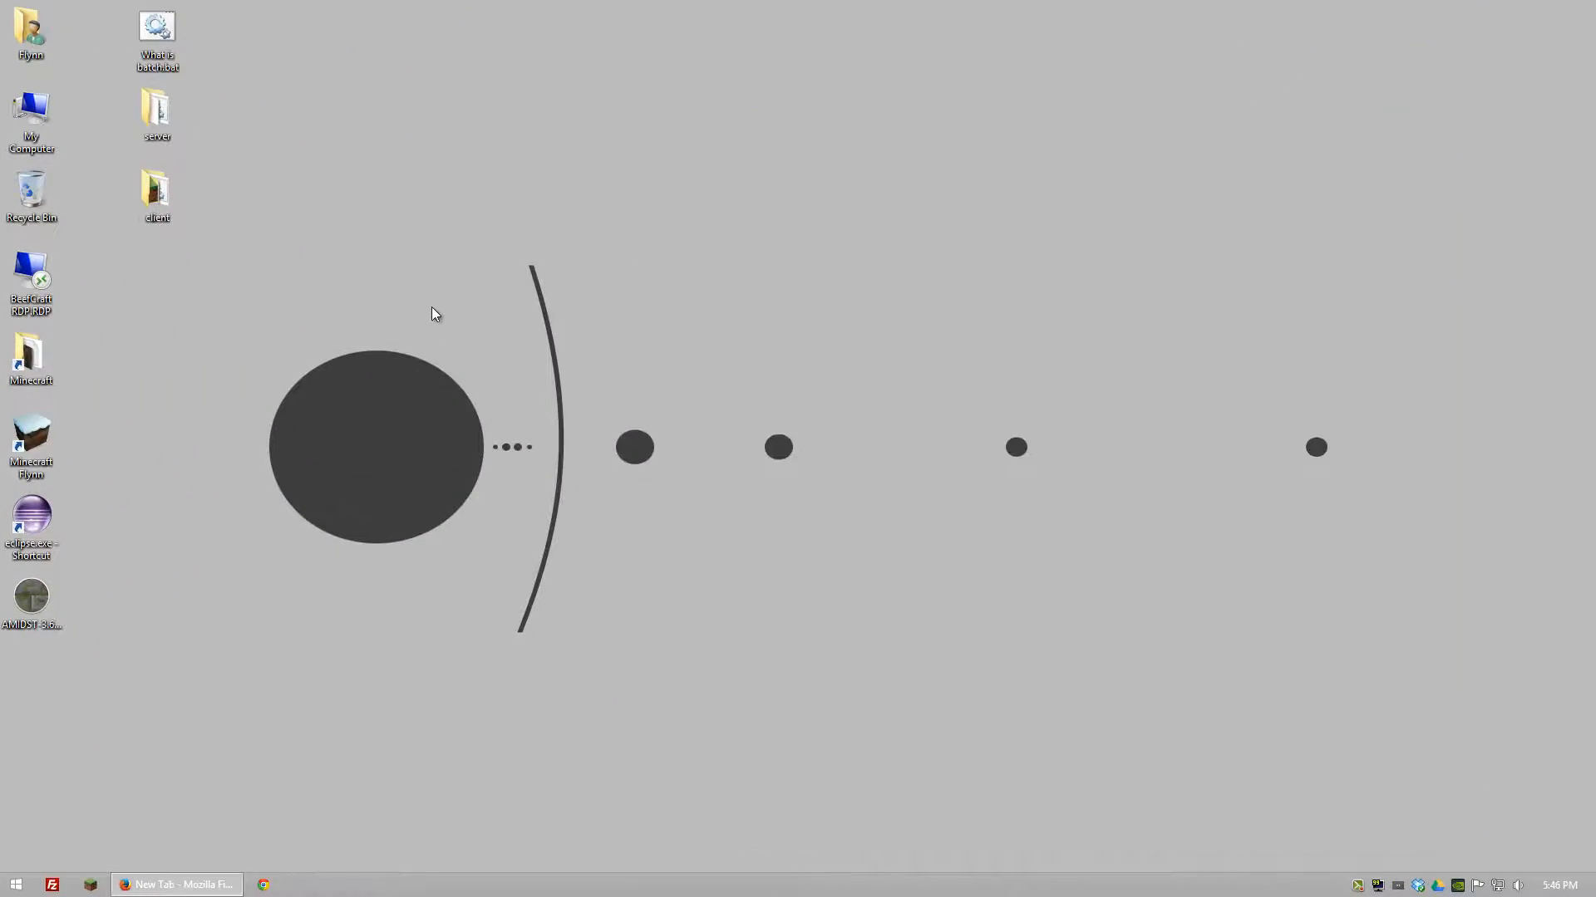
# Step: Run Start Client.bat from the client folder to launch the Minecraft Launcher
pyautogui.doubleClick(157, 193)
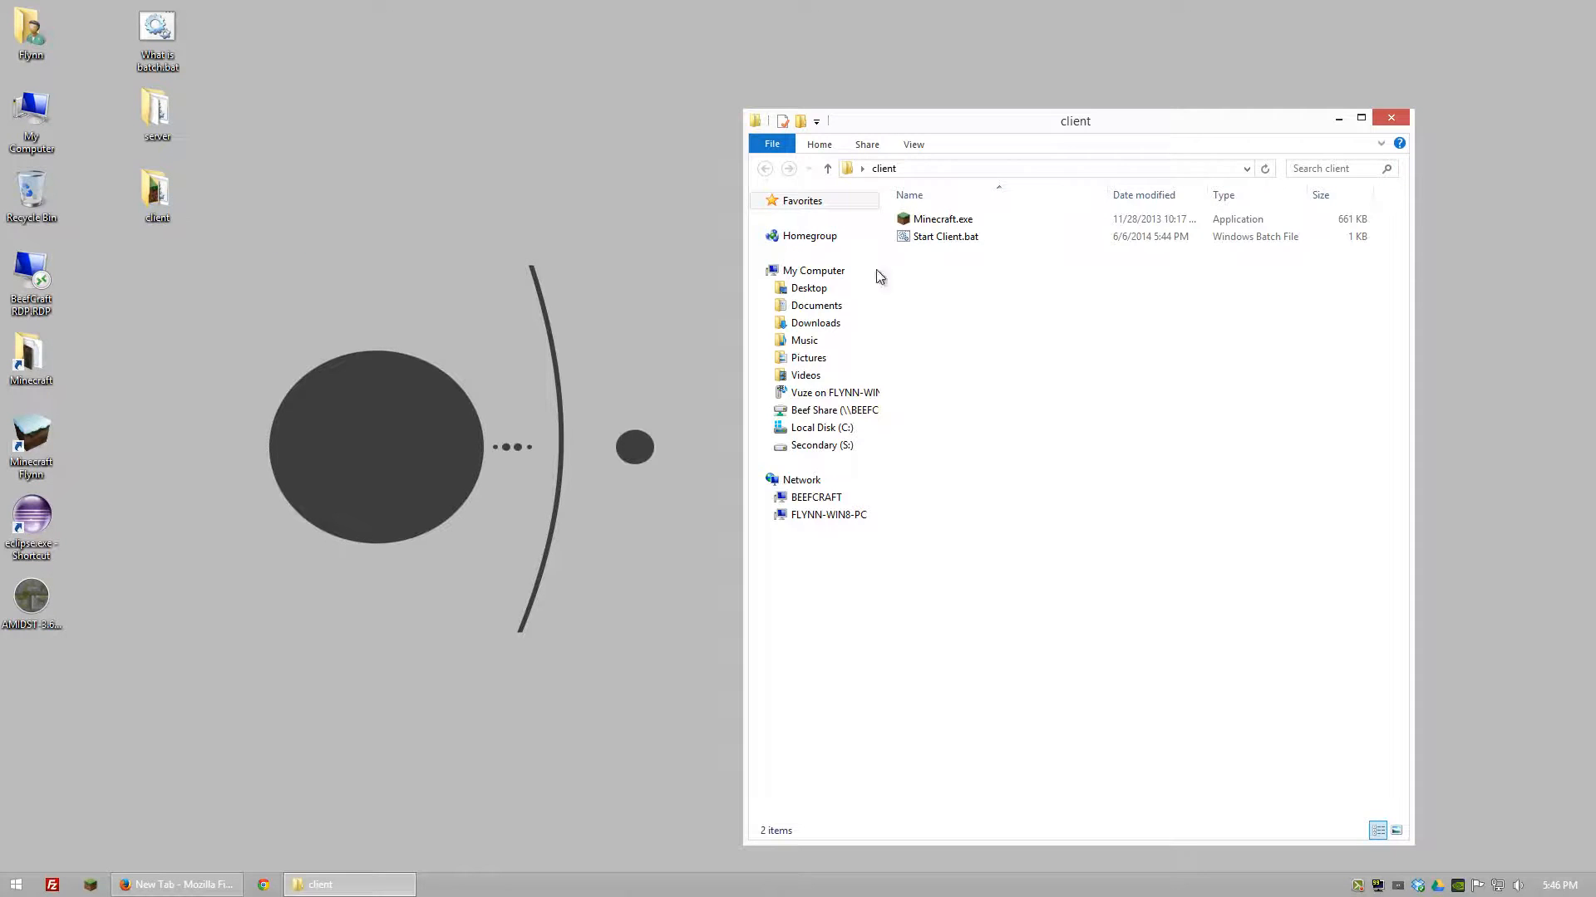
pyautogui.doubleClick(944, 236)
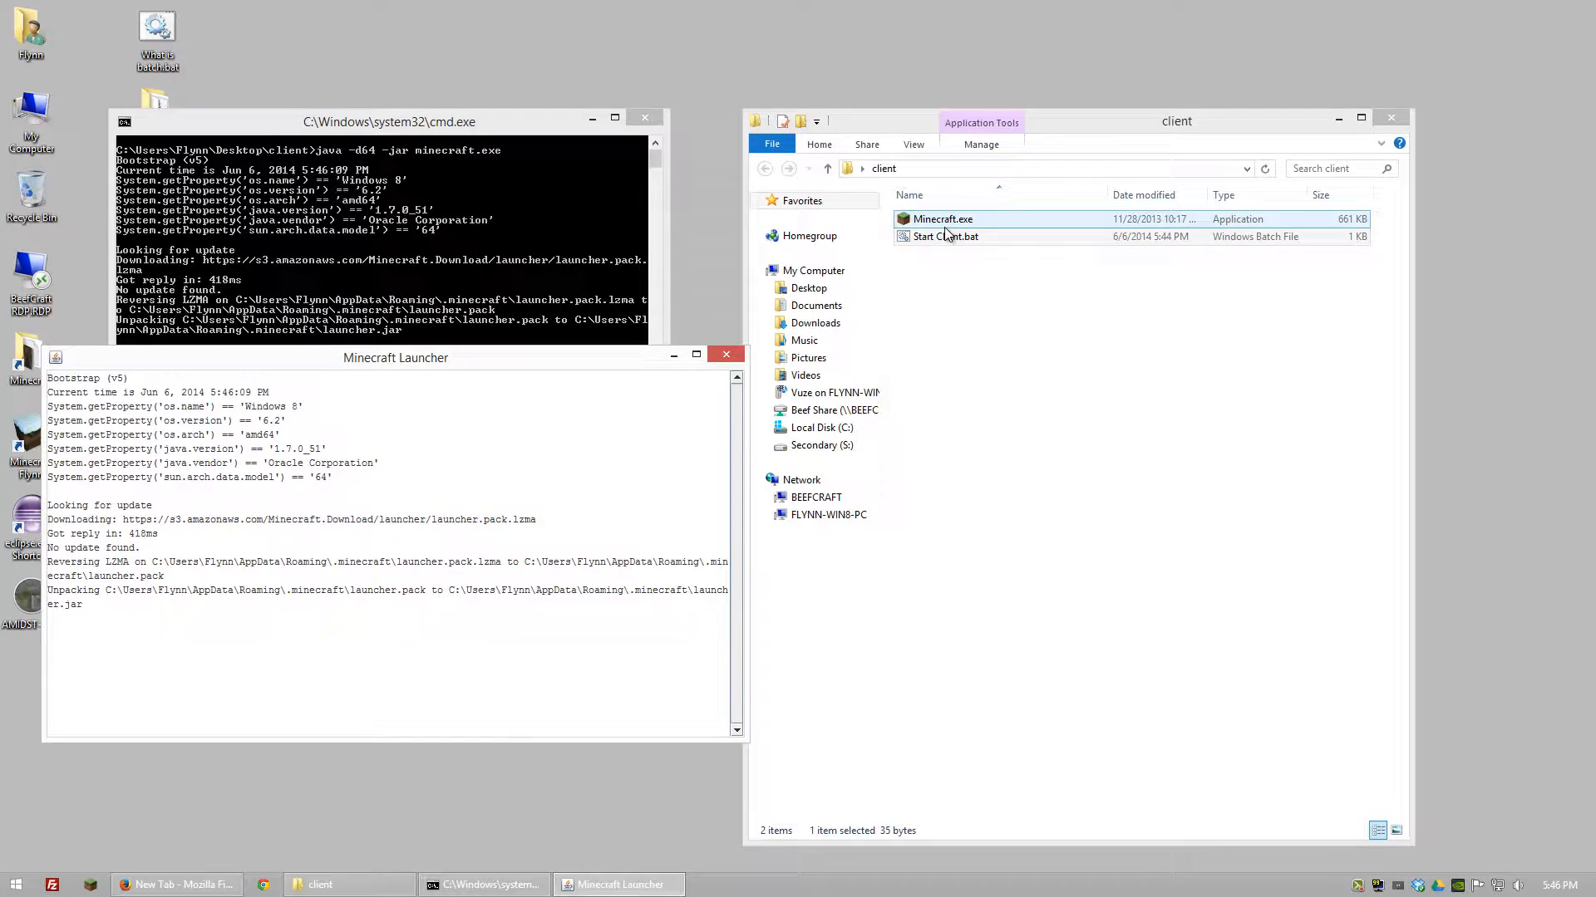
pyautogui.doubleClick(944, 236)
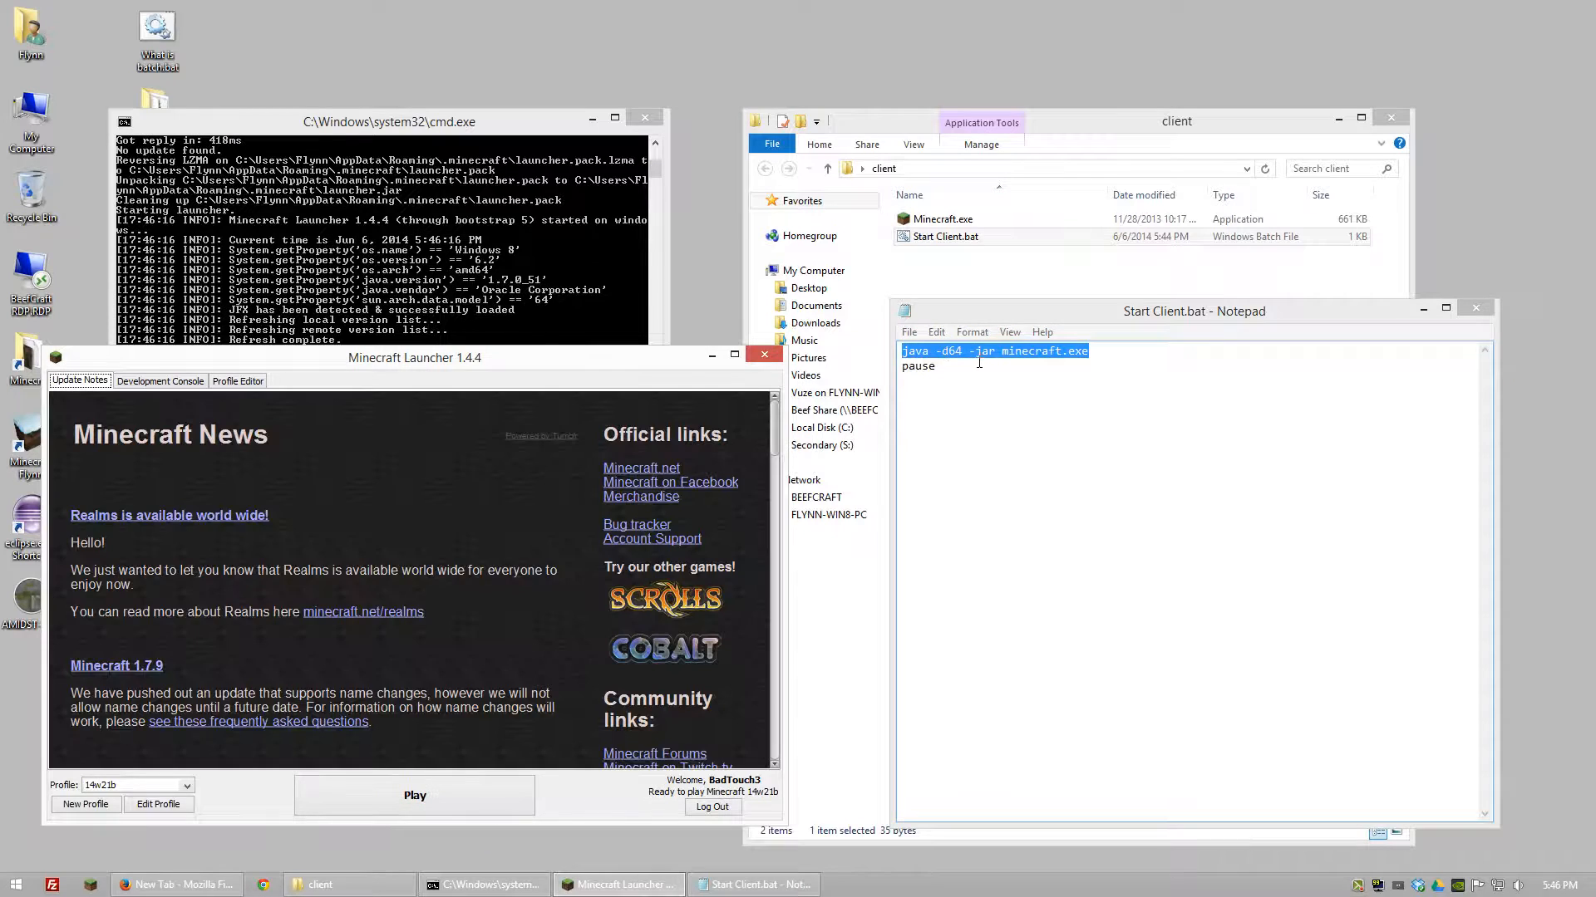
pyautogui.doubleClick(981, 351)
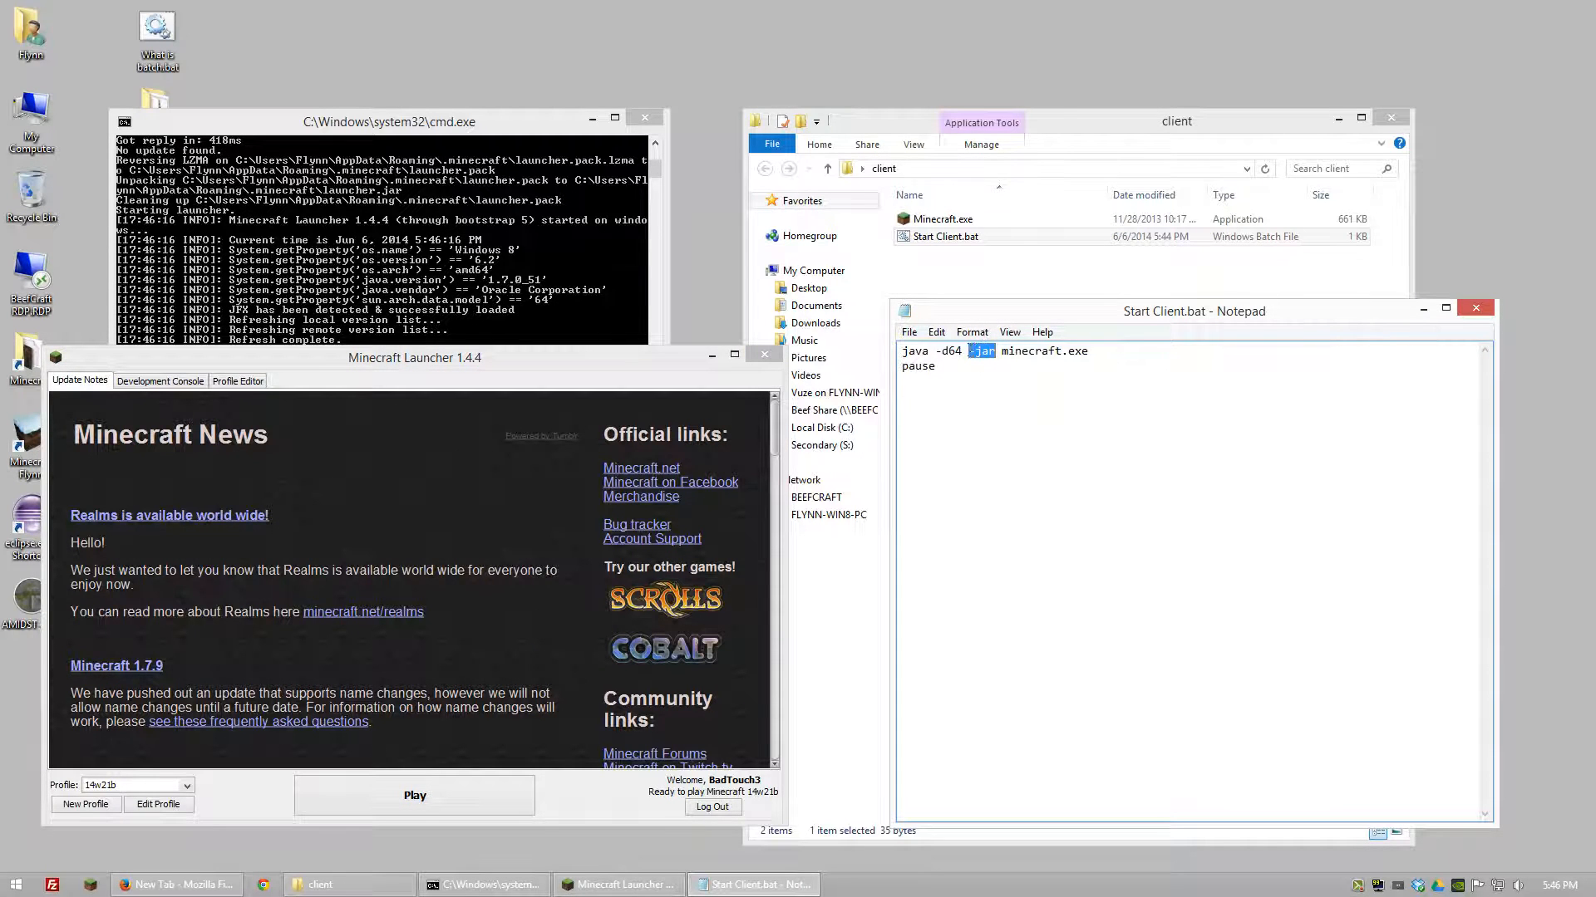
pyautogui.doubleClick(1043, 351)
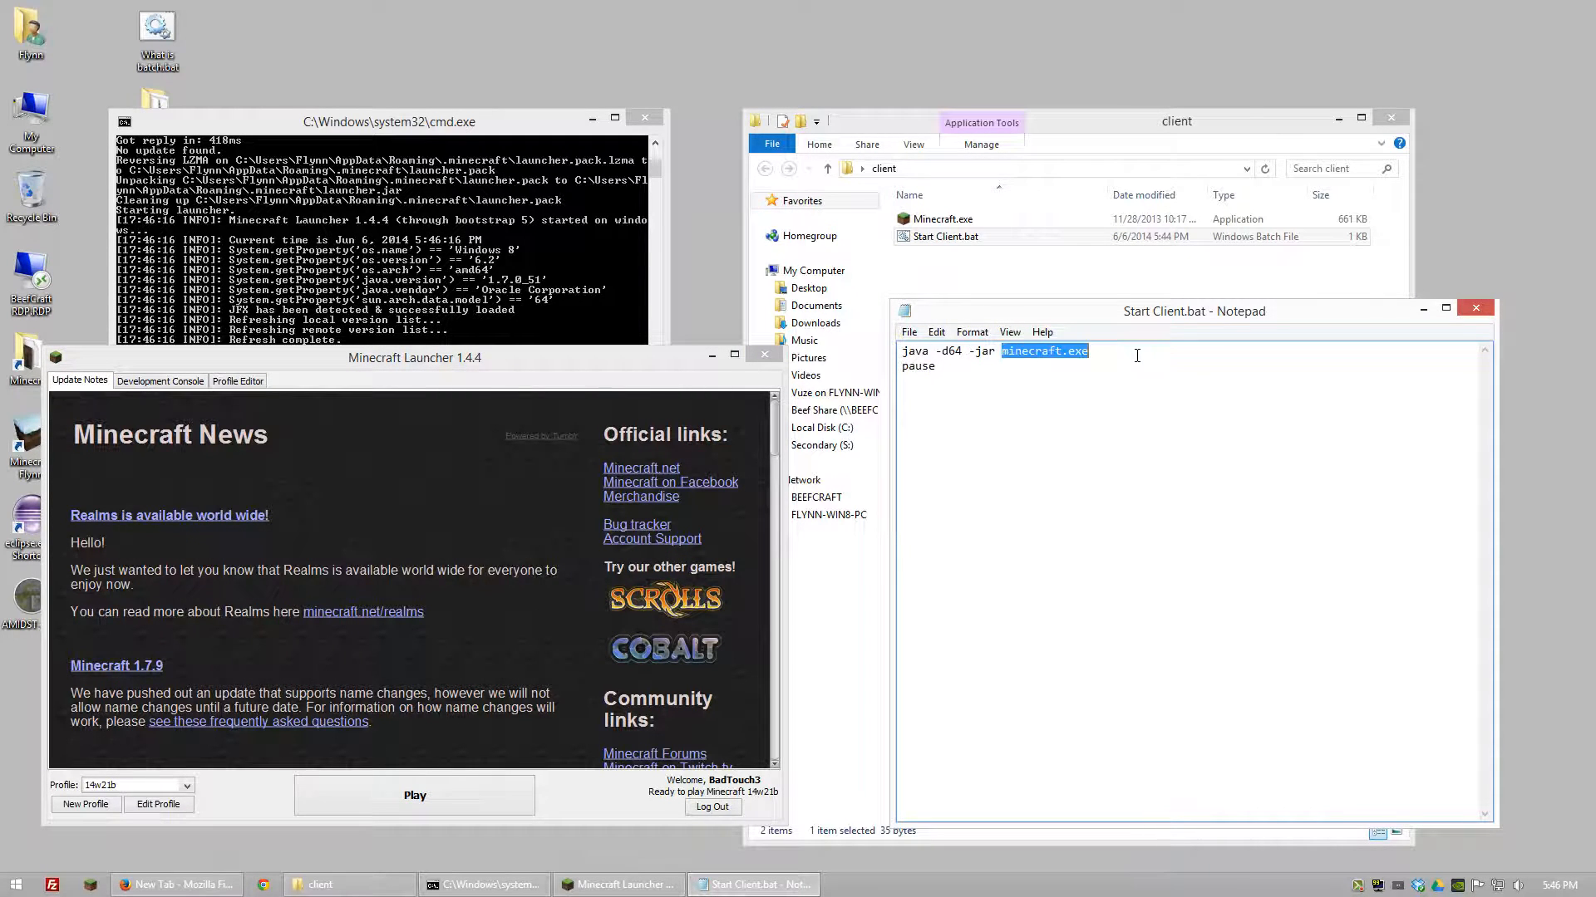
pyautogui.click(941, 219)
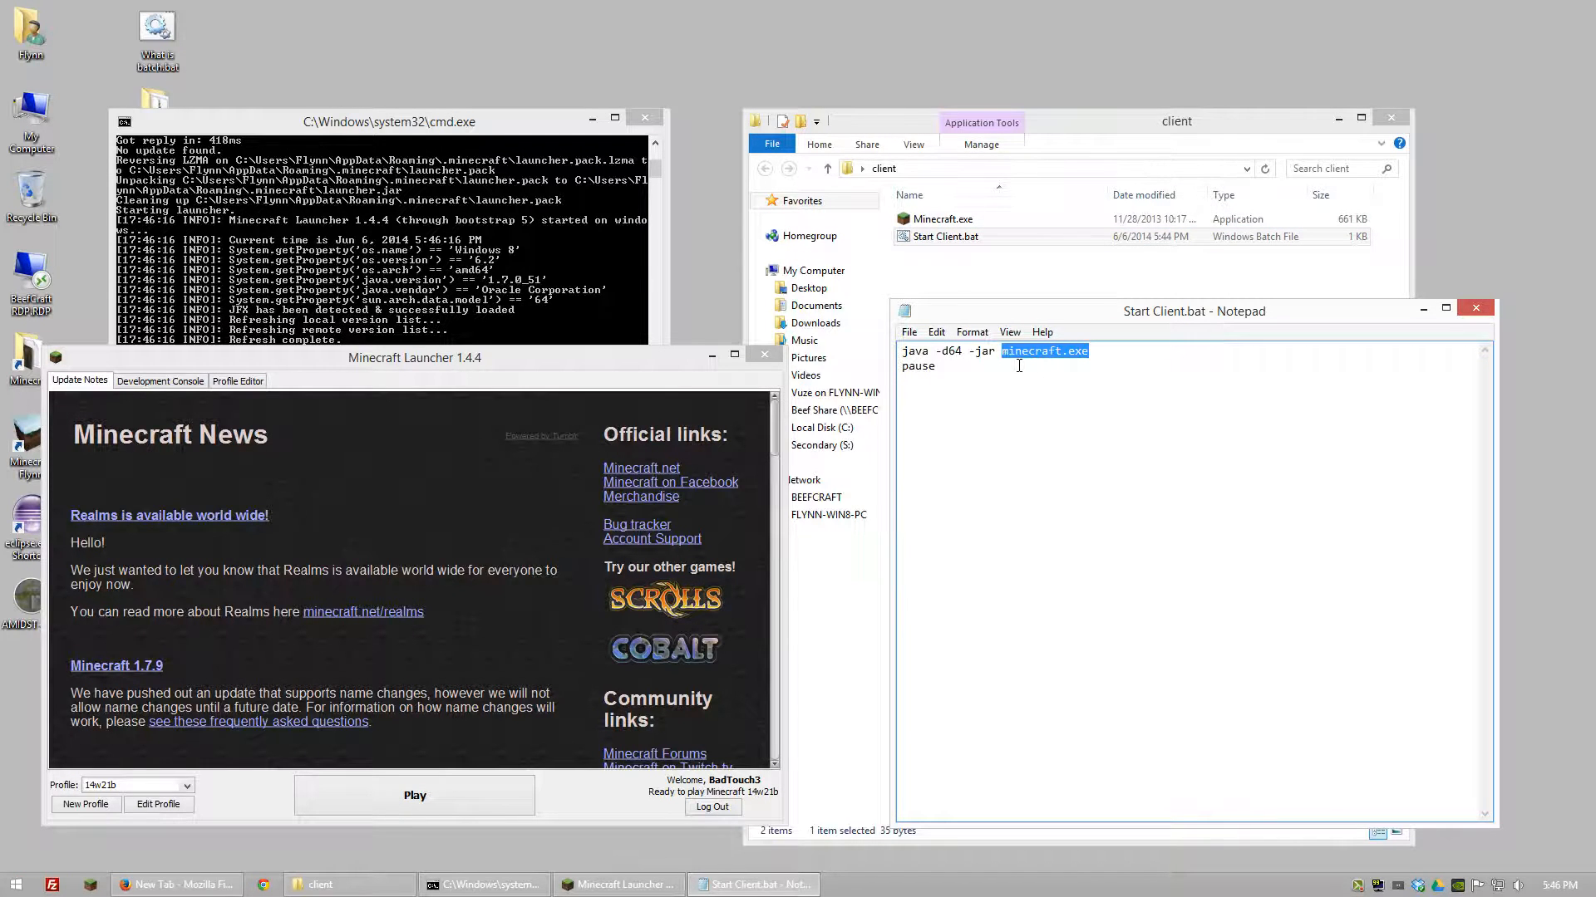
pyautogui.click(1052, 384)
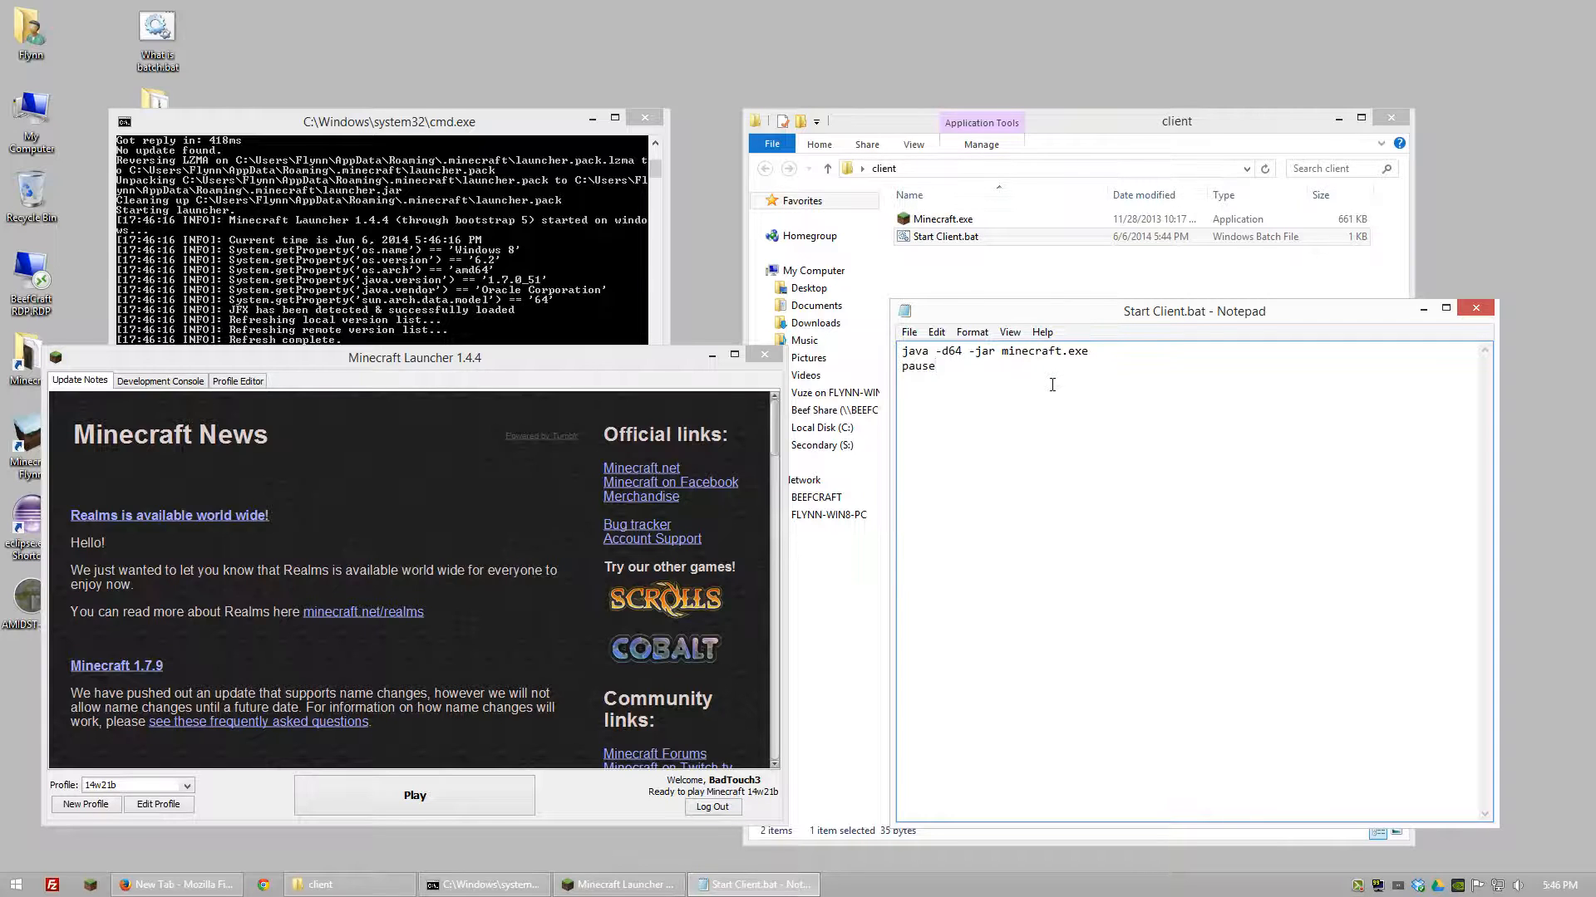
pyautogui.click(919, 366)
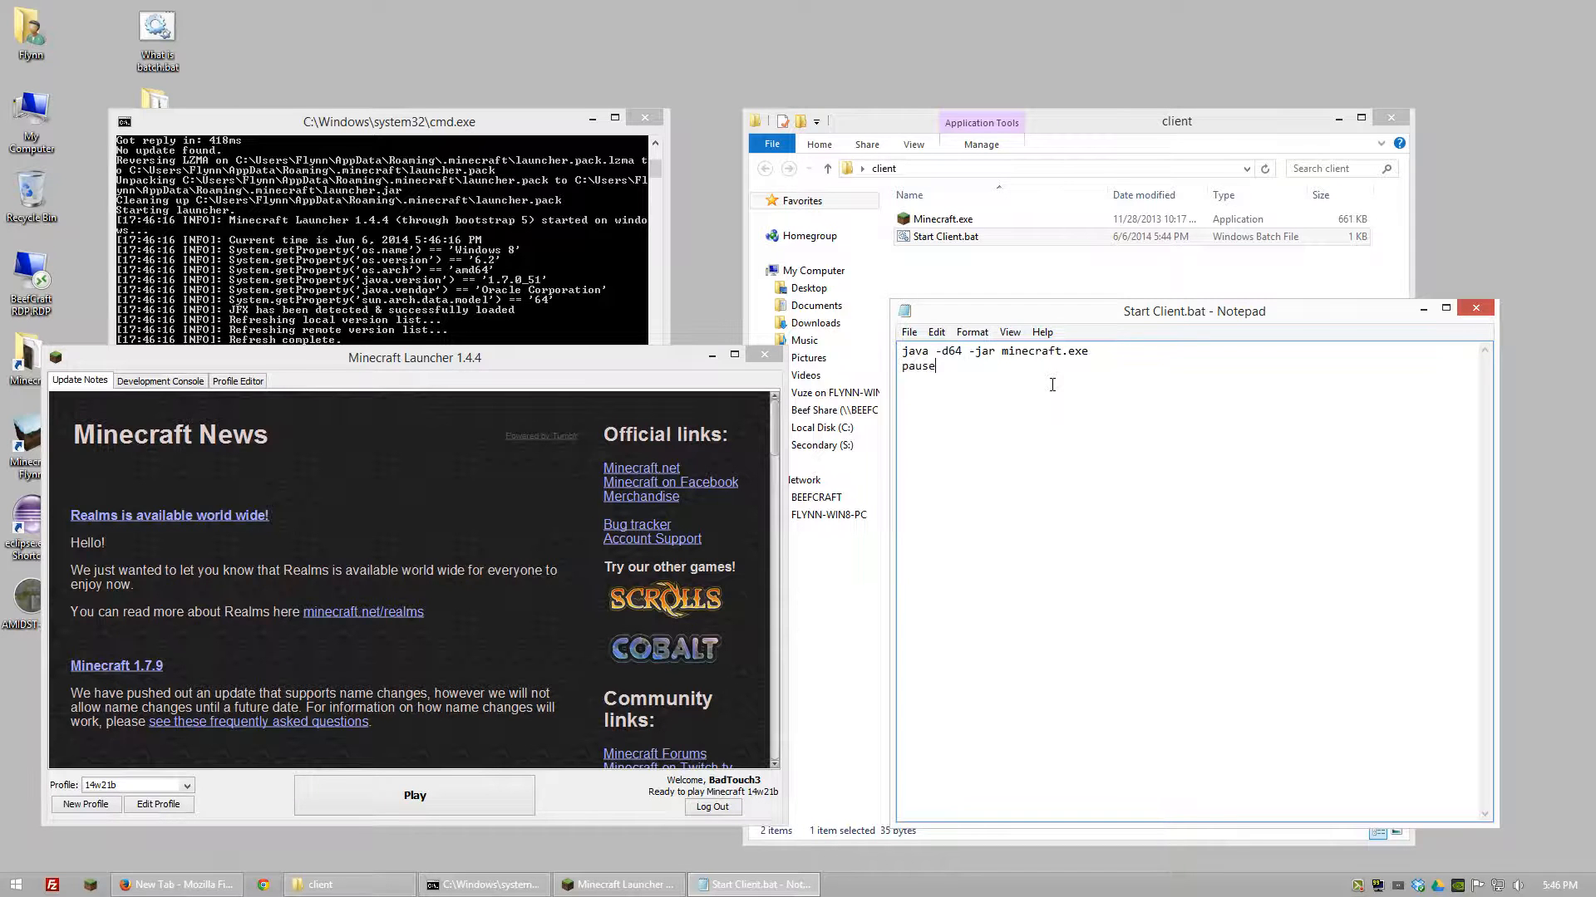